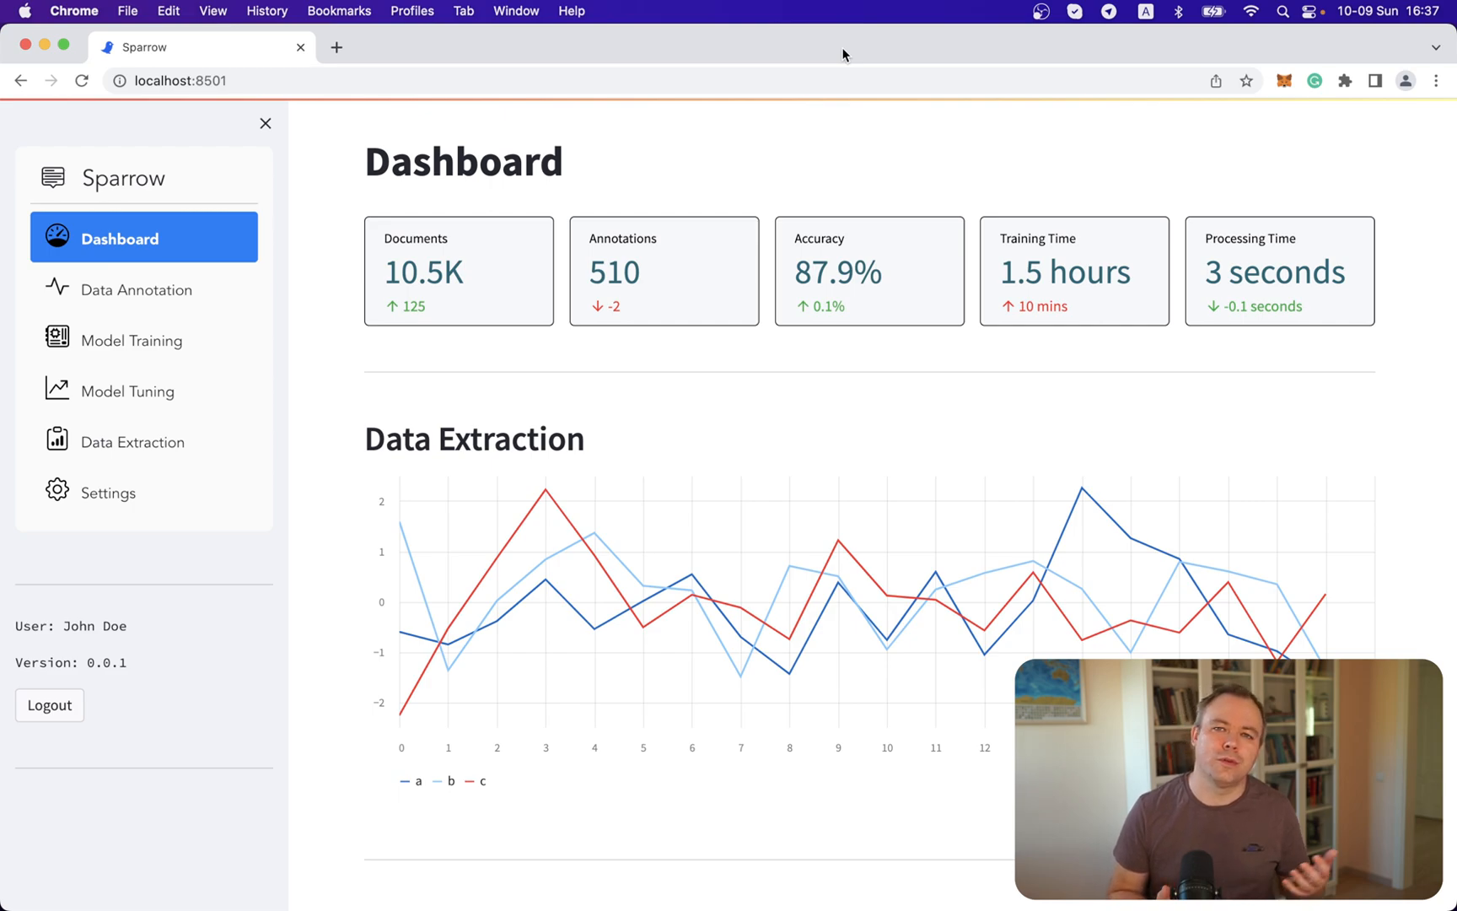
pyautogui.moveTo(805, 120)
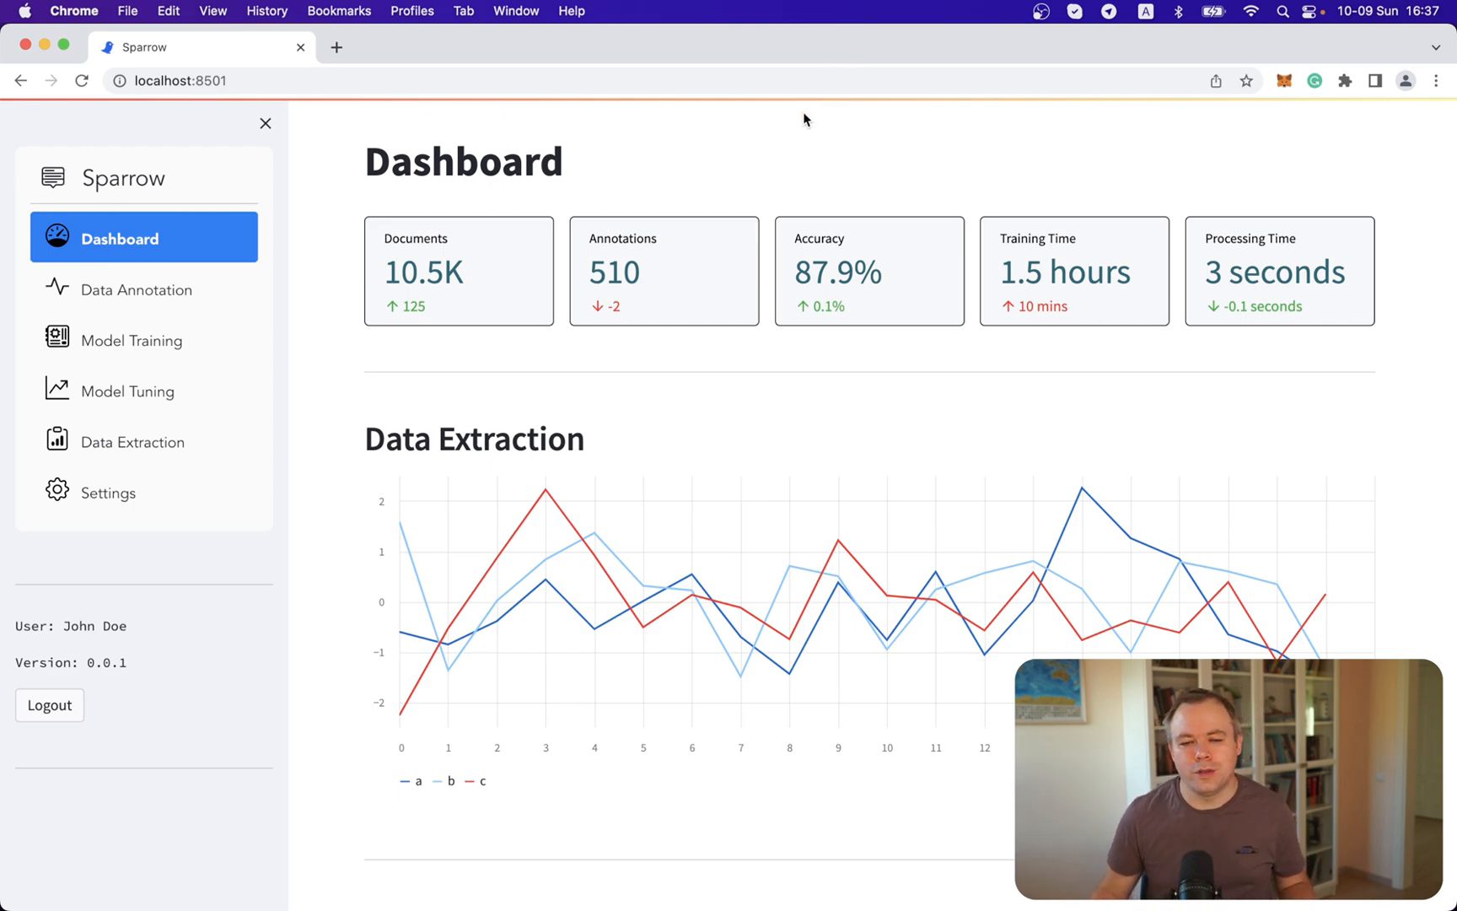
pyautogui.moveTo(770, 125)
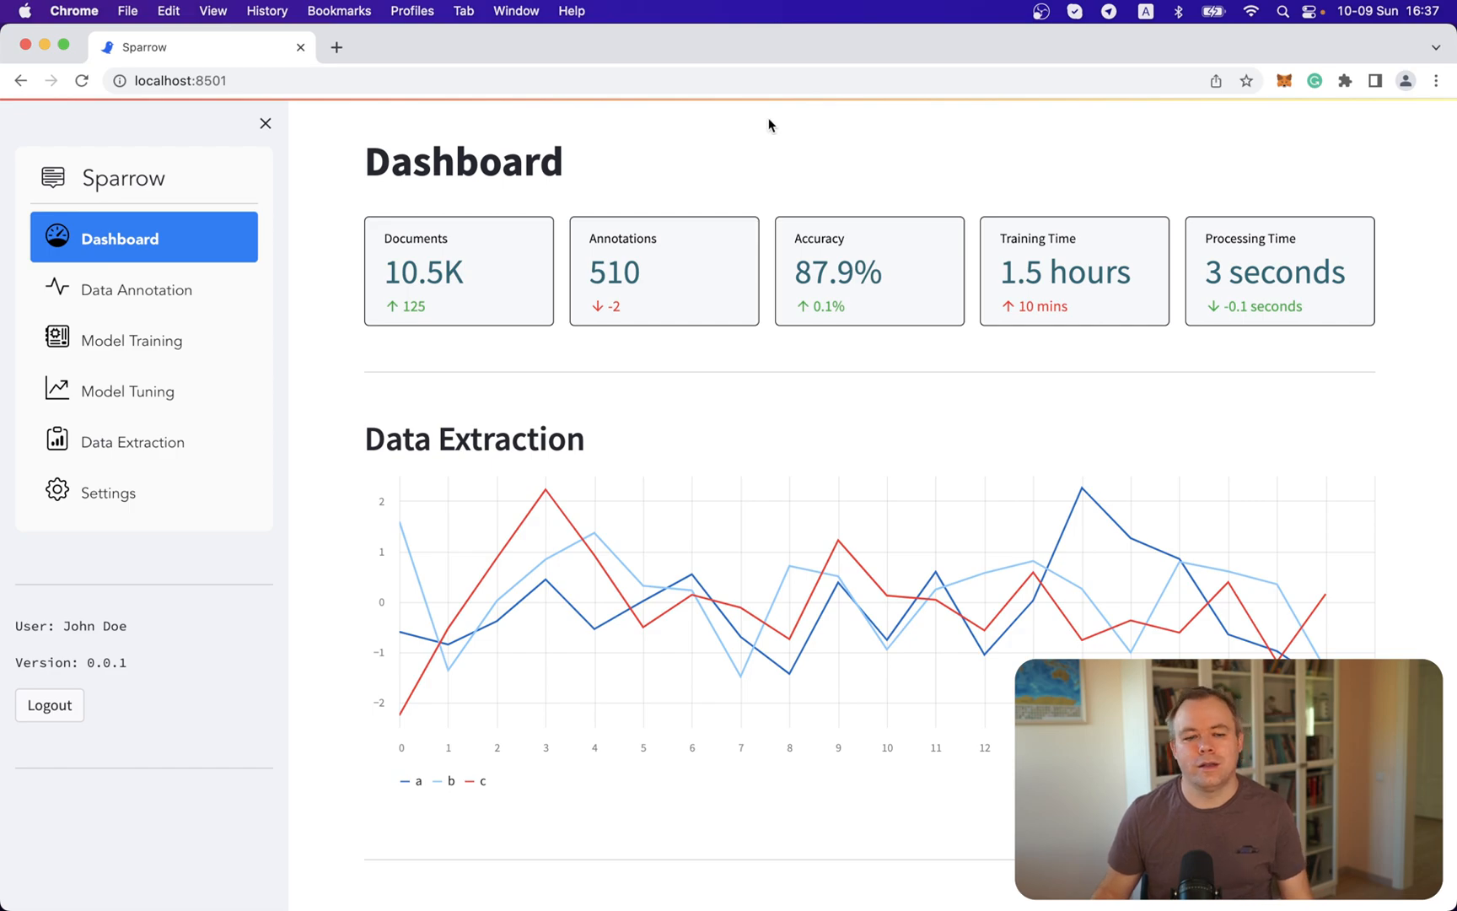
pyautogui.moveTo(132, 341)
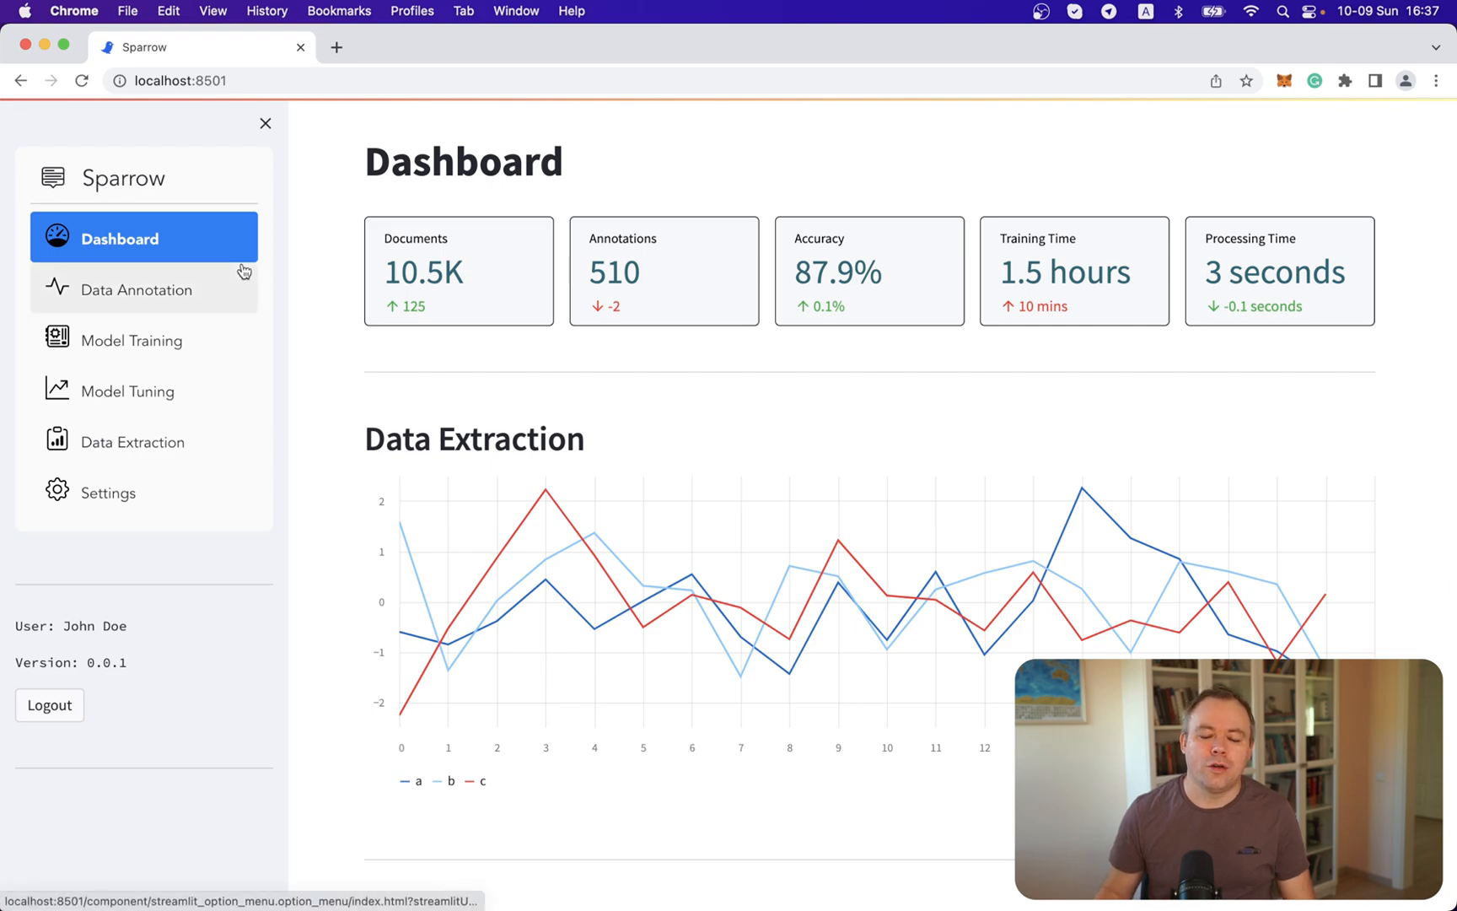
pyautogui.moveTo(126, 390)
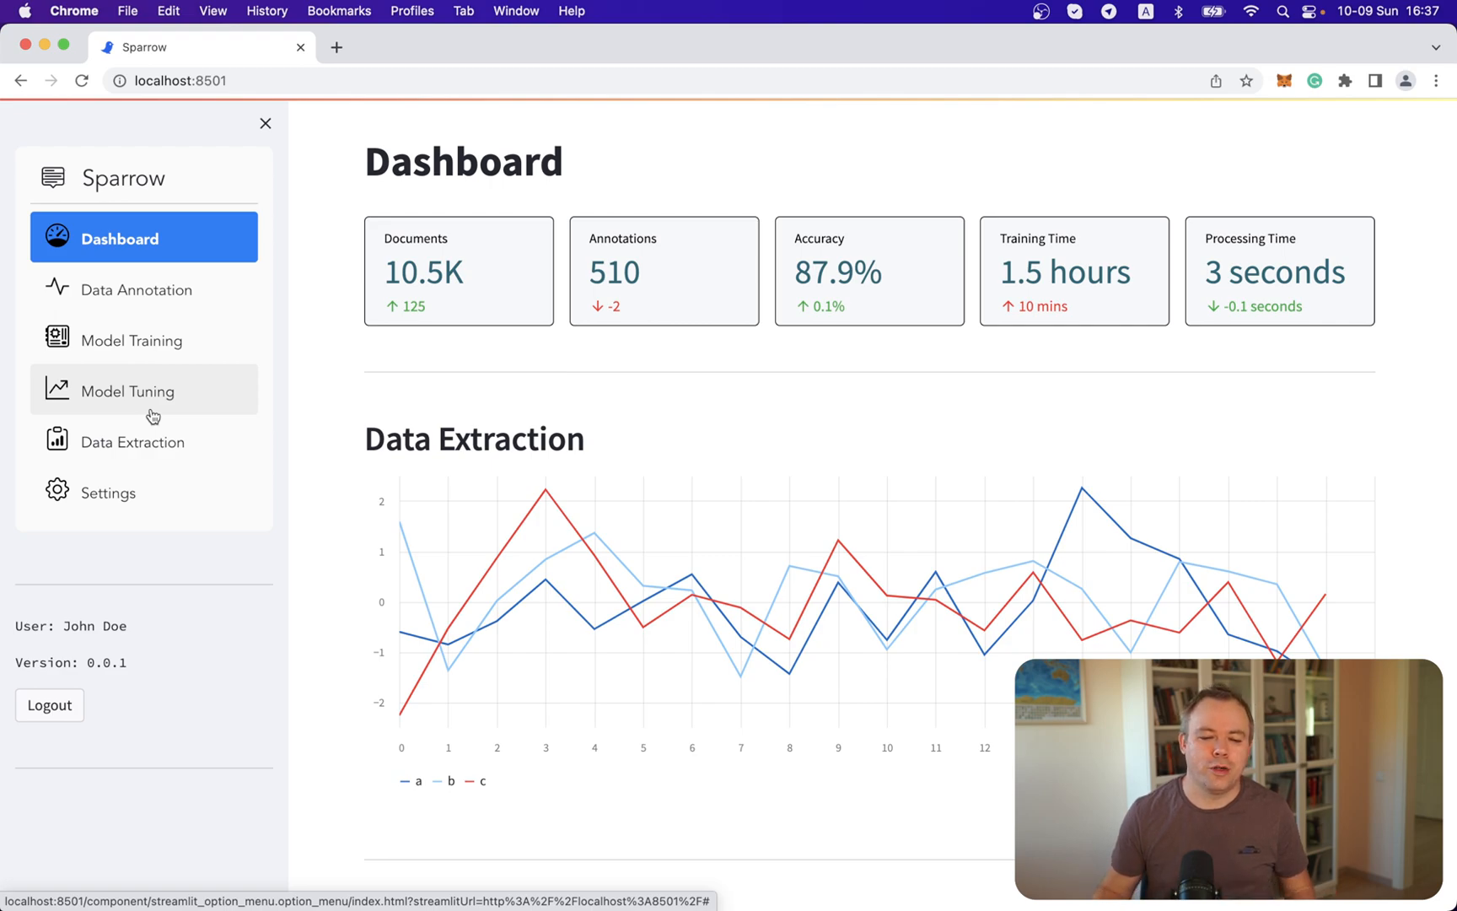
pyautogui.moveTo(530, 216)
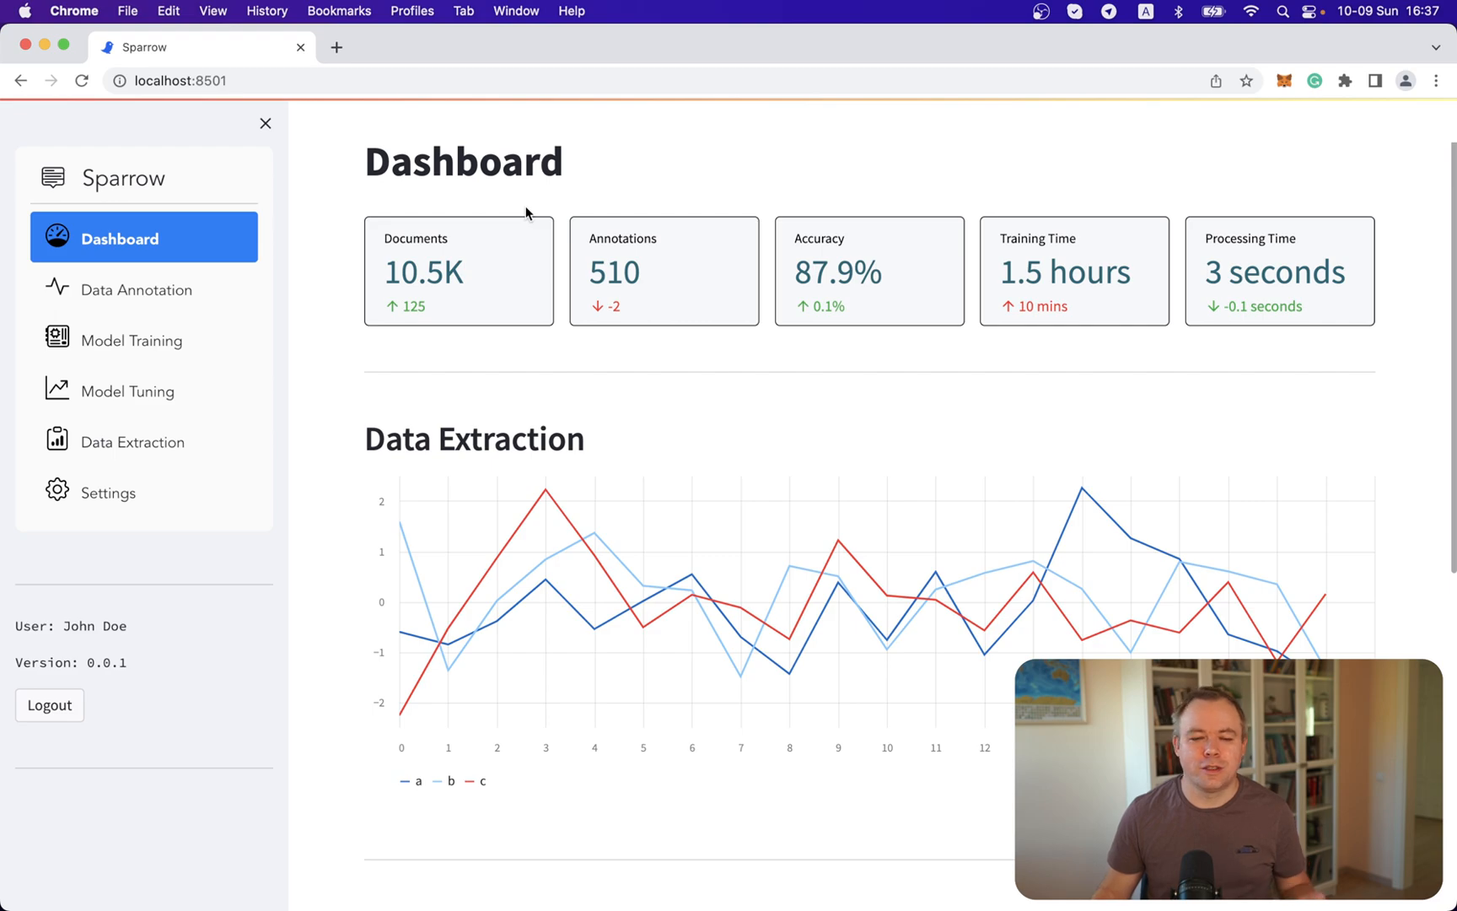
# Emulate the iPhone SE screen size in developer tools and scroll through the dashboard
pyautogui.scroll(-3)
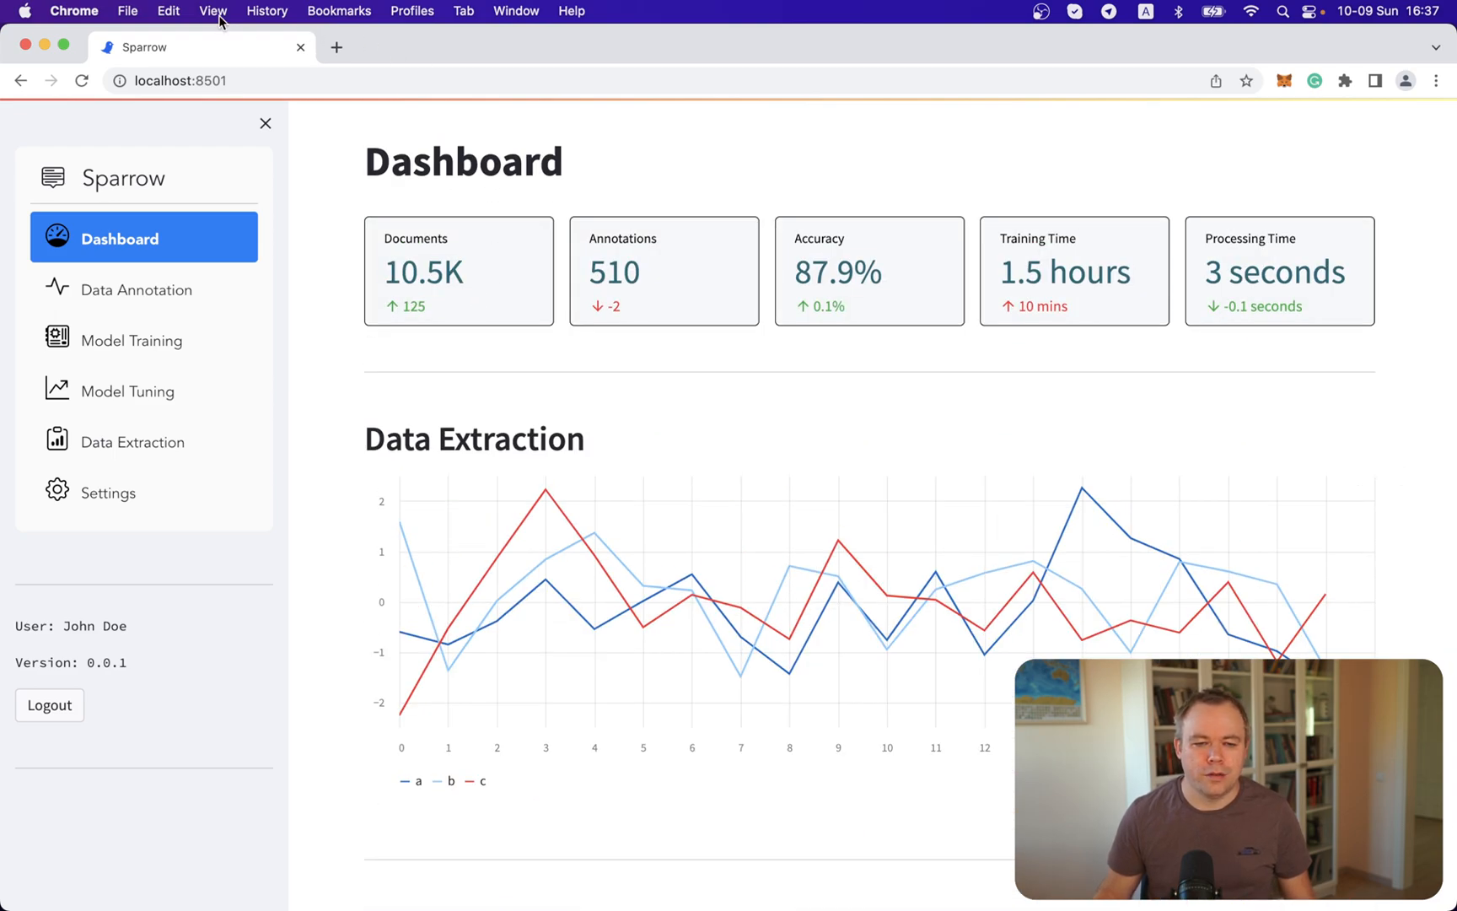
pyautogui.click(212, 10)
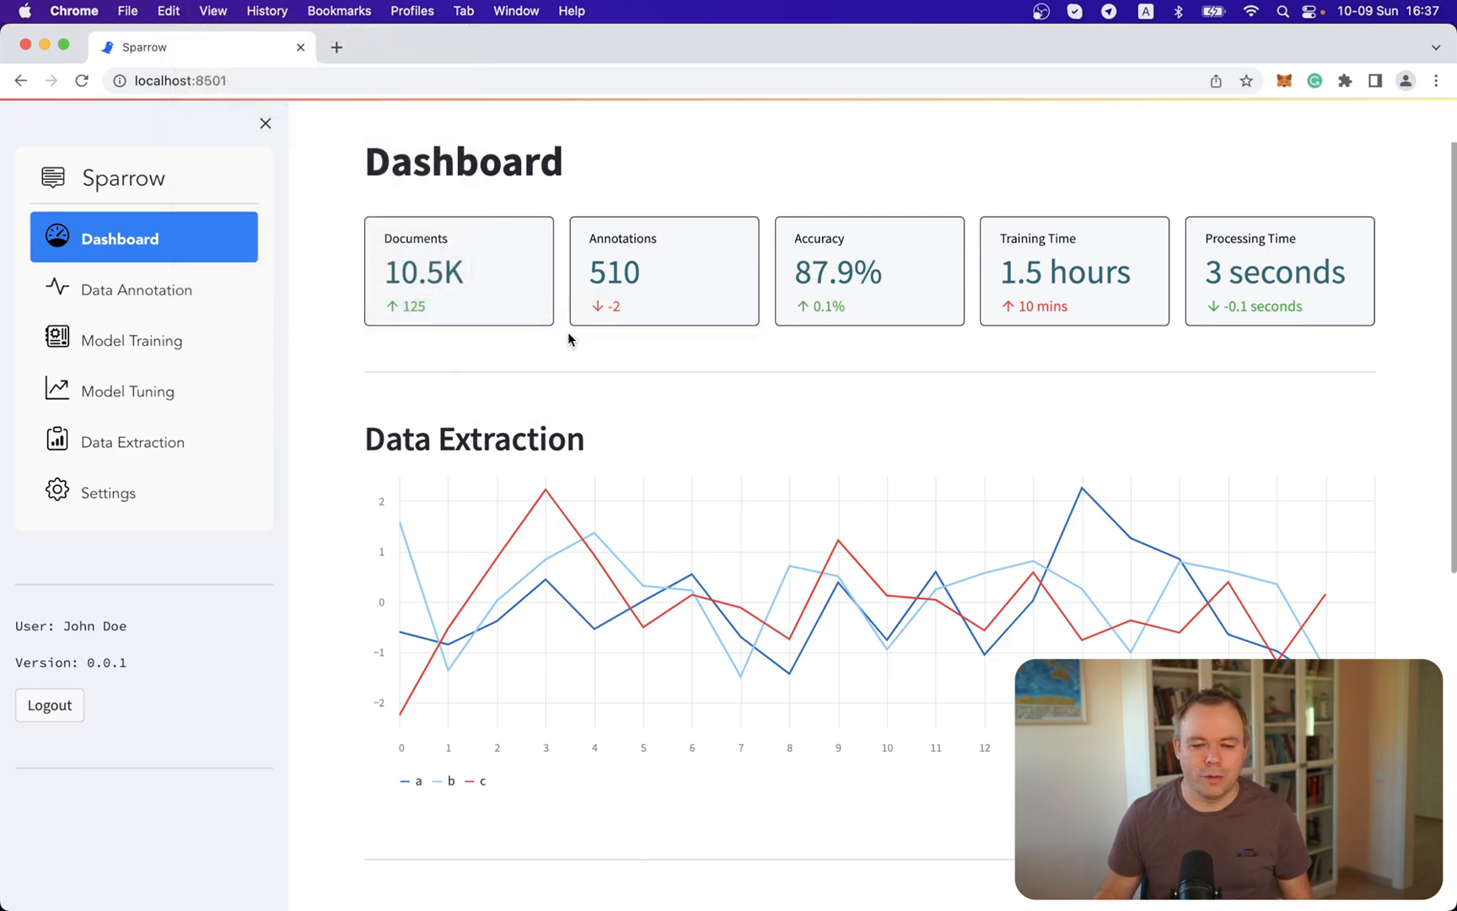
pyautogui.press('F12')
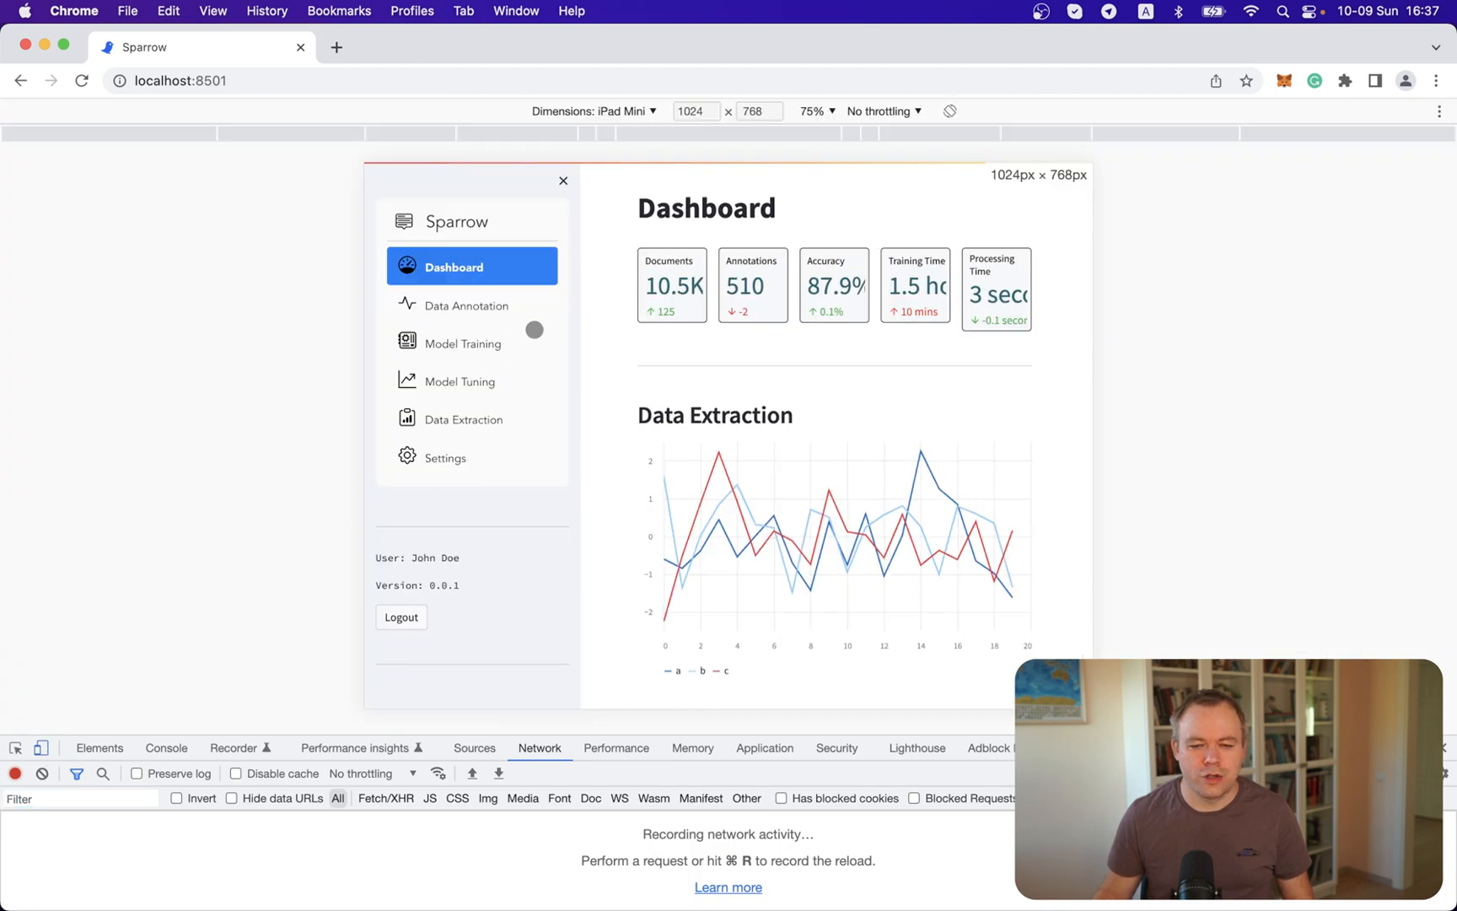
pyautogui.click(593, 111)
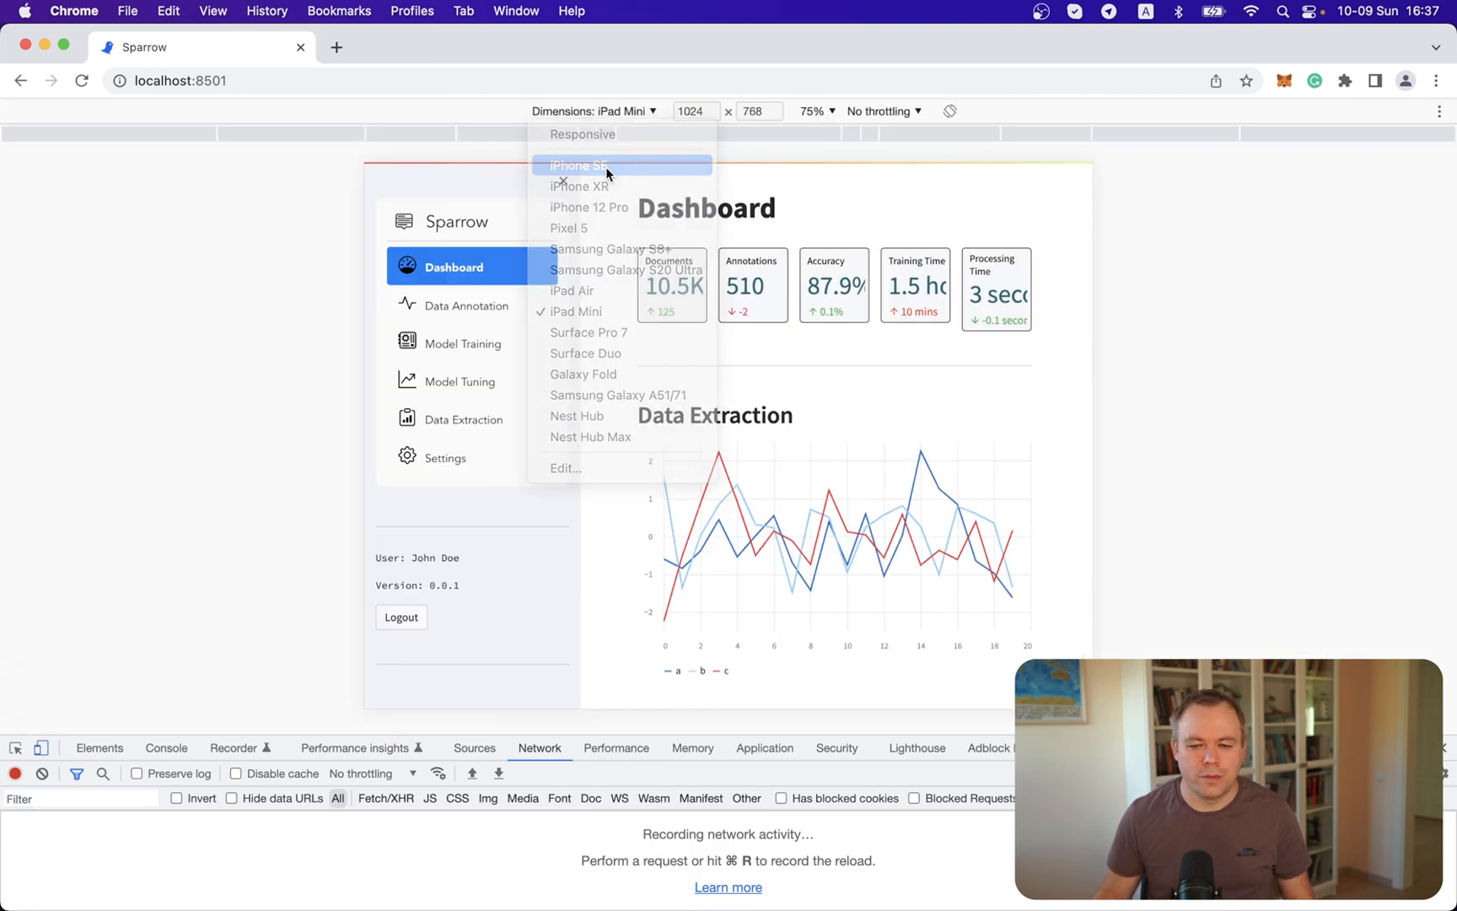
pyautogui.click(579, 166)
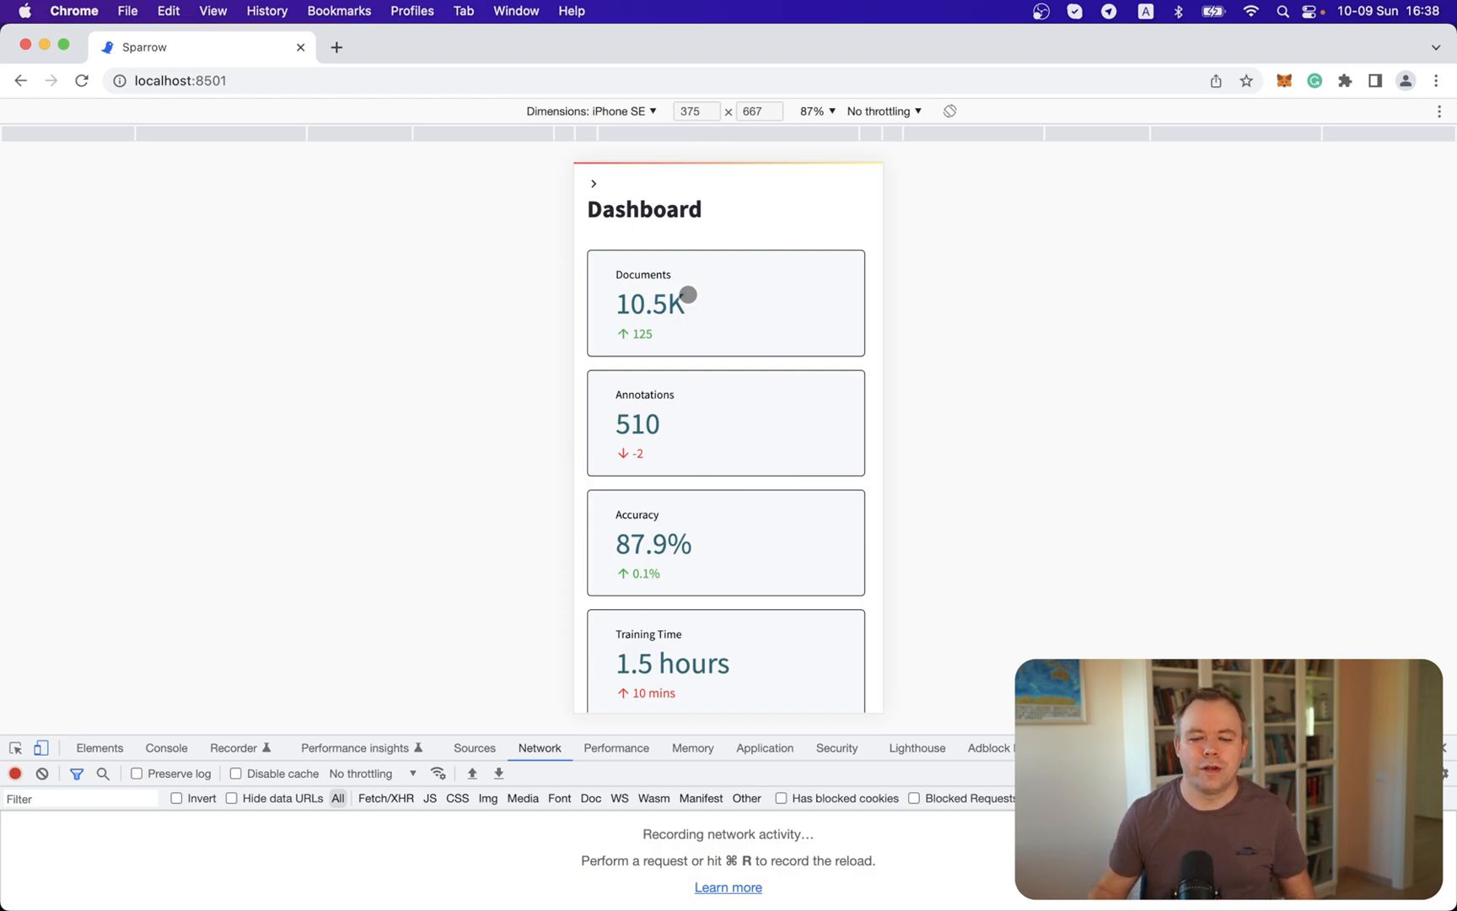
pyautogui.scroll(-3)
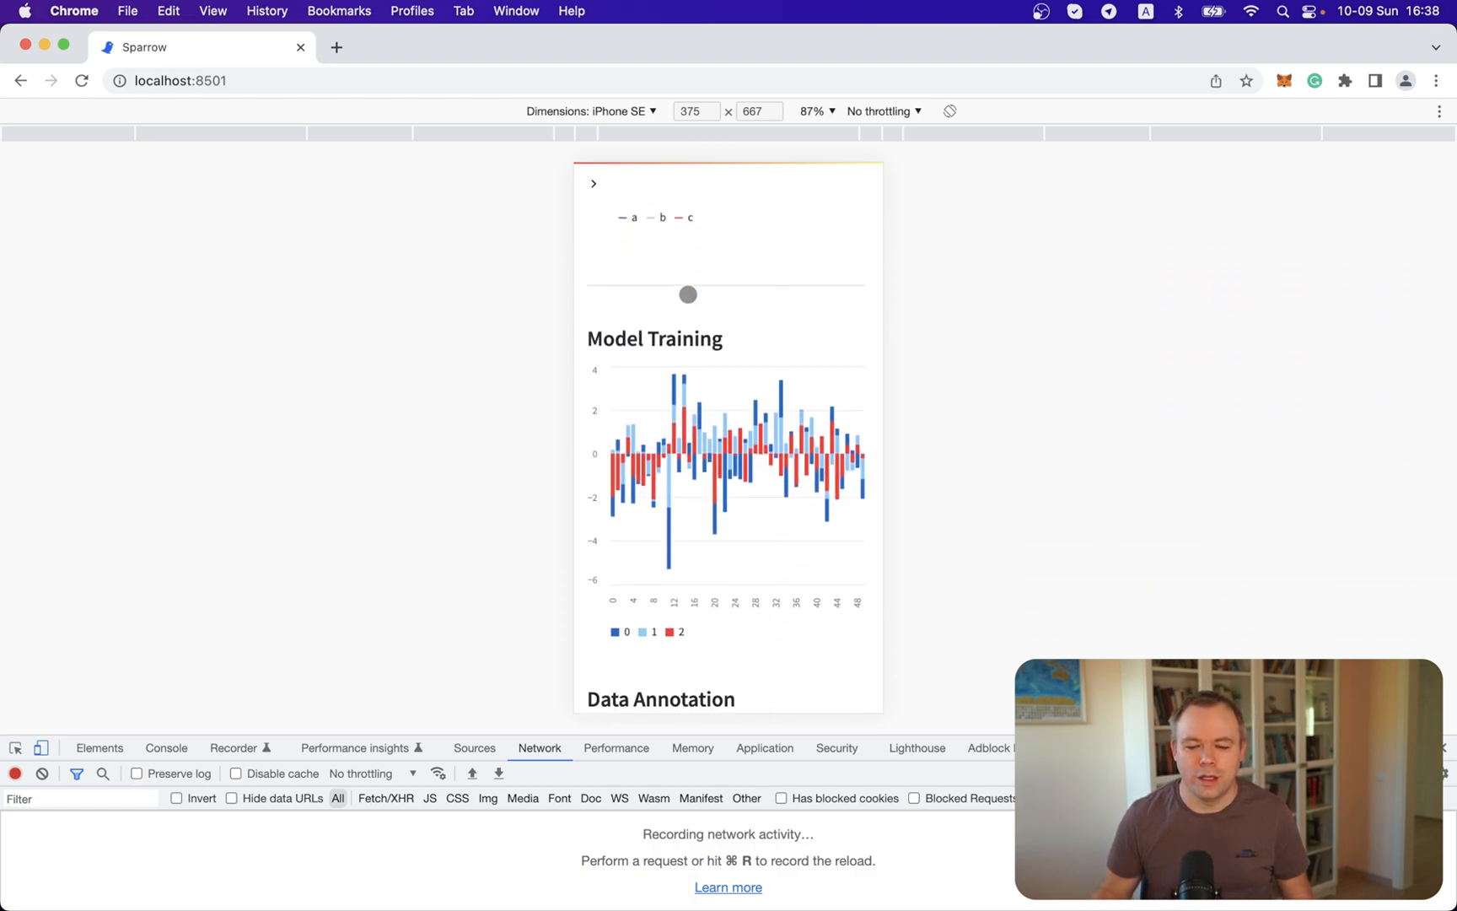
pyautogui.scroll(-3)
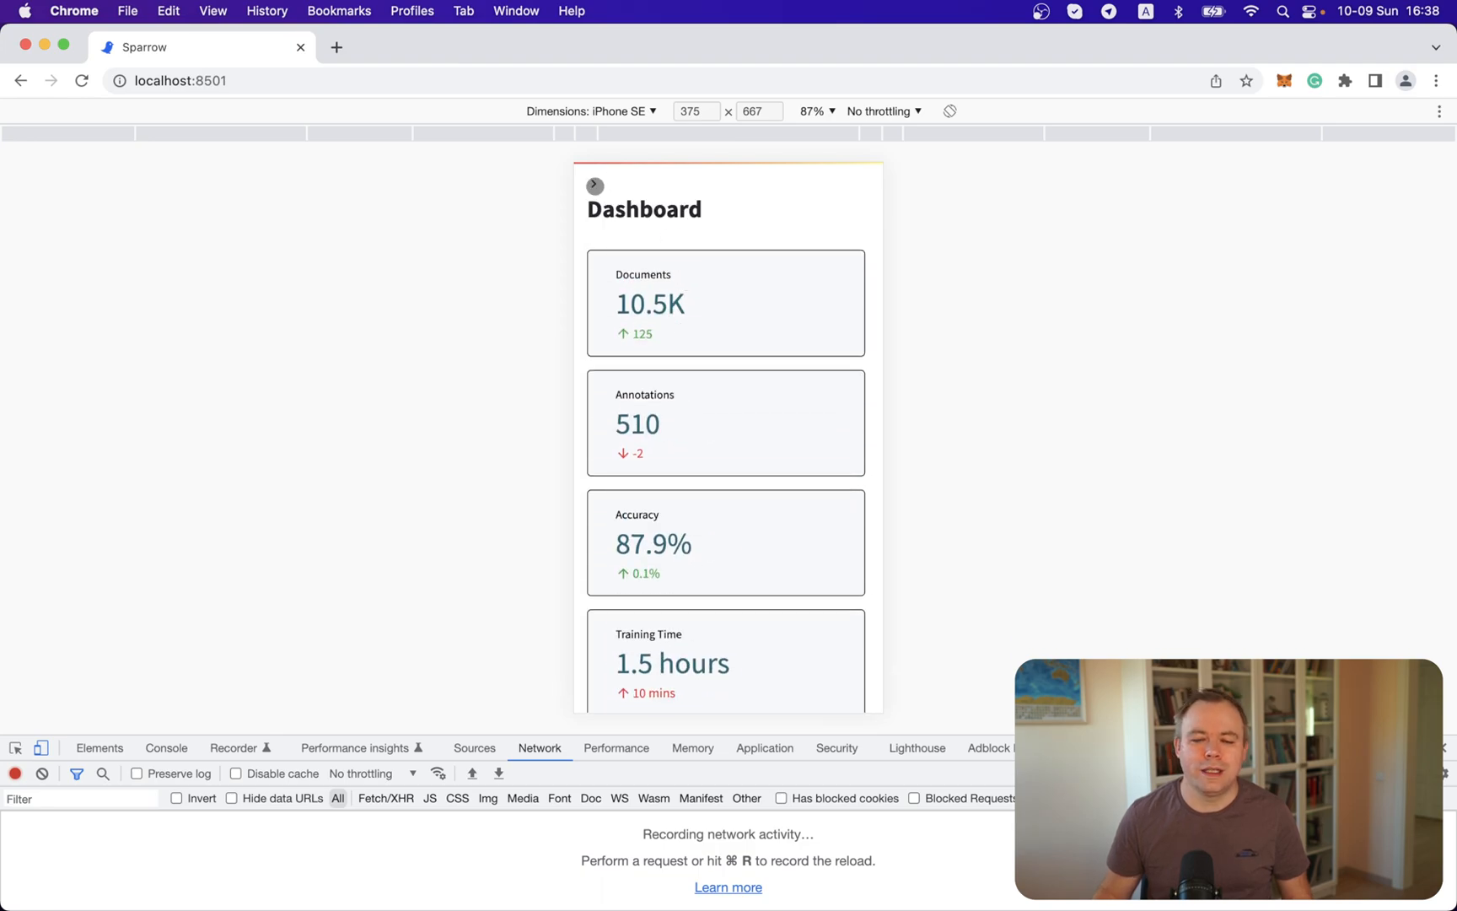
# Use the phone-view sidebar to visit Data Annotation and return to the Dashboard
pyautogui.click(595, 186)
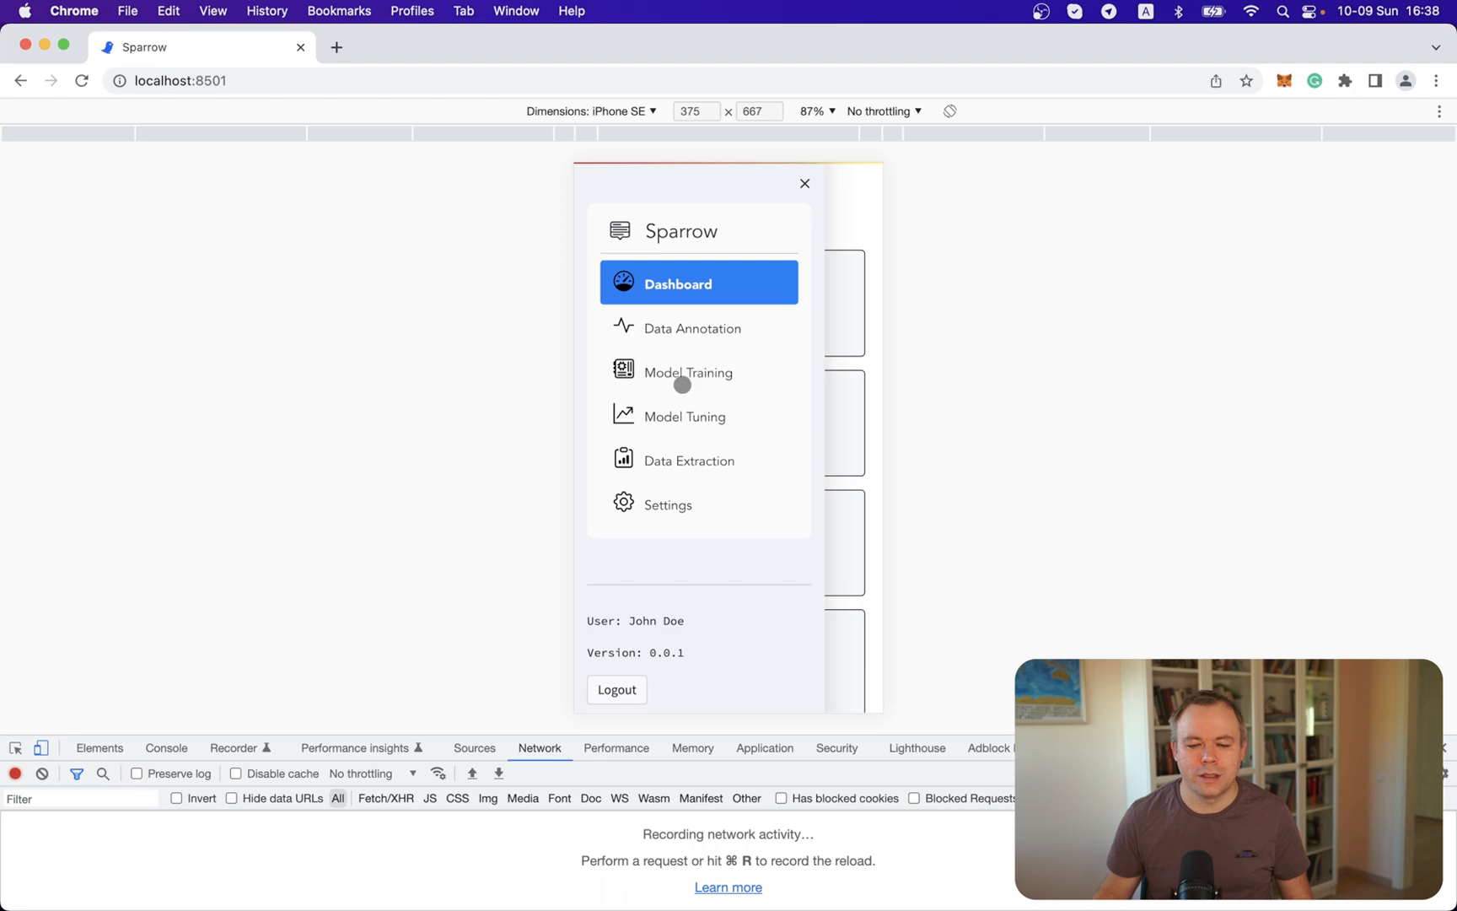
pyautogui.moveTo(723, 317)
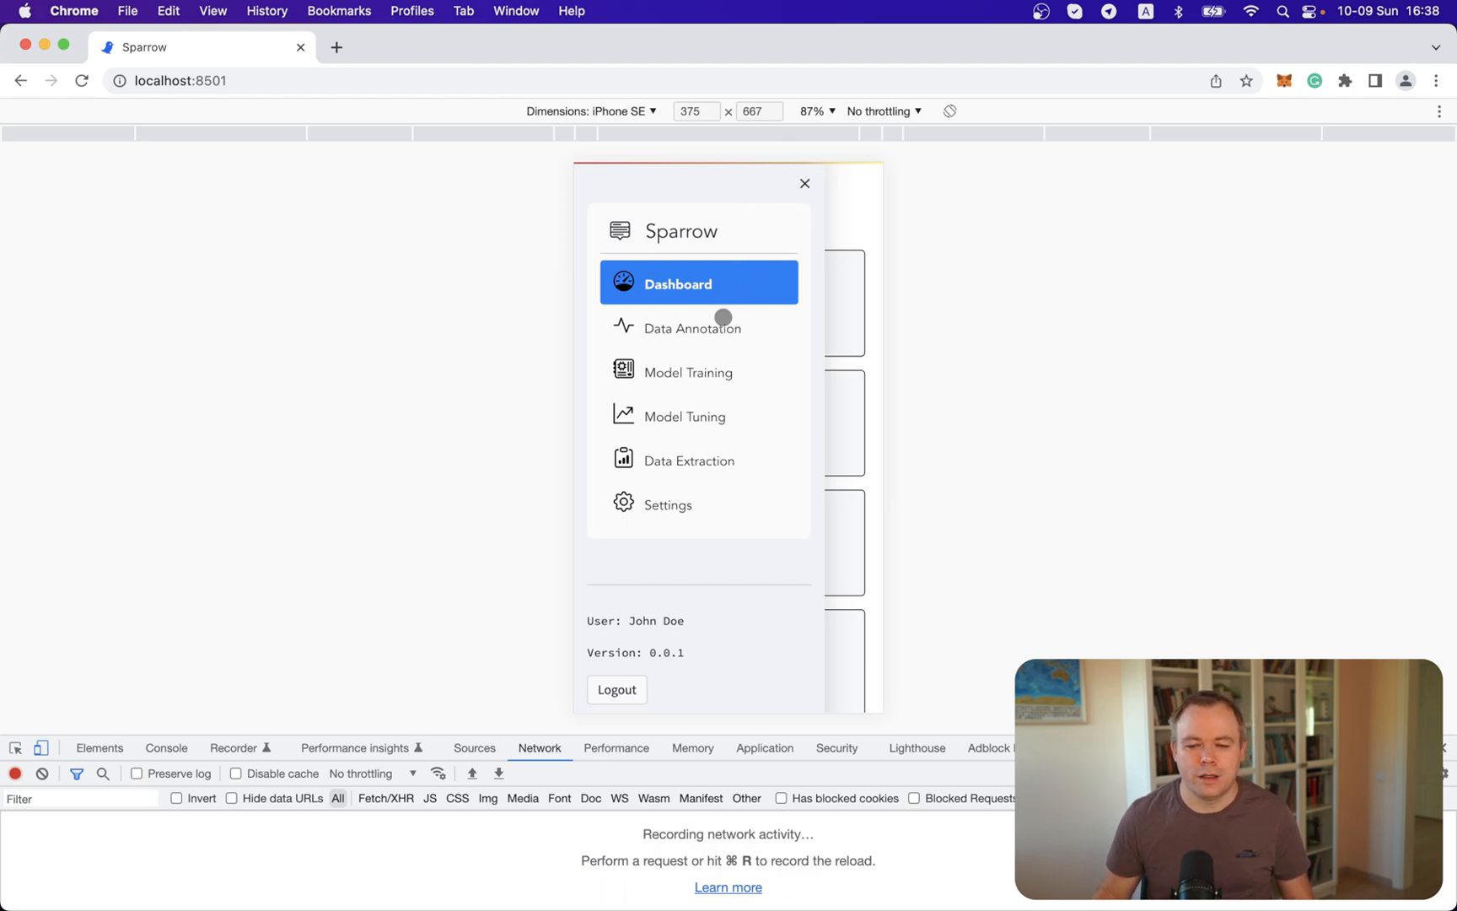
pyautogui.click(694, 329)
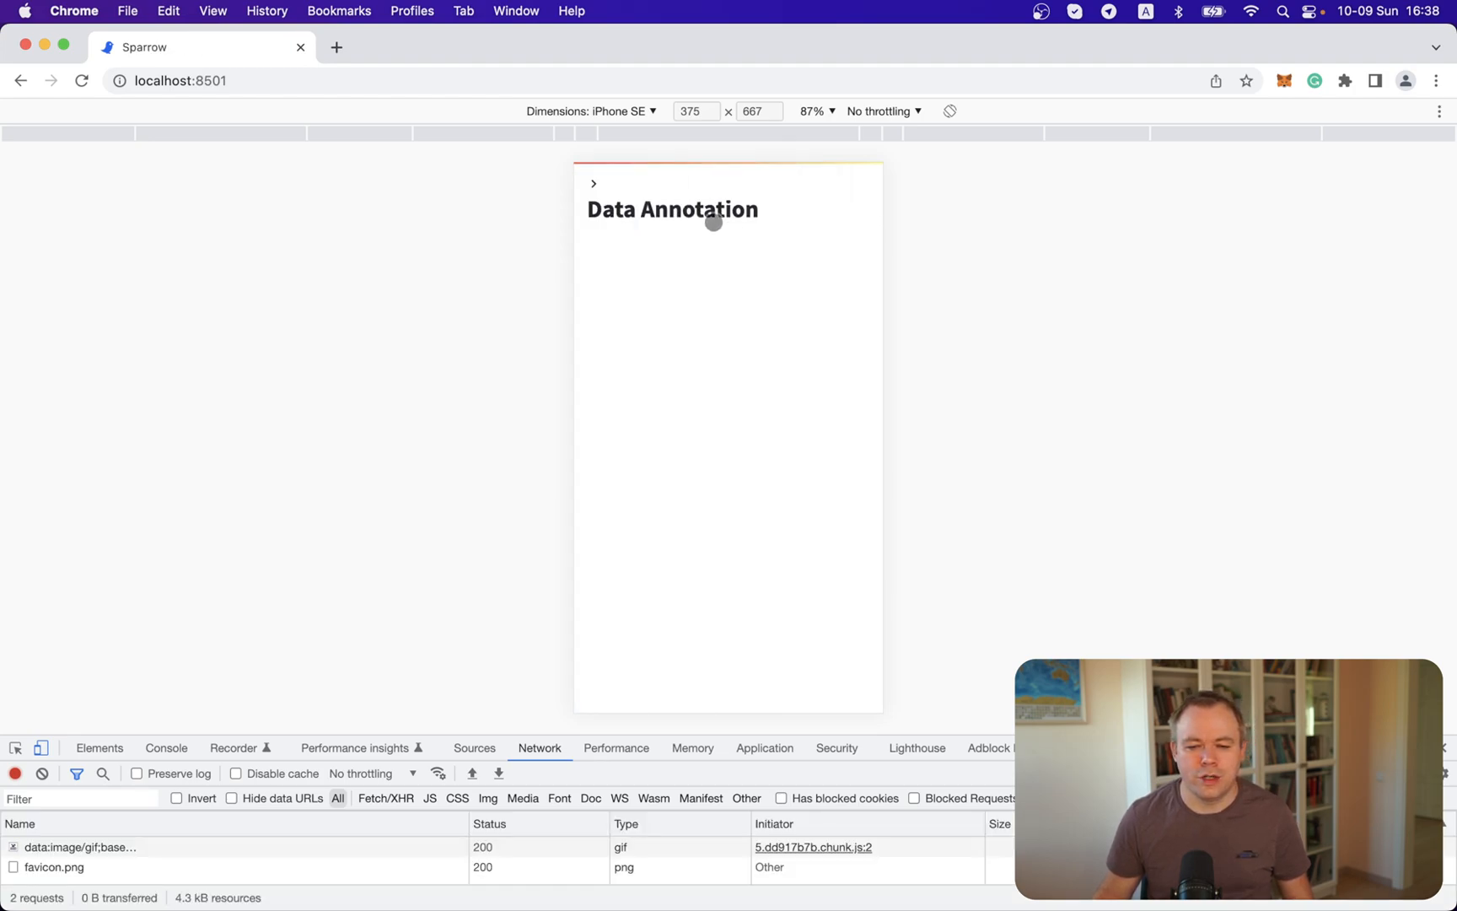
pyautogui.click(594, 184)
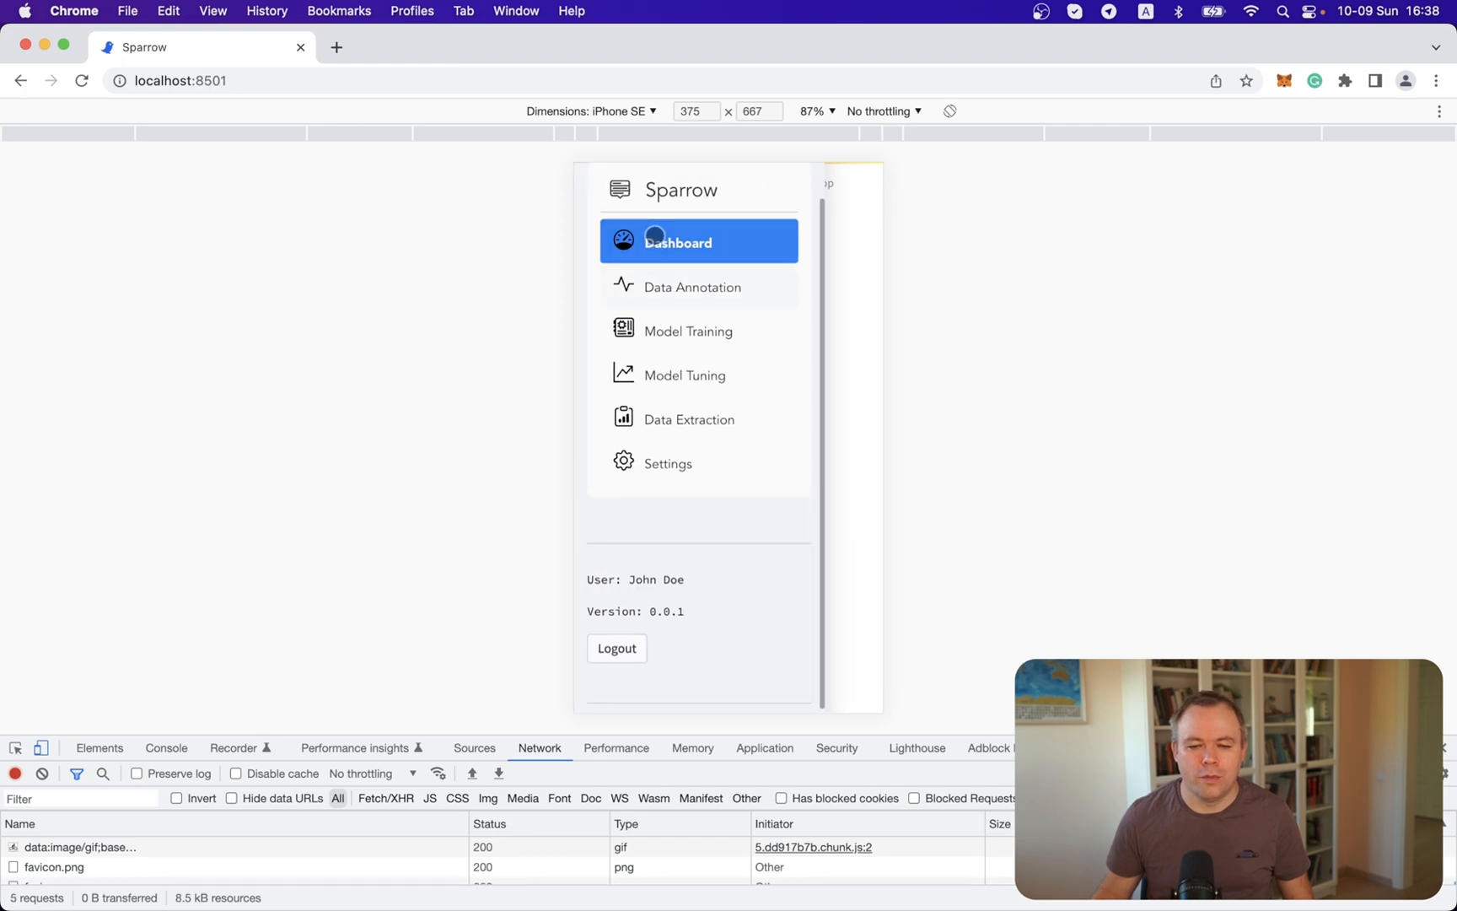
pyautogui.click(678, 243)
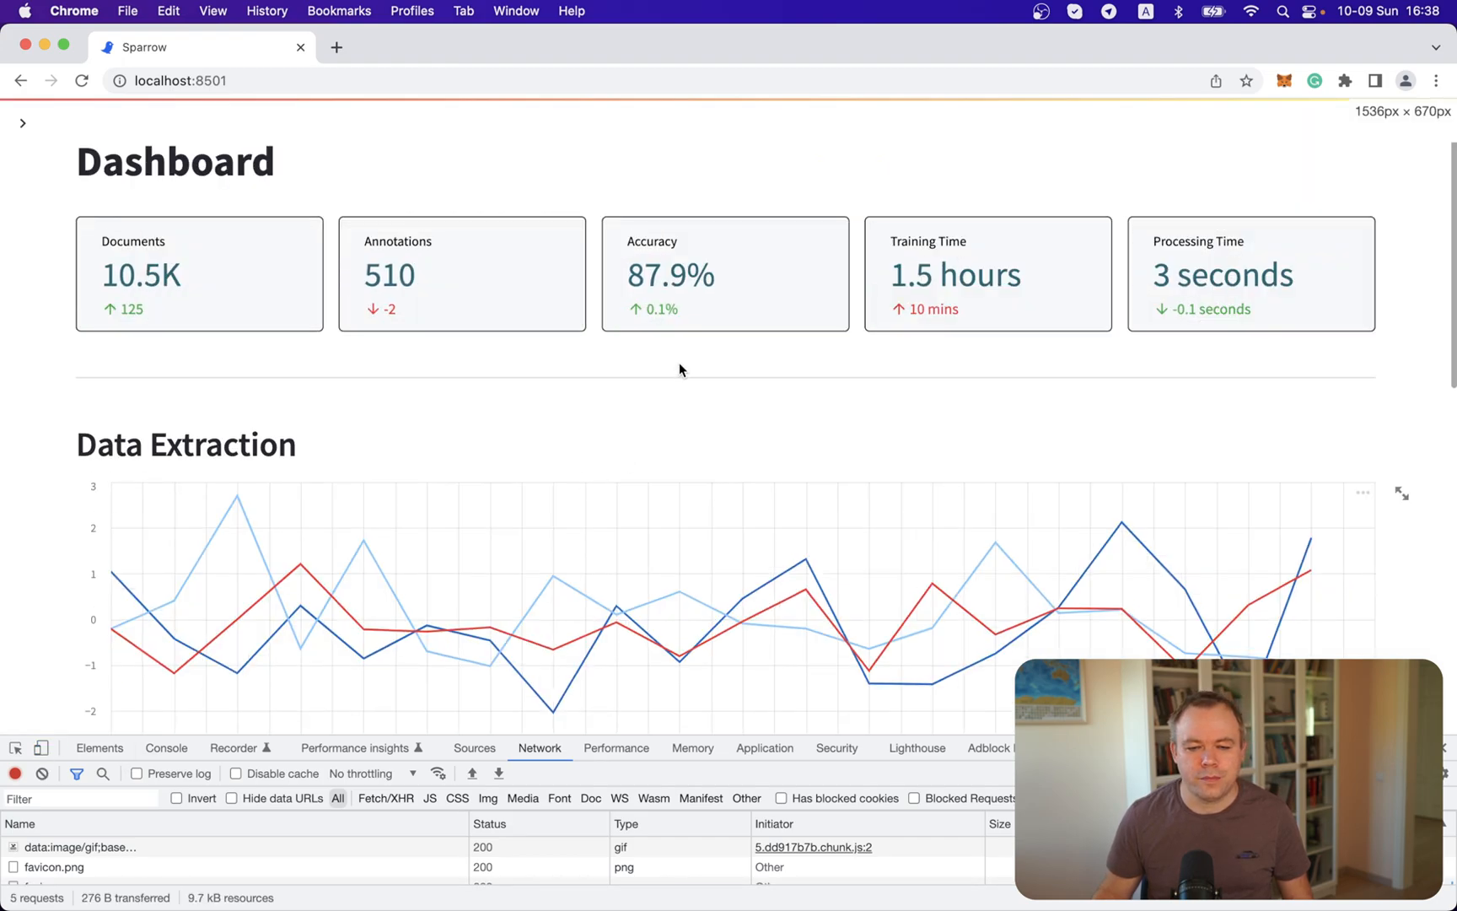
pyautogui.moveTo(1226, 551)
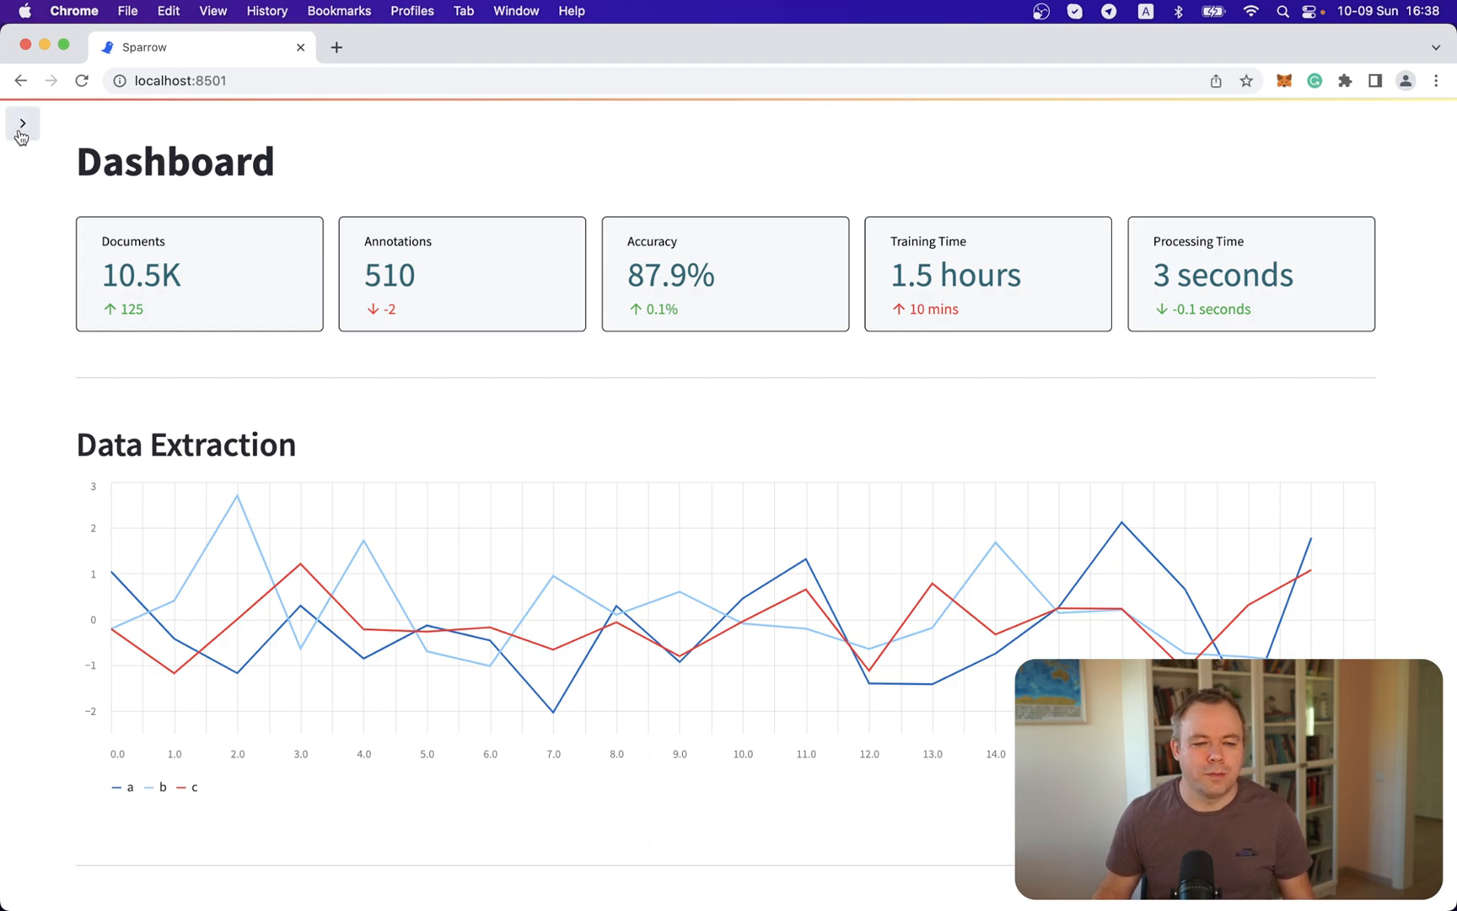
# Reload the Dashboard page from the sidebar, then switch over to the project code in PyCharm
pyautogui.click(22, 123)
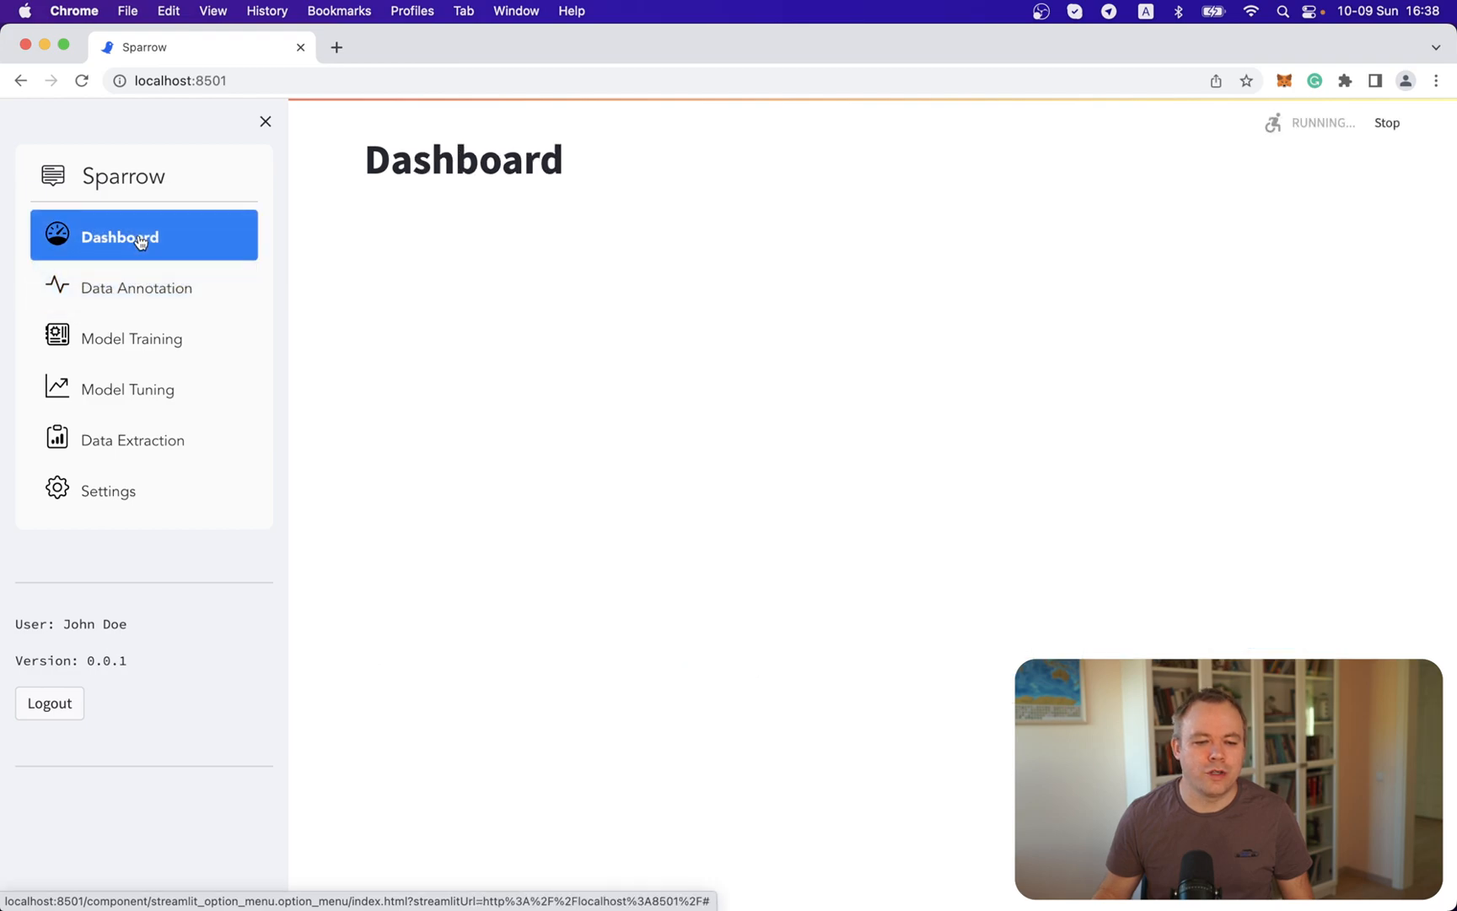
pyautogui.click(265, 122)
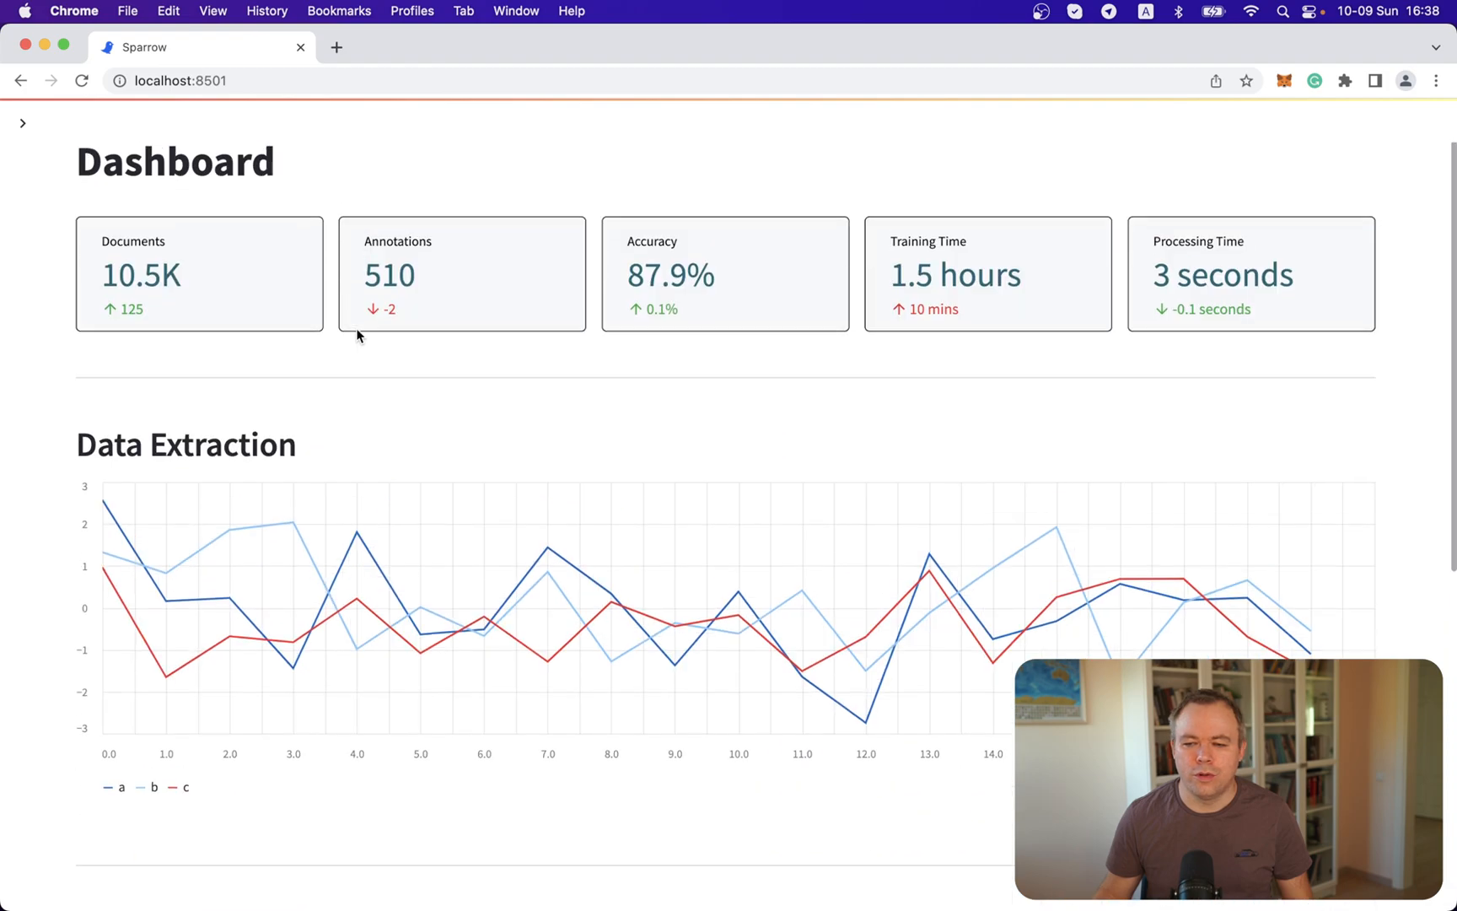
pyautogui.moveTo(614, 231)
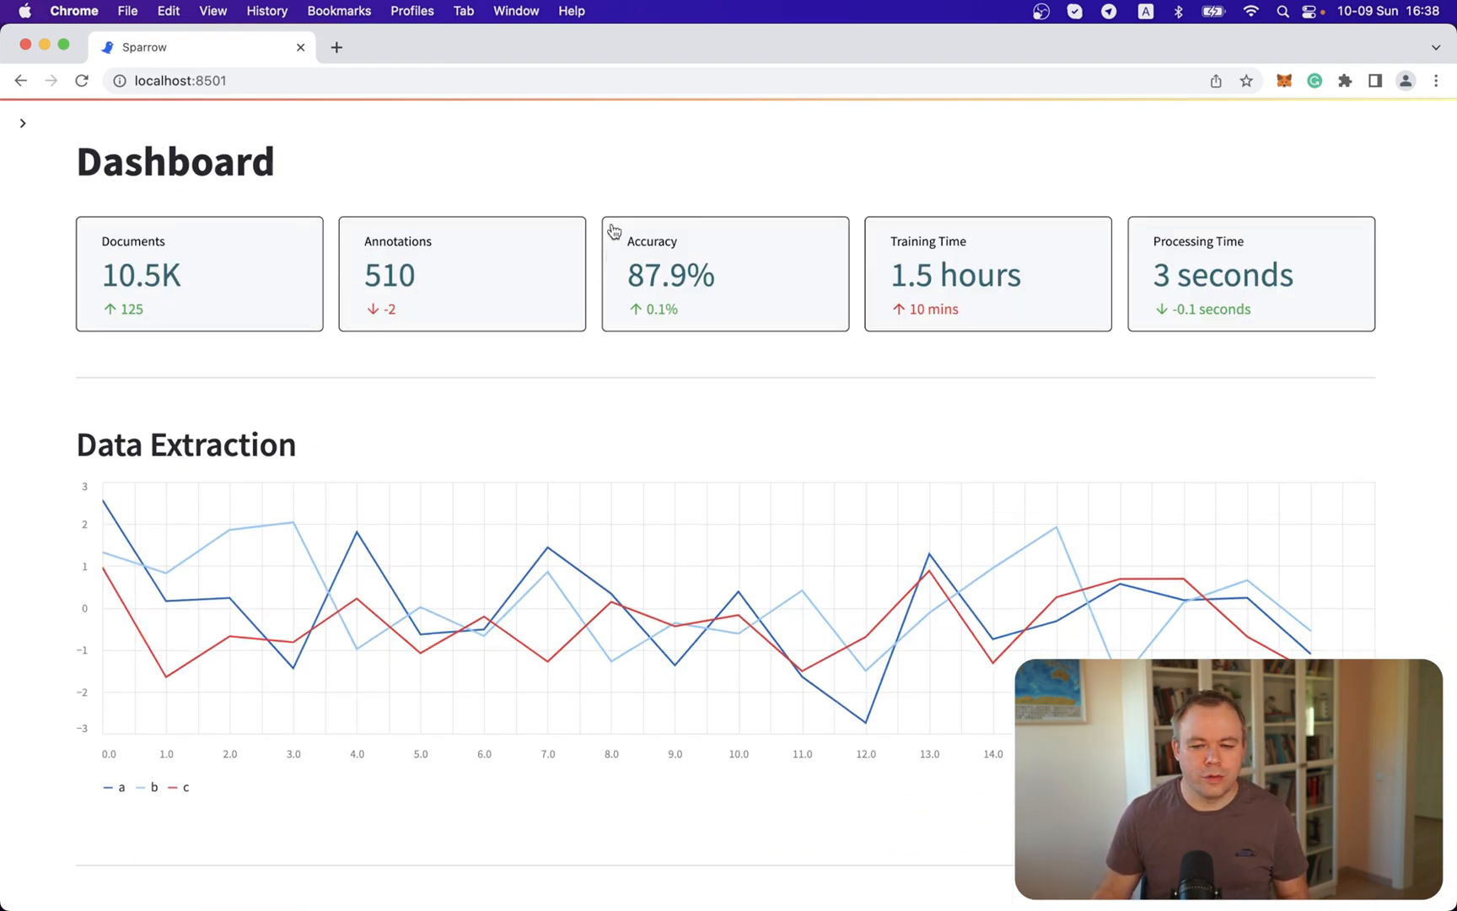
pyautogui.press('cmd+tab')
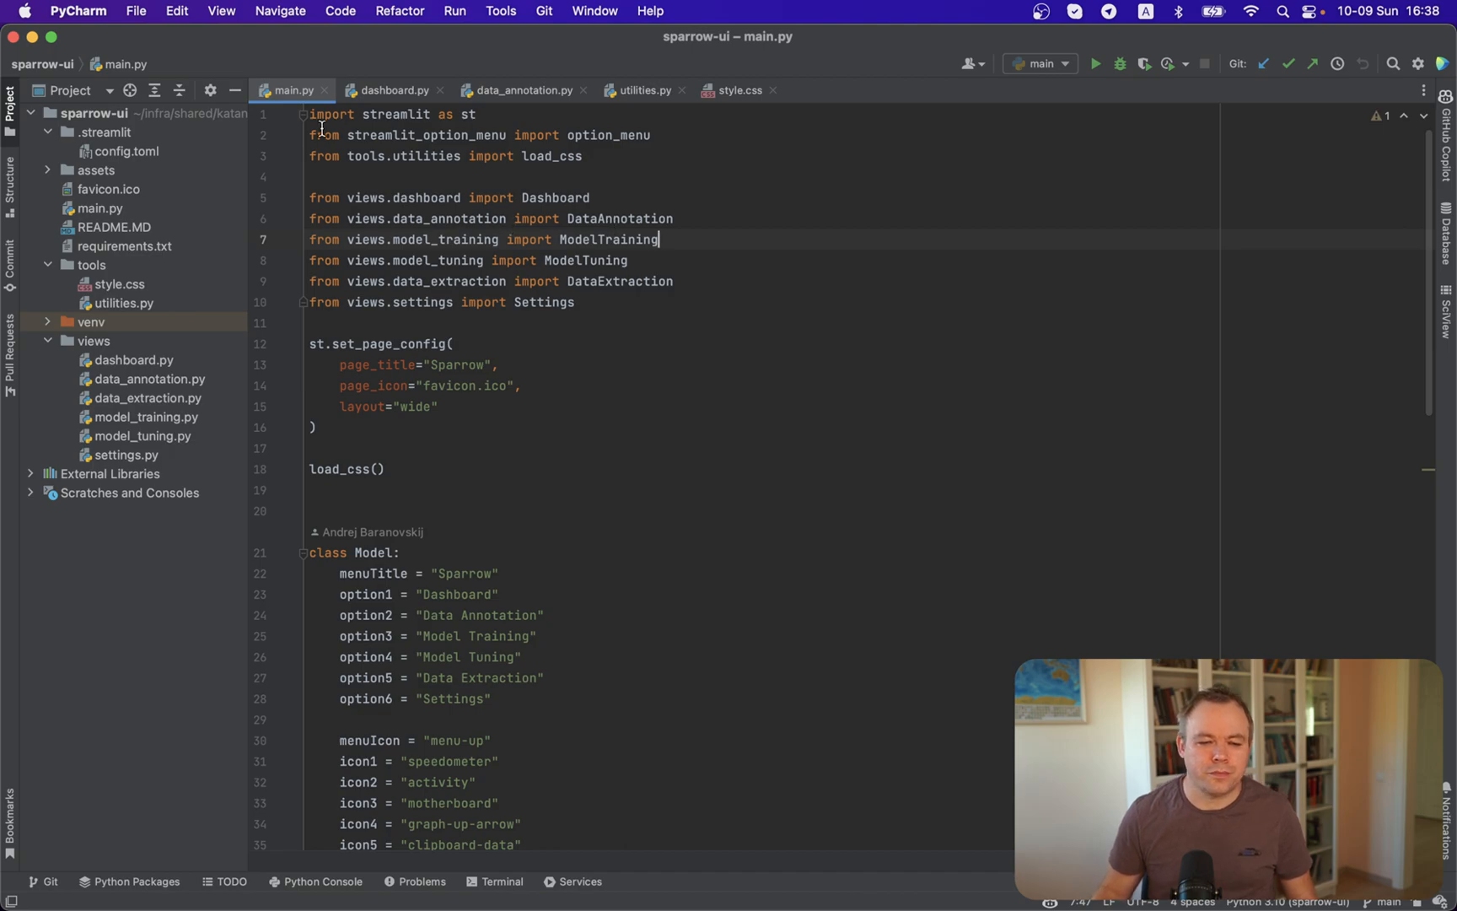
pyautogui.moveTo(293, 90)
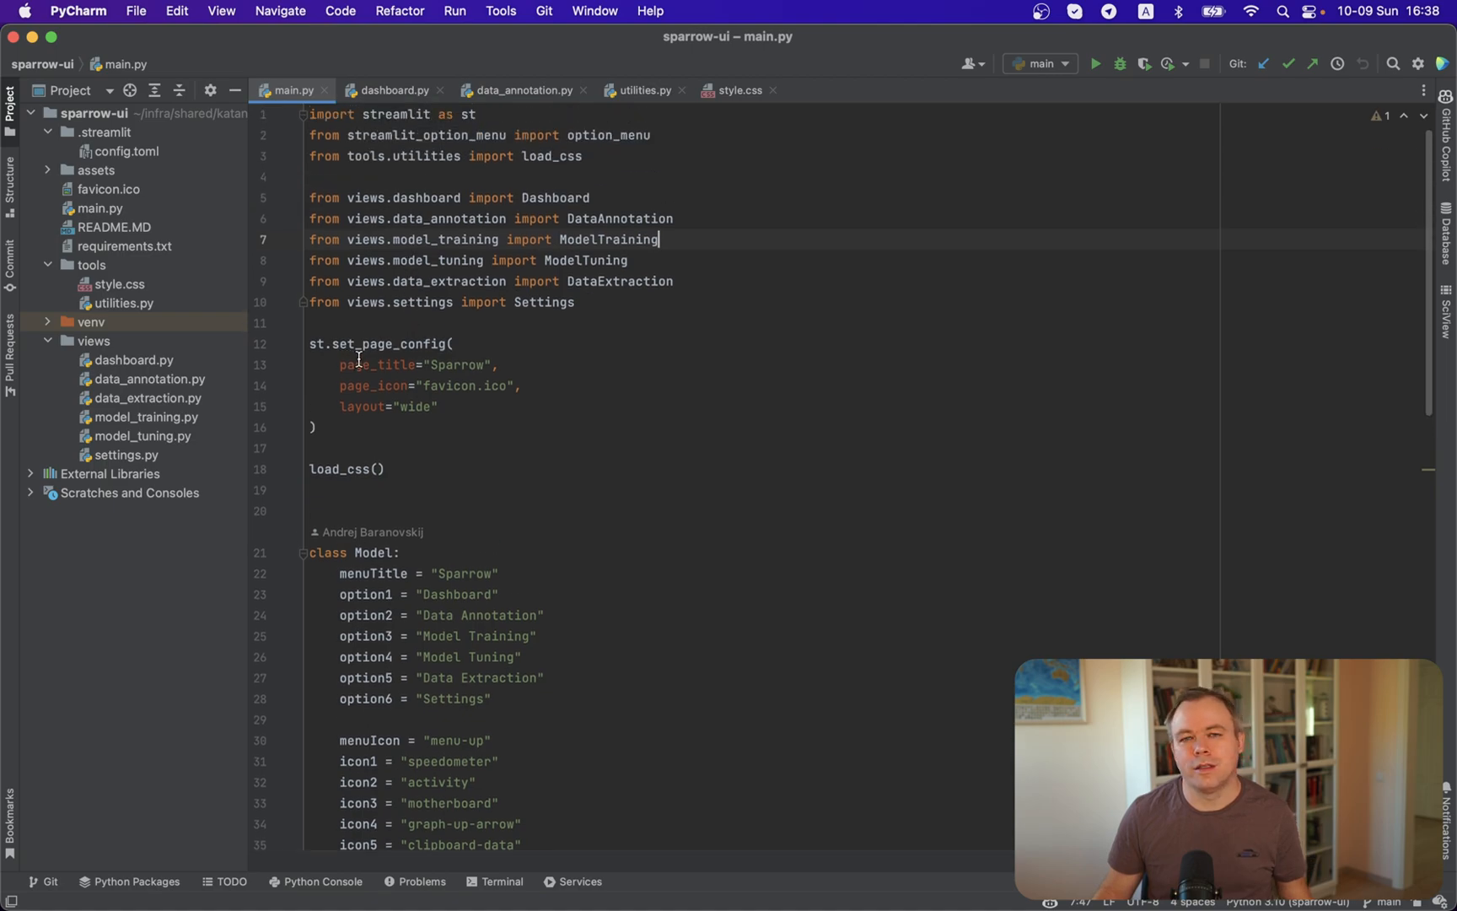
pyautogui.moveTo(432, 371)
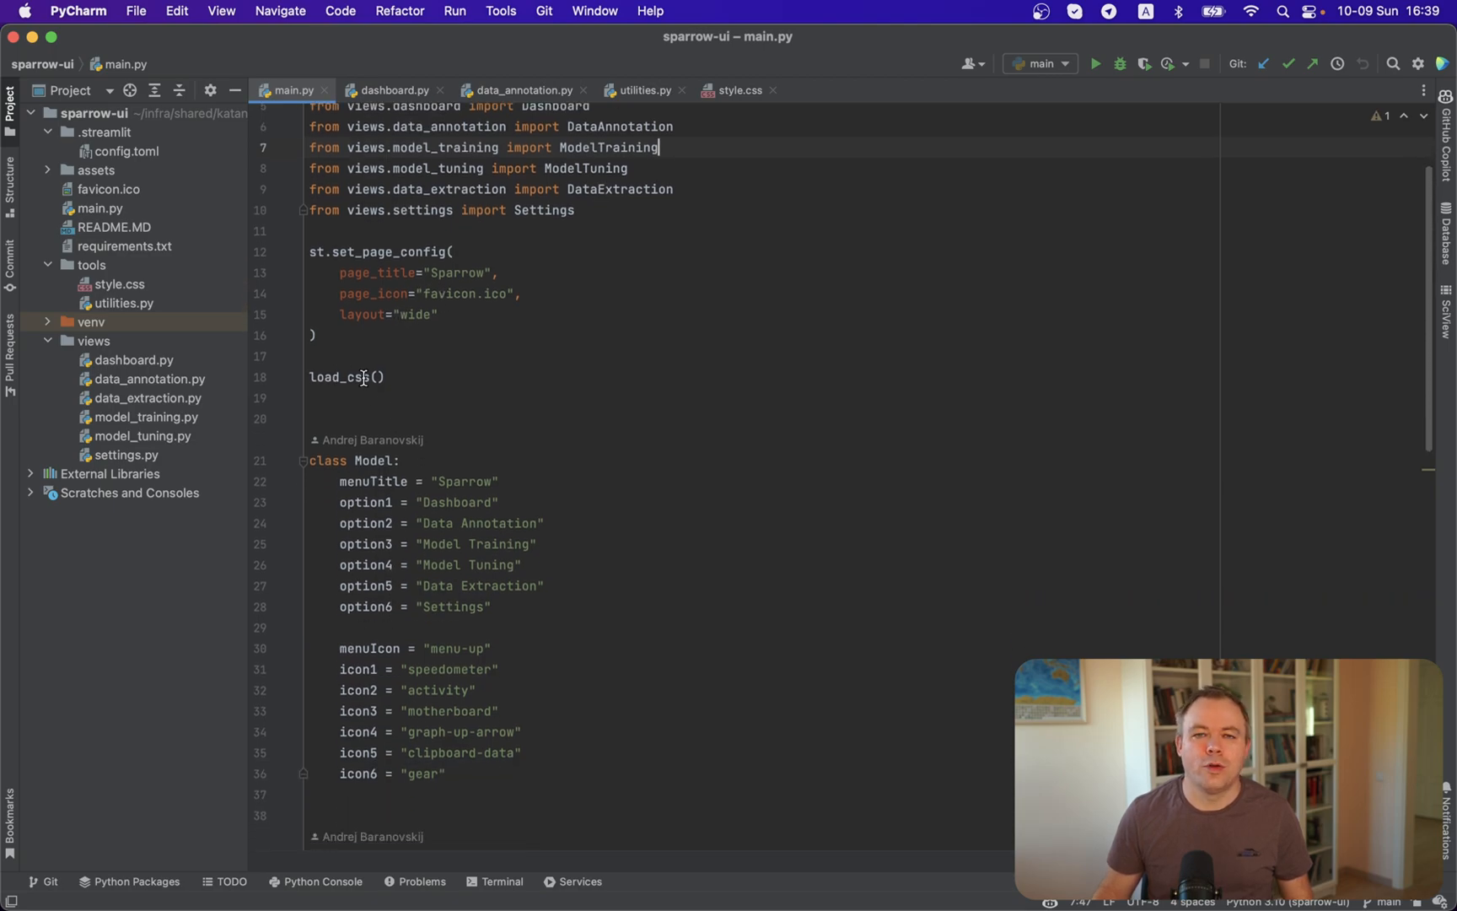
pyautogui.moveTo(336, 383)
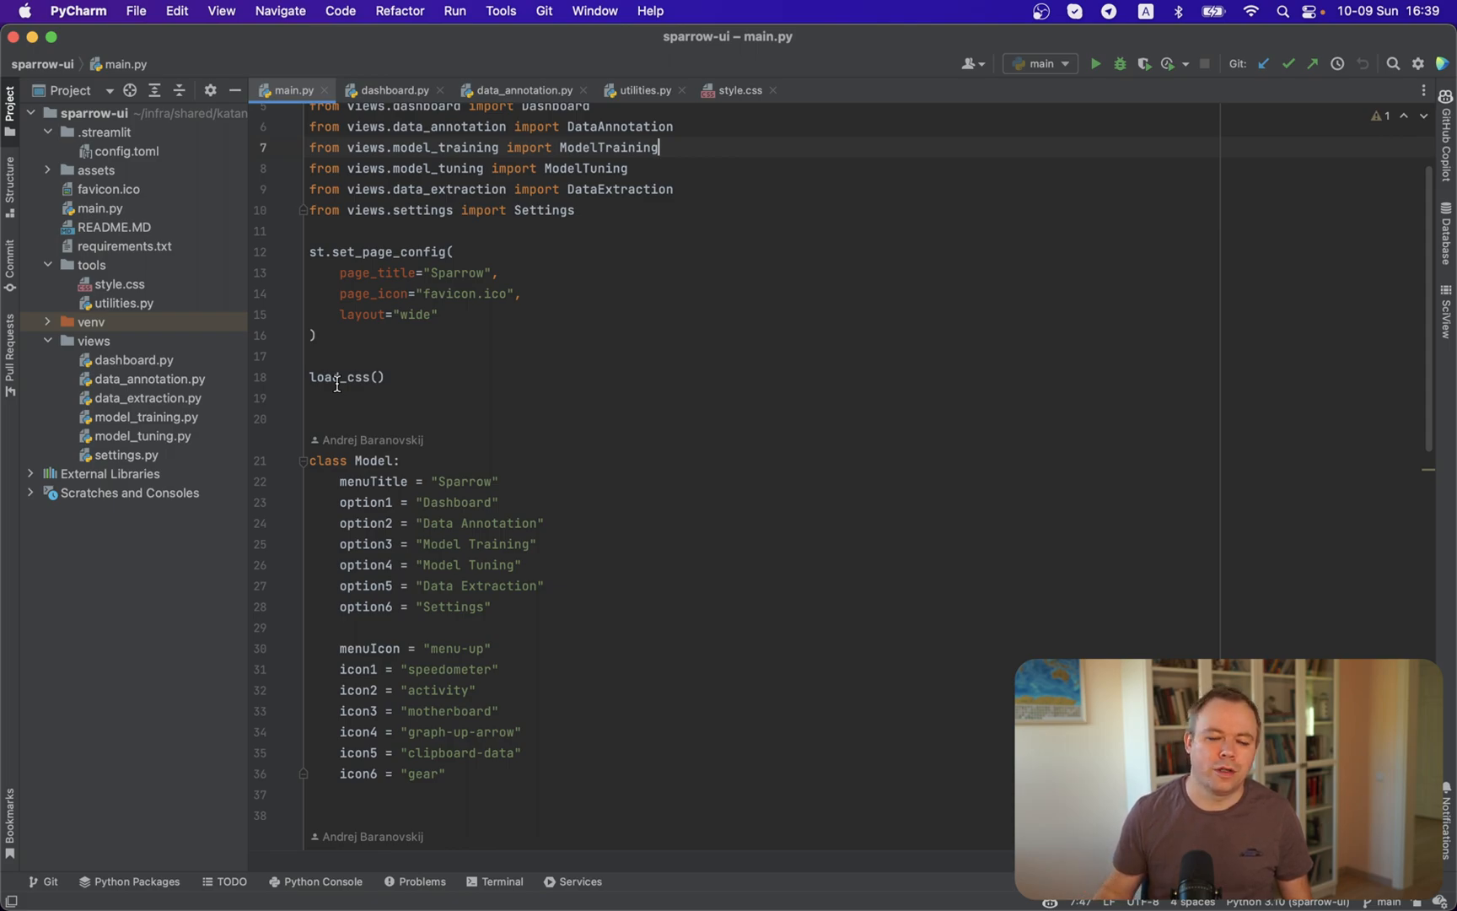
# Scroll through main.py's view function: sidebar option_menu, user info block and menu routing branches
pyautogui.scroll(-3)
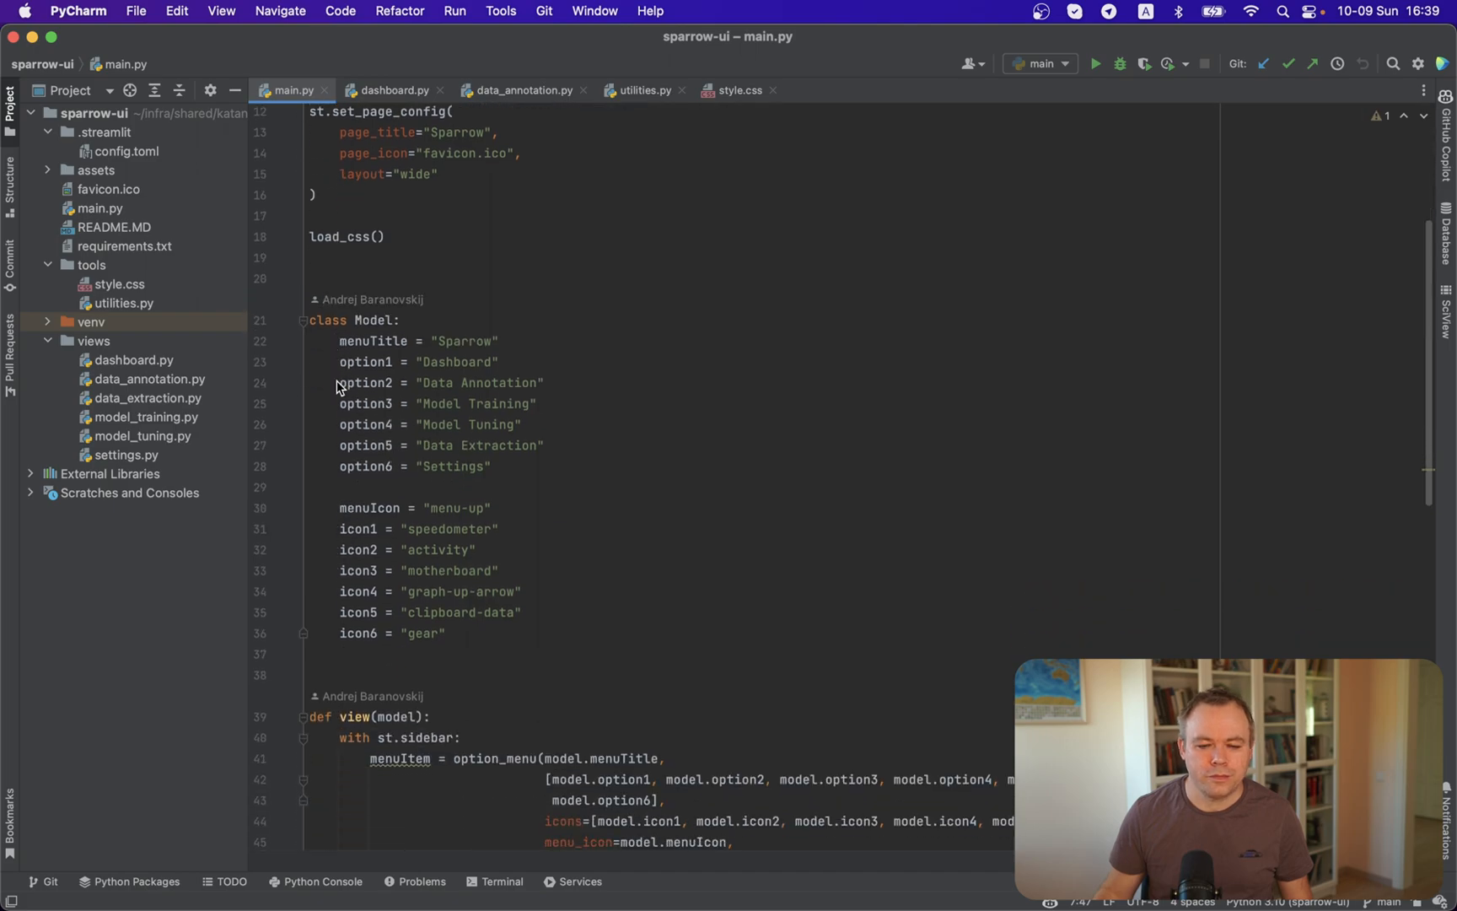
pyautogui.scroll(-3)
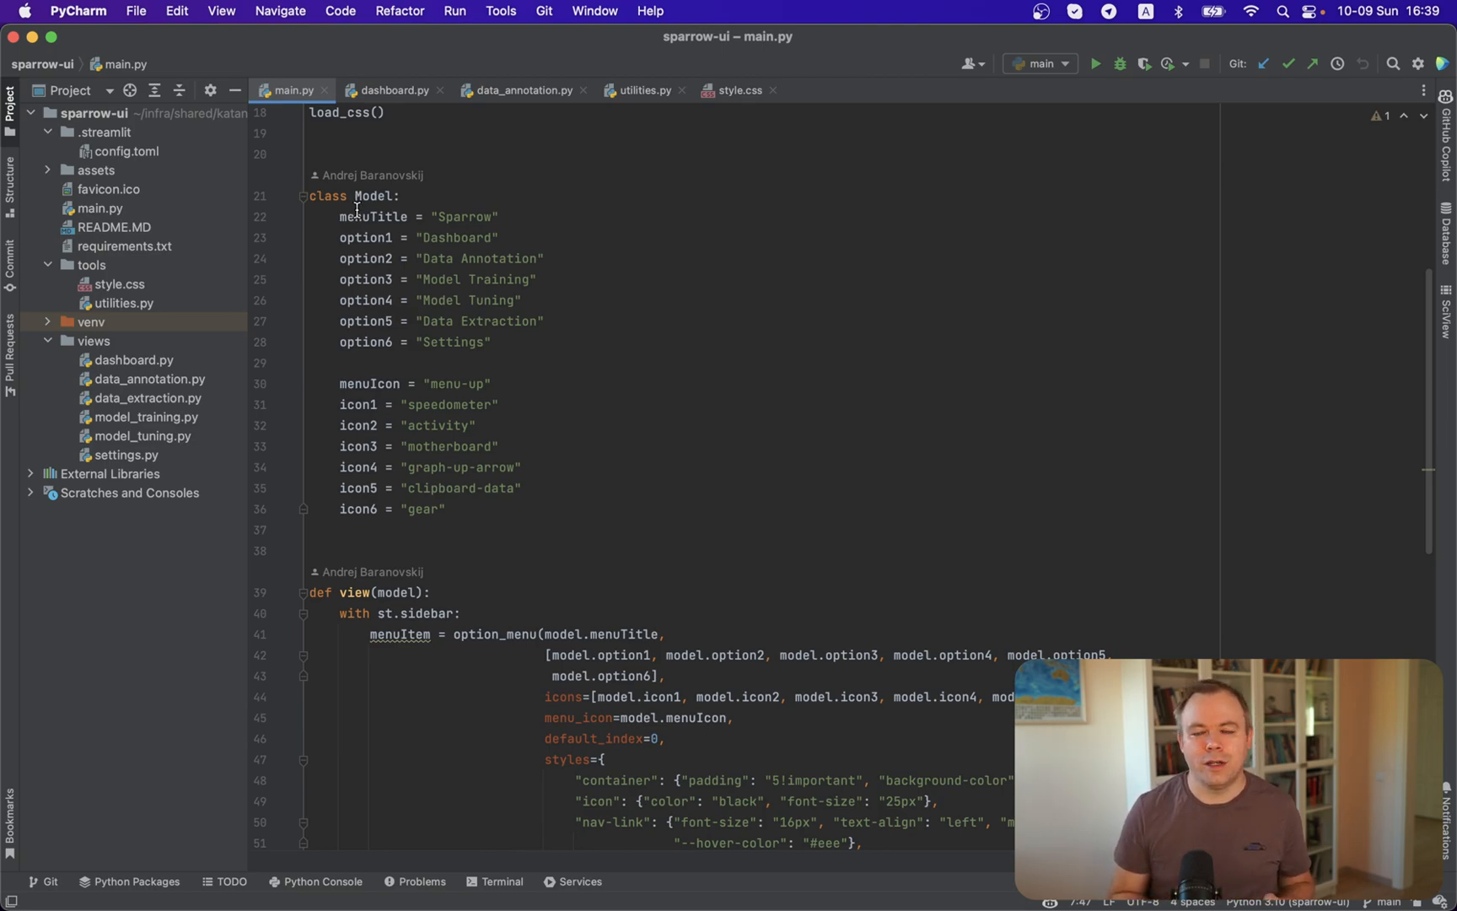
pyautogui.scroll(-3)
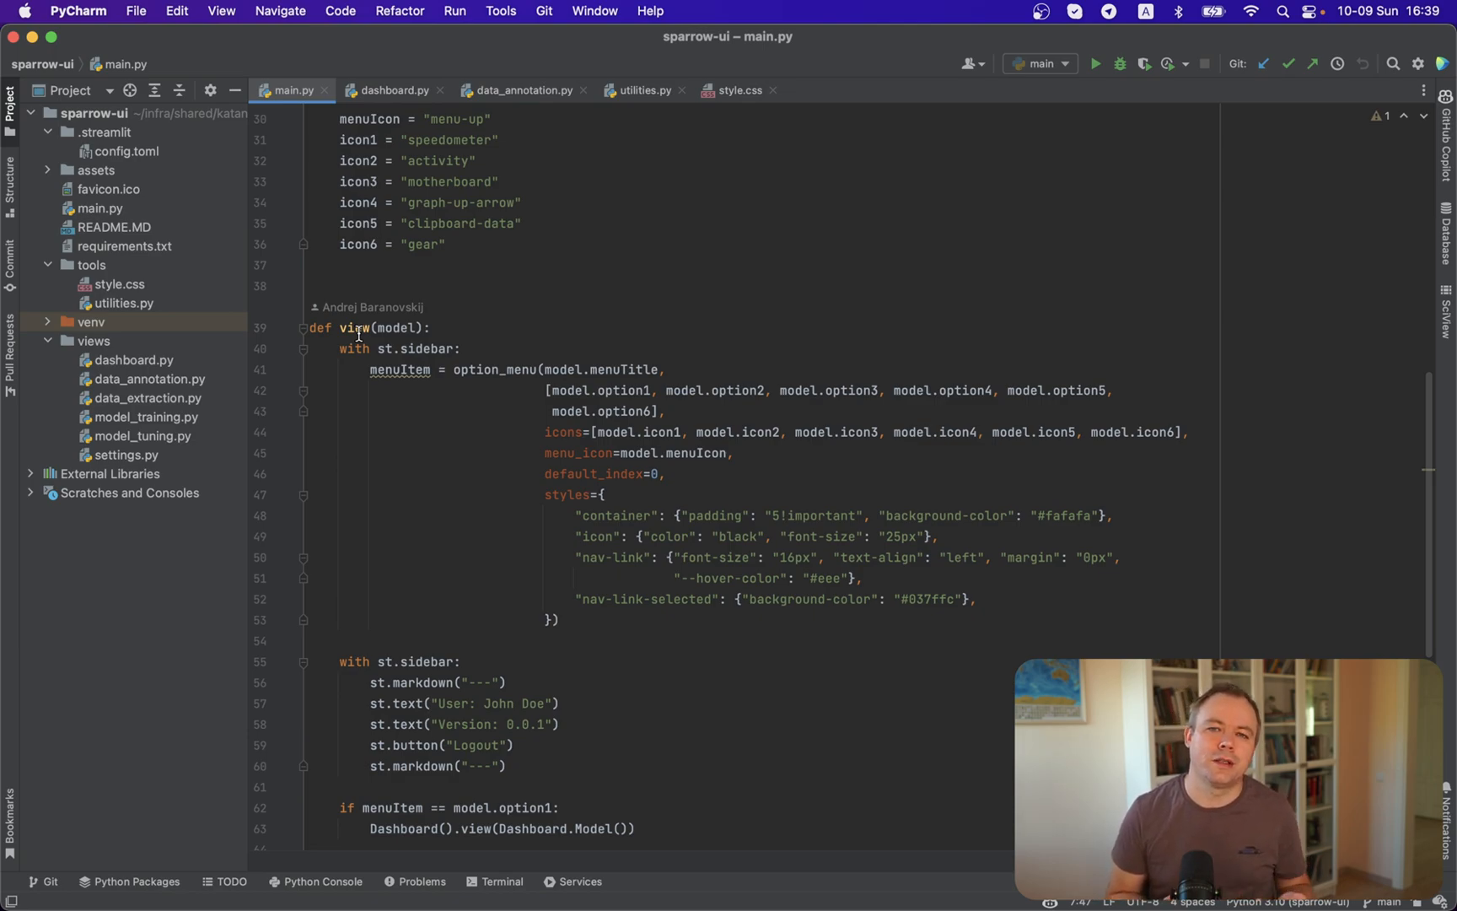
pyautogui.scroll(-3)
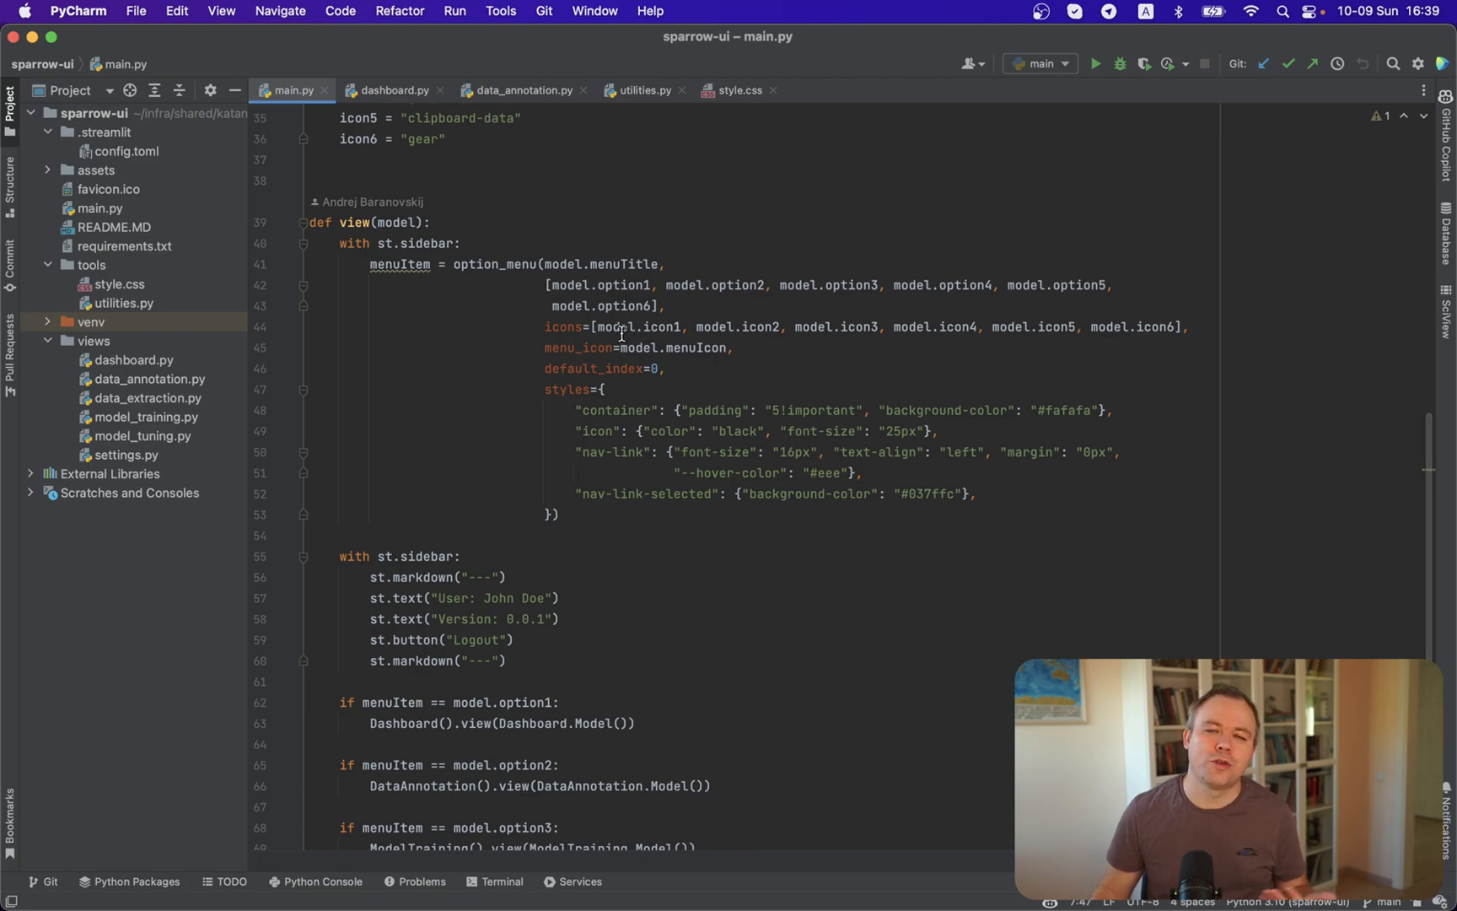
pyautogui.scroll(-3)
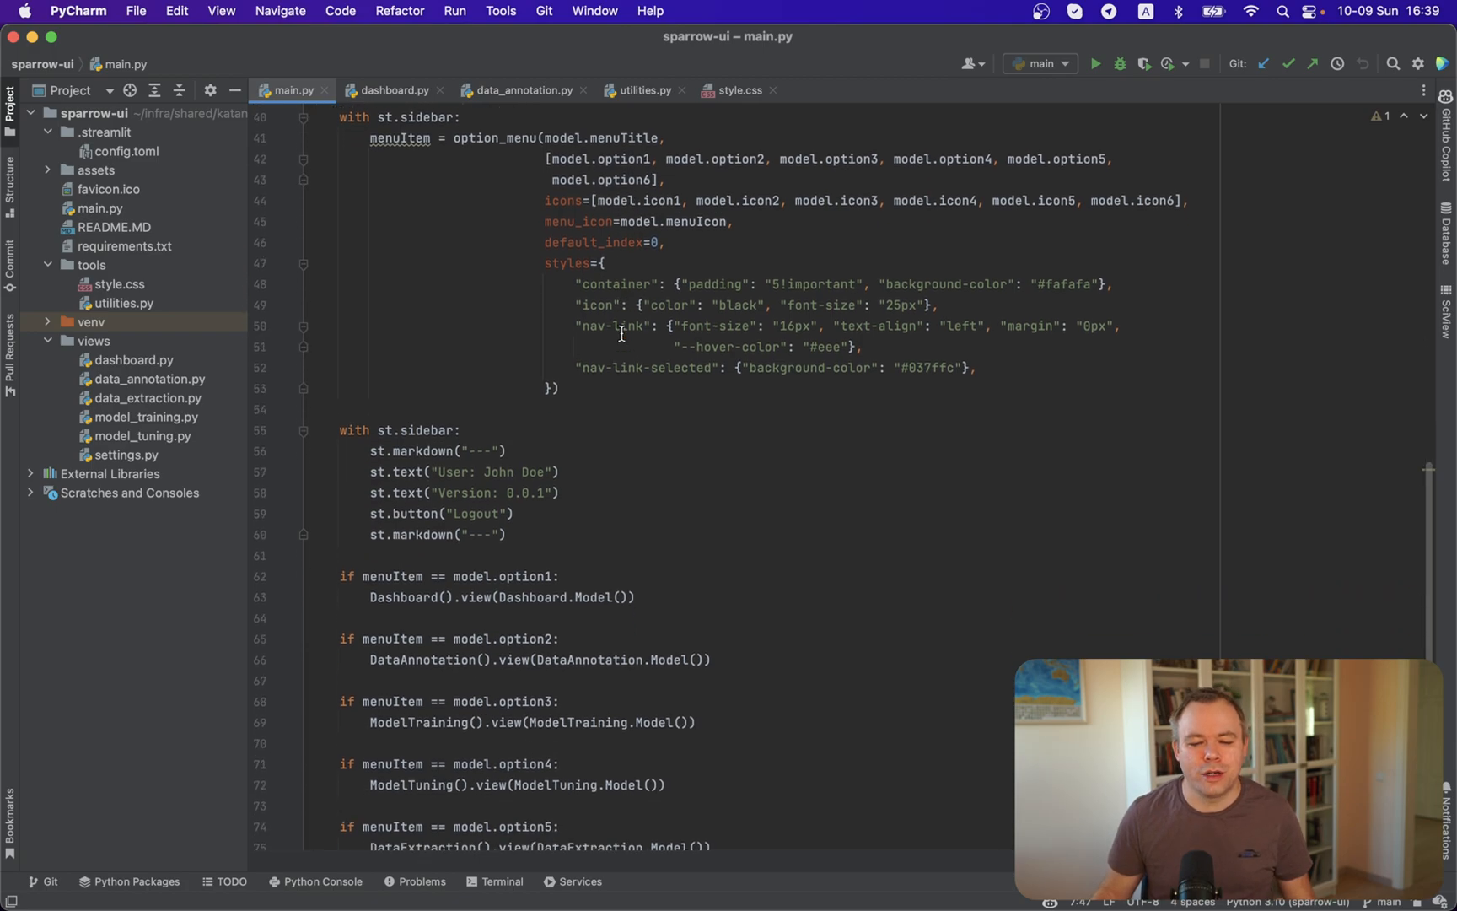
pyautogui.scroll(-3)
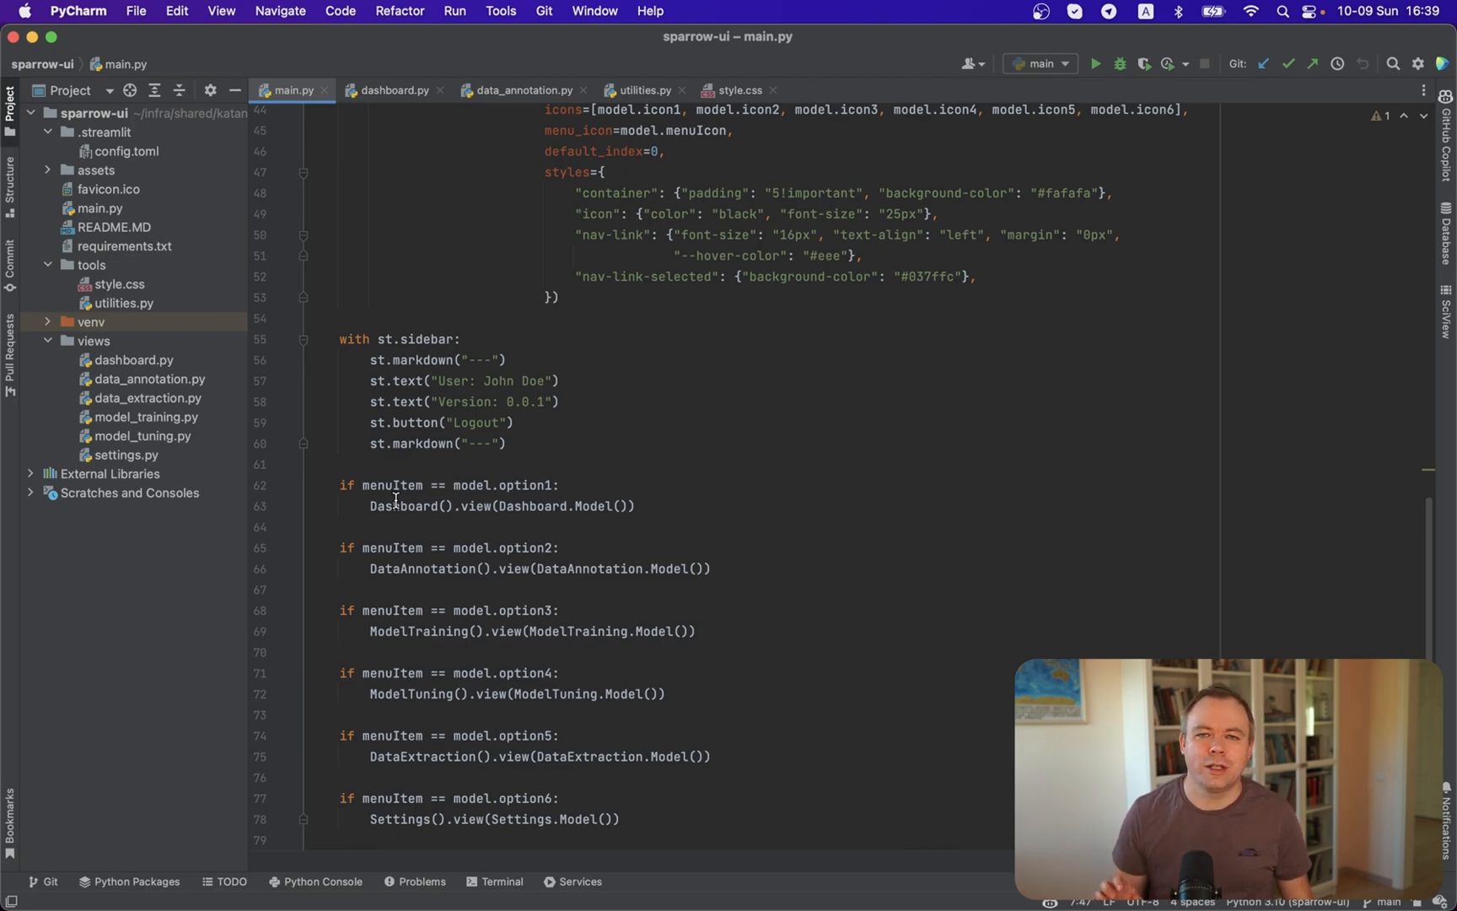
pyautogui.moveTo(421, 568)
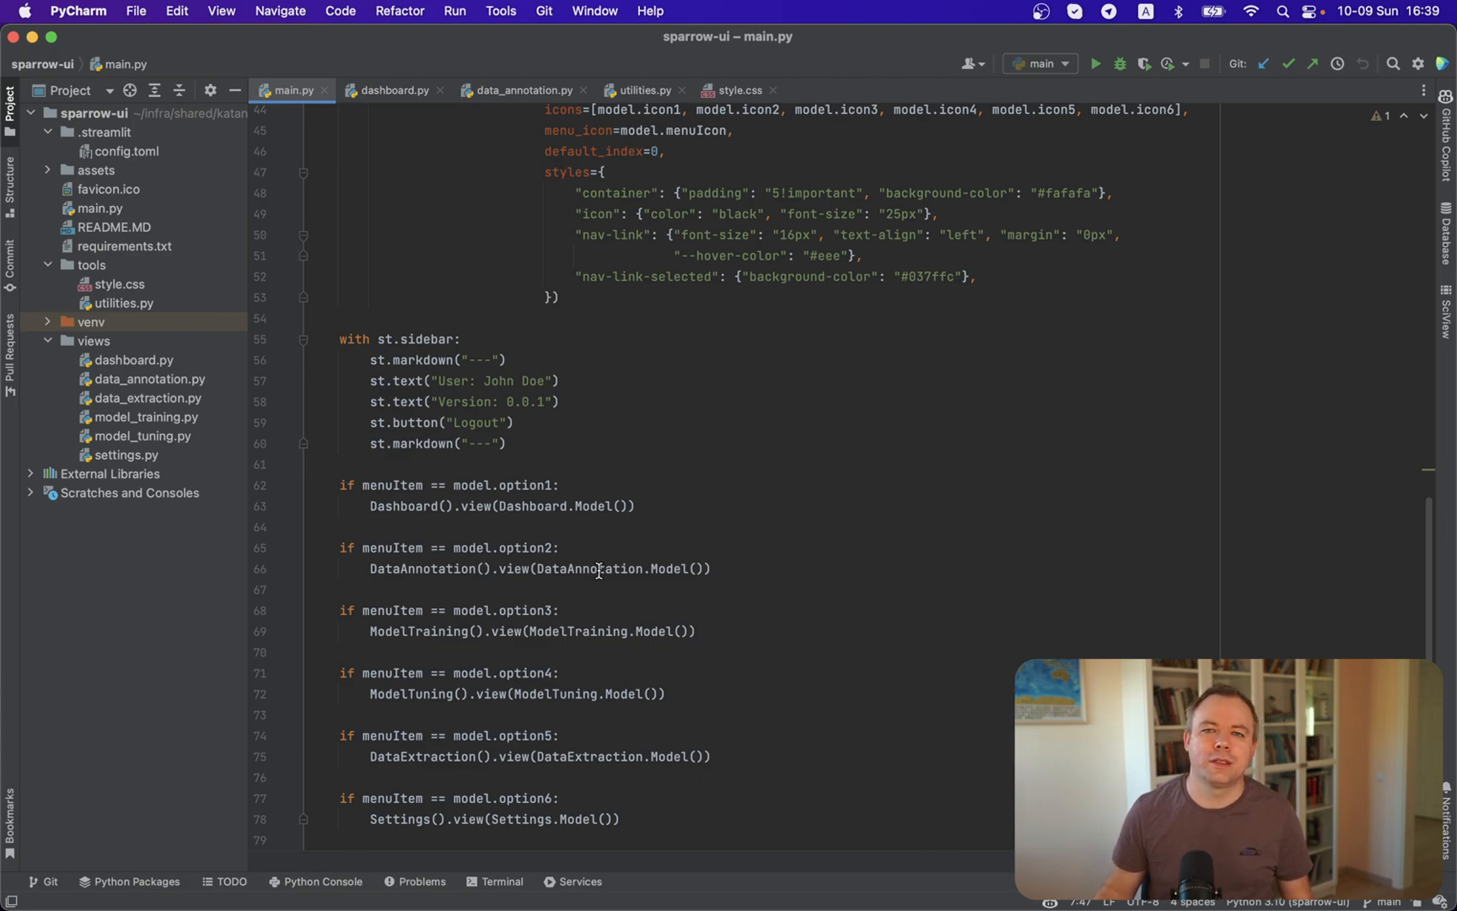
pyautogui.moveTo(420, 572)
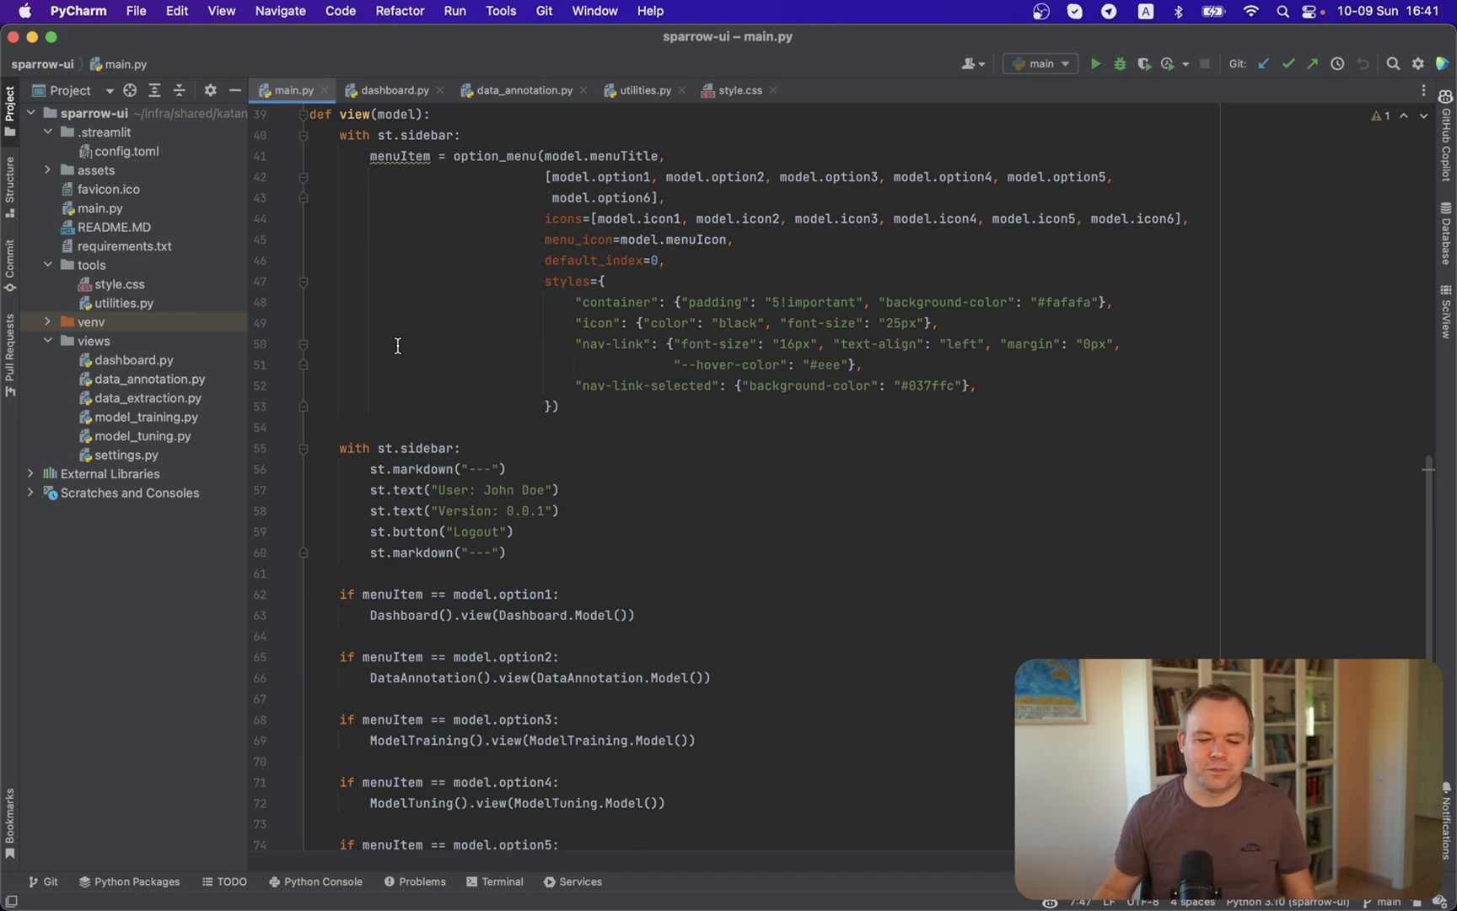
# Scroll to the end of main.py showing the Settings branch and the view(Model()) call
pyautogui.scroll(-3)
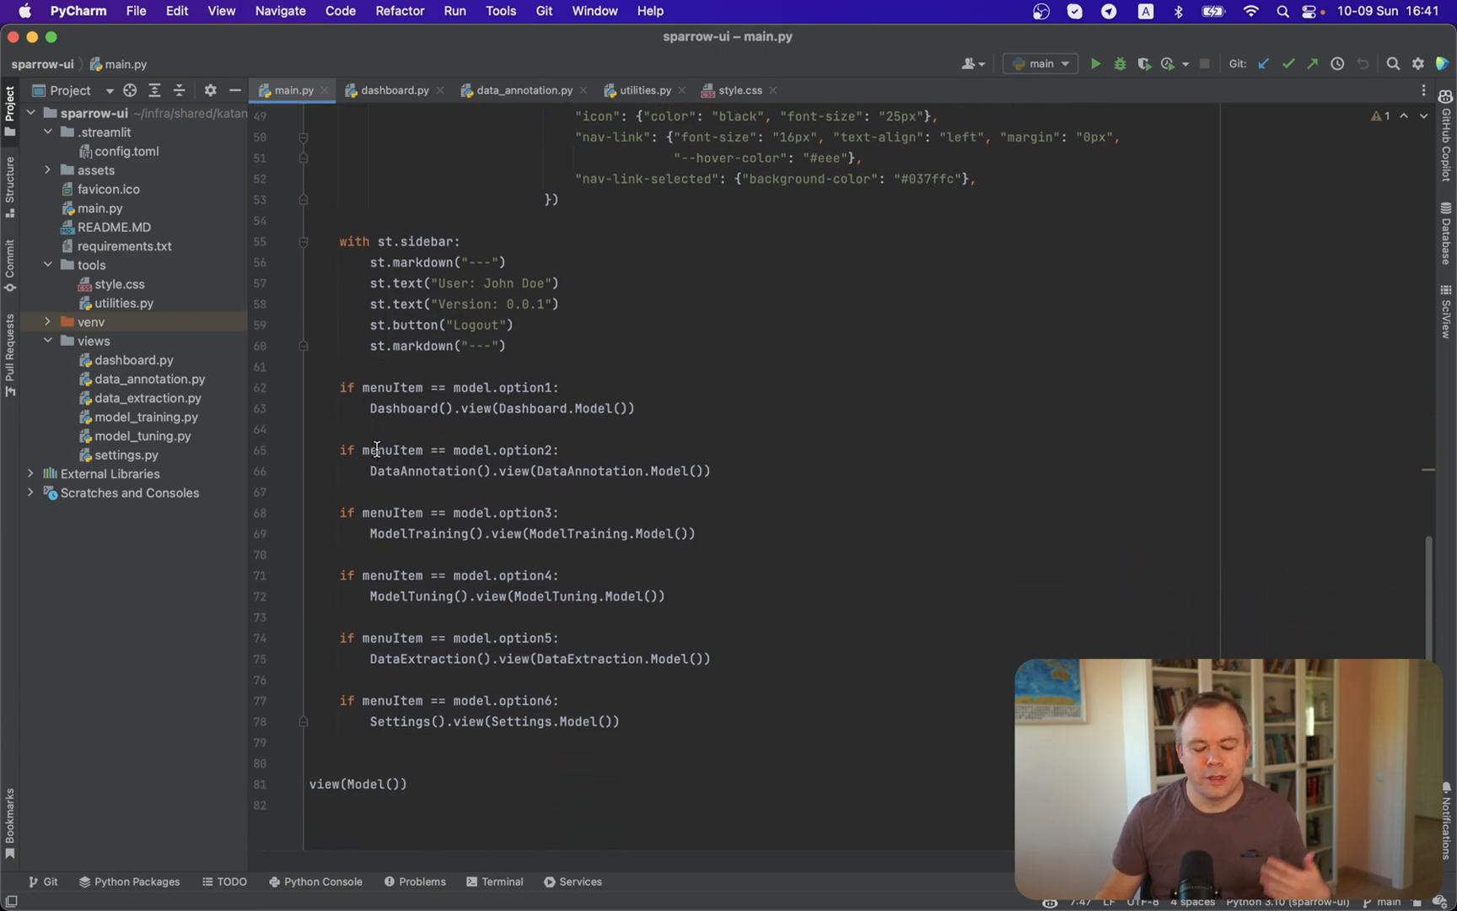
pyautogui.moveTo(386, 496)
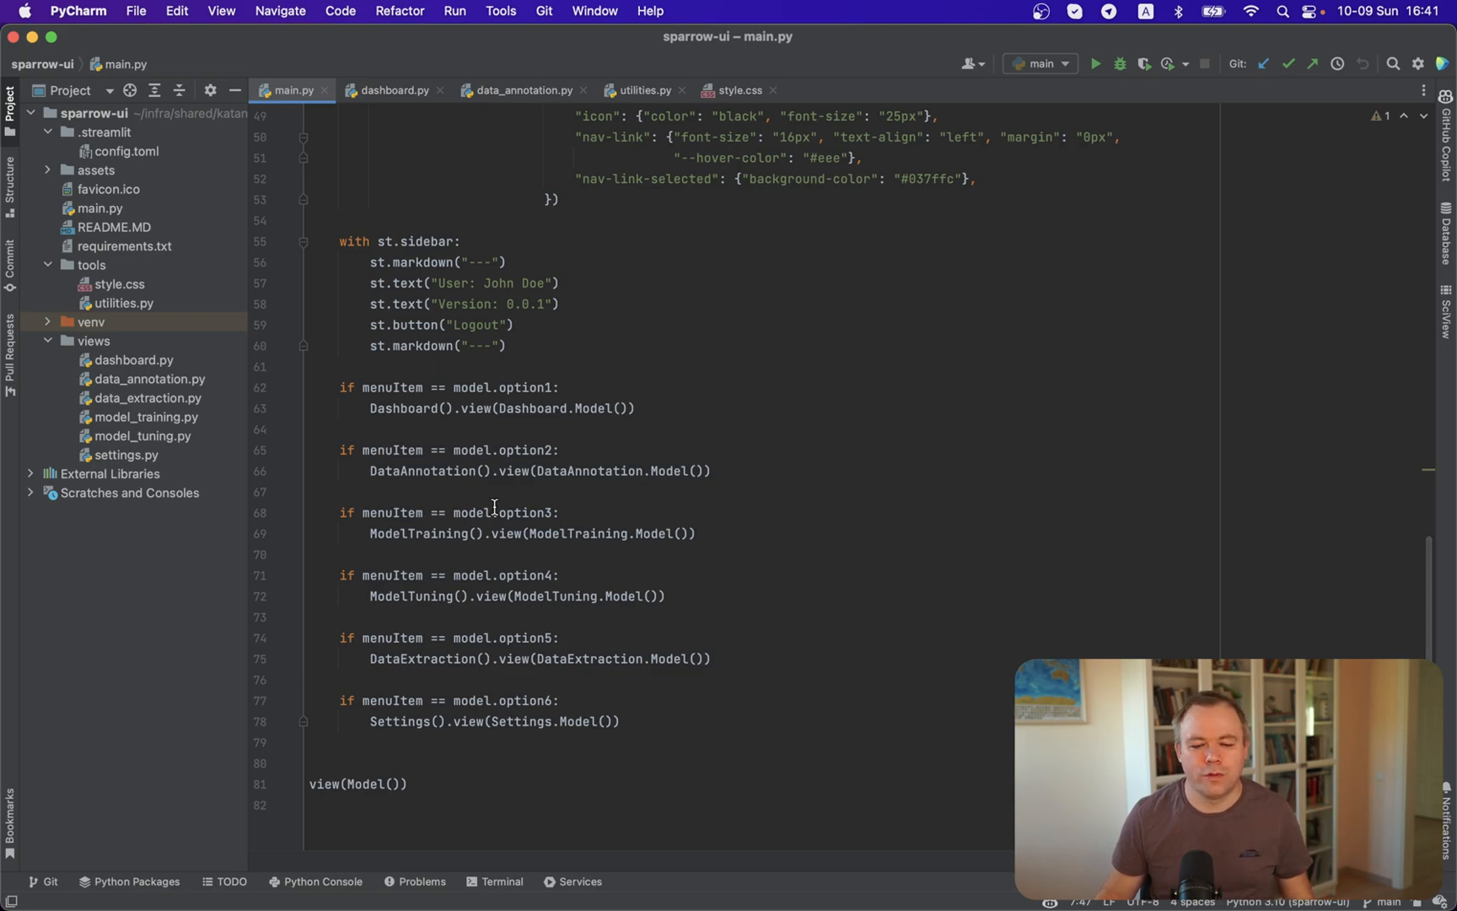
pyautogui.moveTo(529, 521)
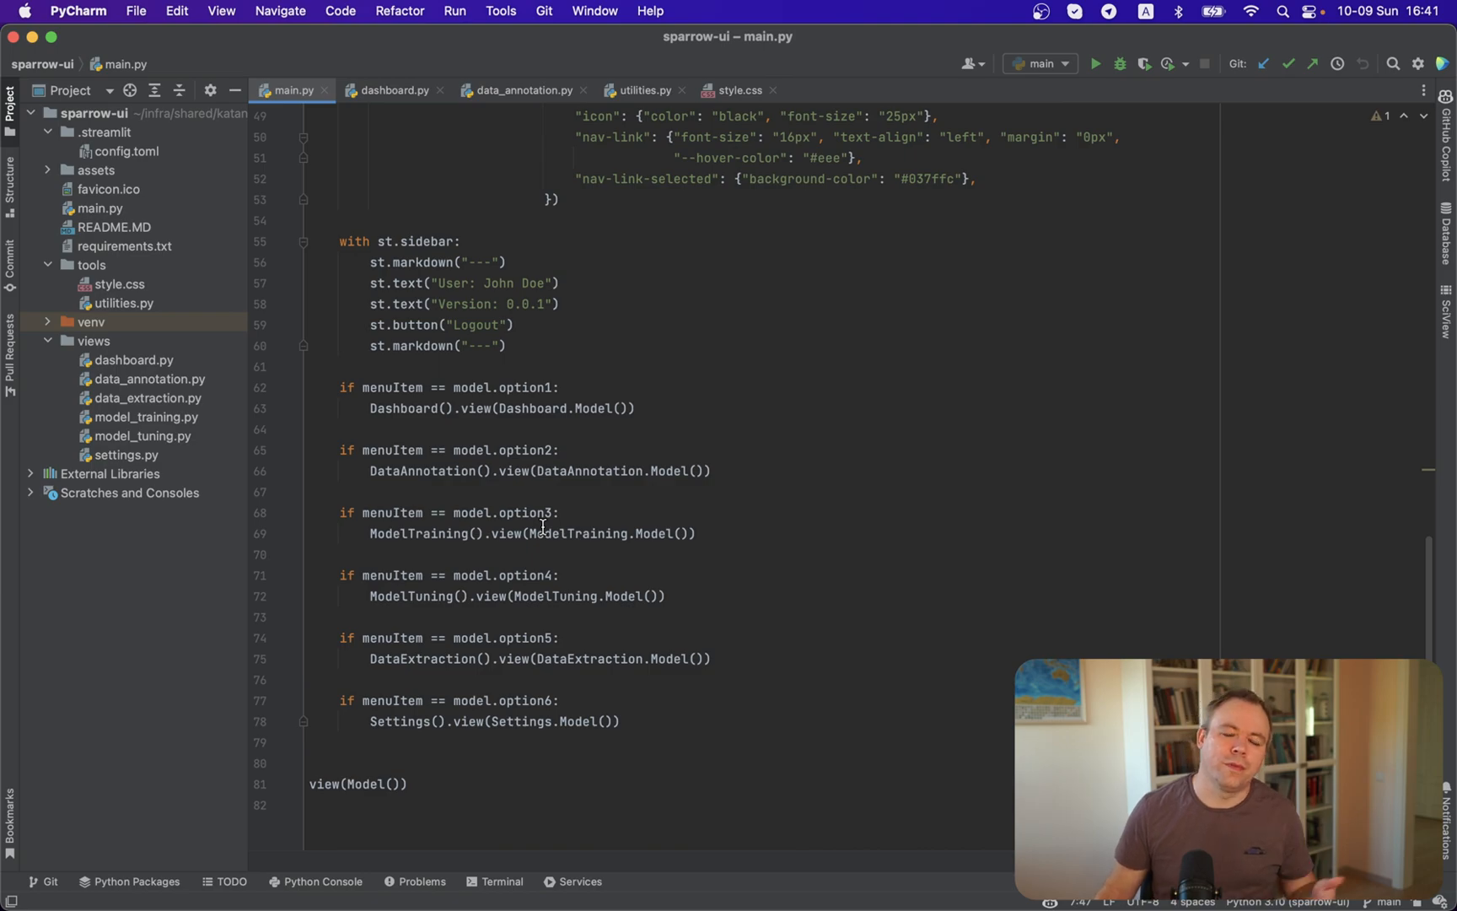
pyautogui.moveTo(470, 537)
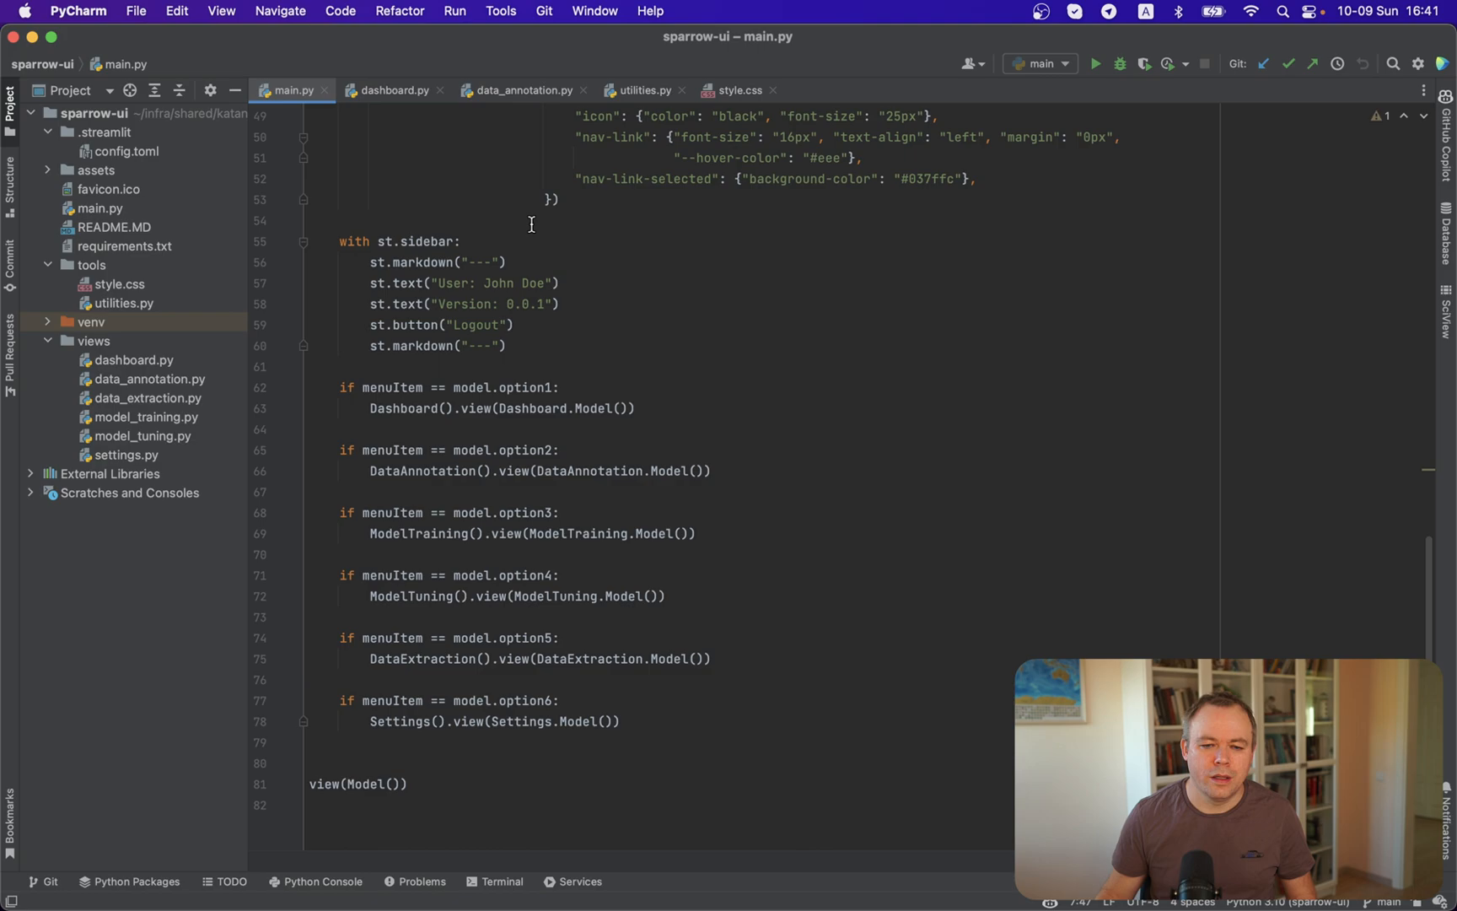
# Switch to dashboard.py showing the Dashboard class title and its five st.metric columns
pyautogui.click(395, 89)
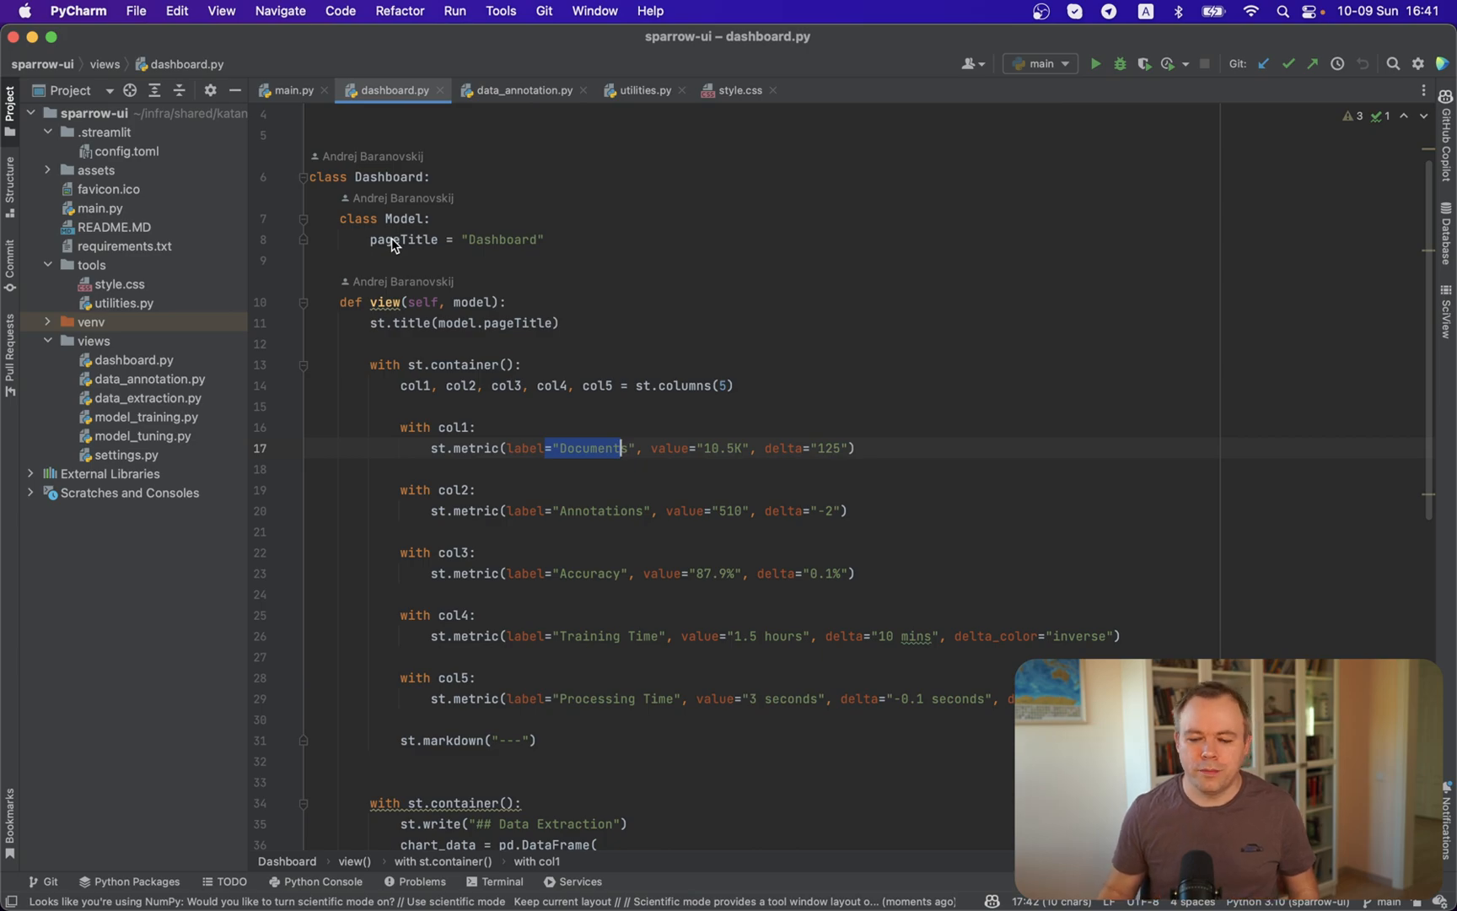
pyautogui.moveTo(366, 300)
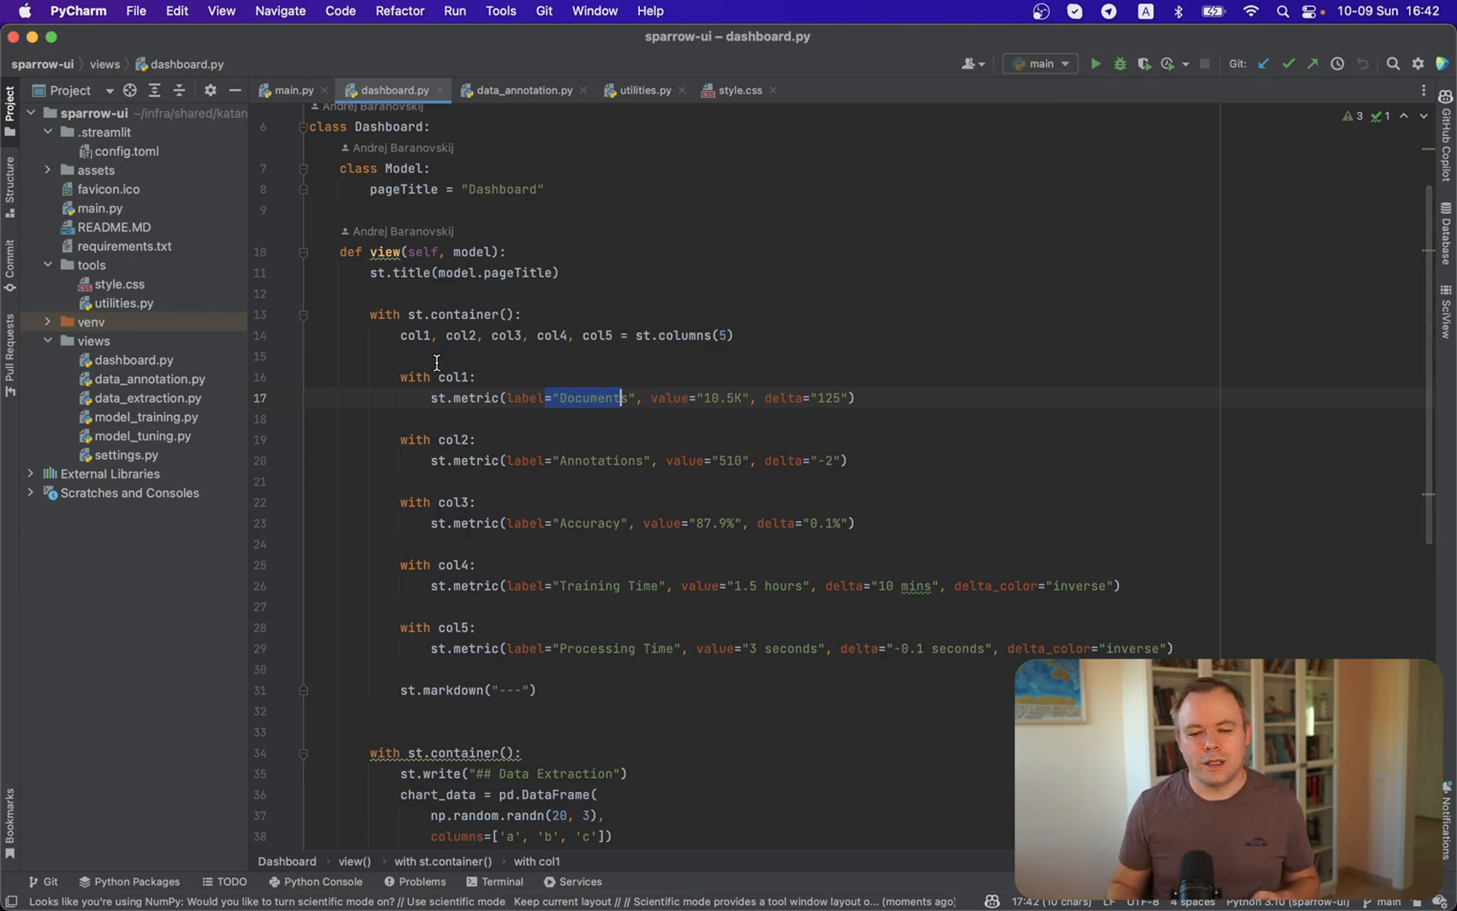
pyautogui.moveTo(571, 410)
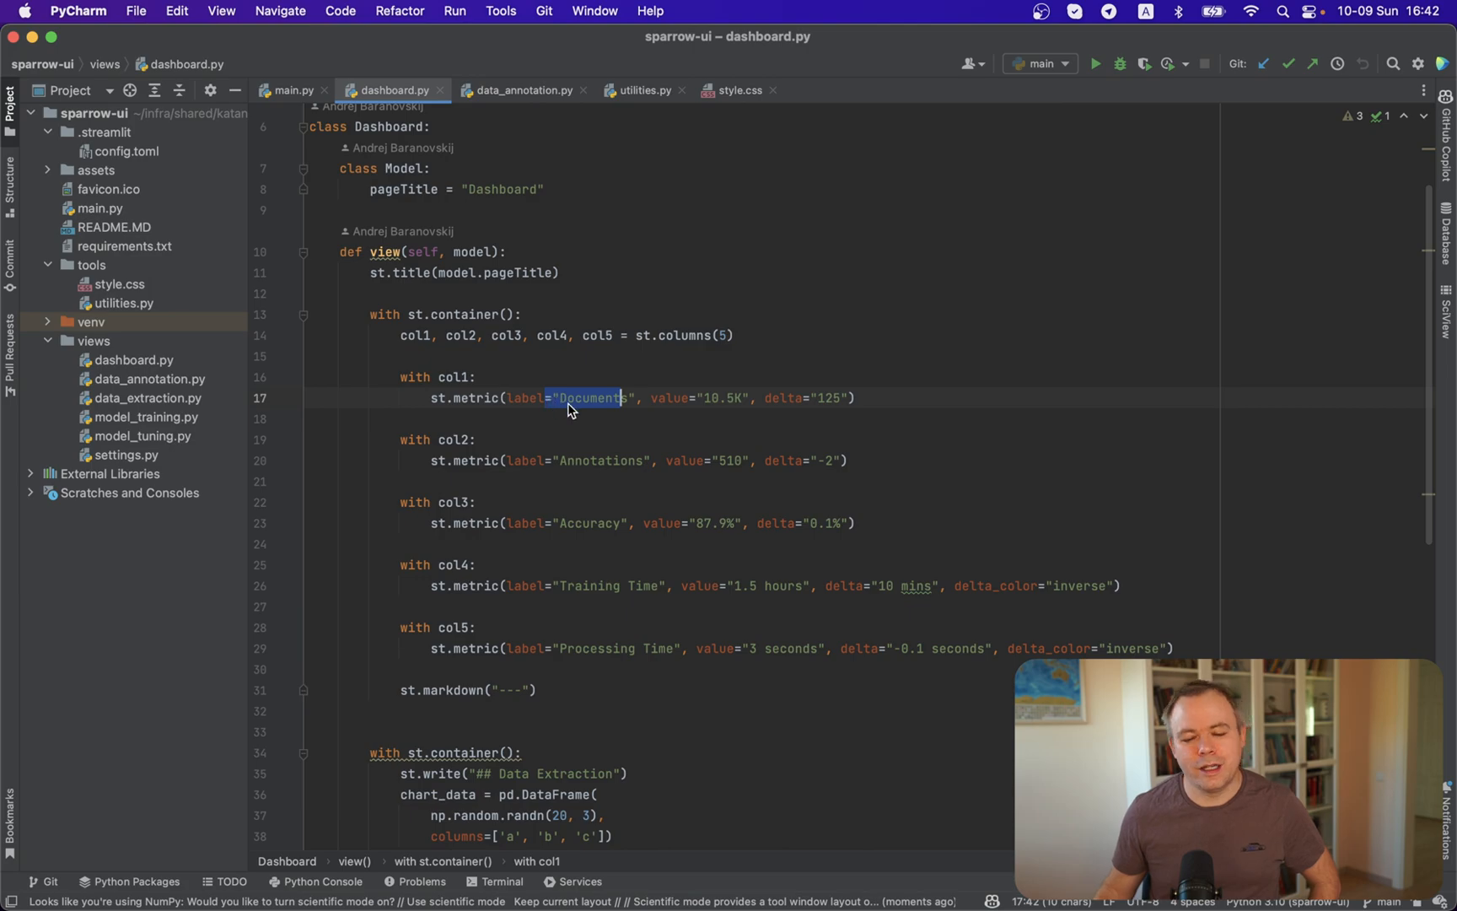
pyautogui.moveTo(575, 537)
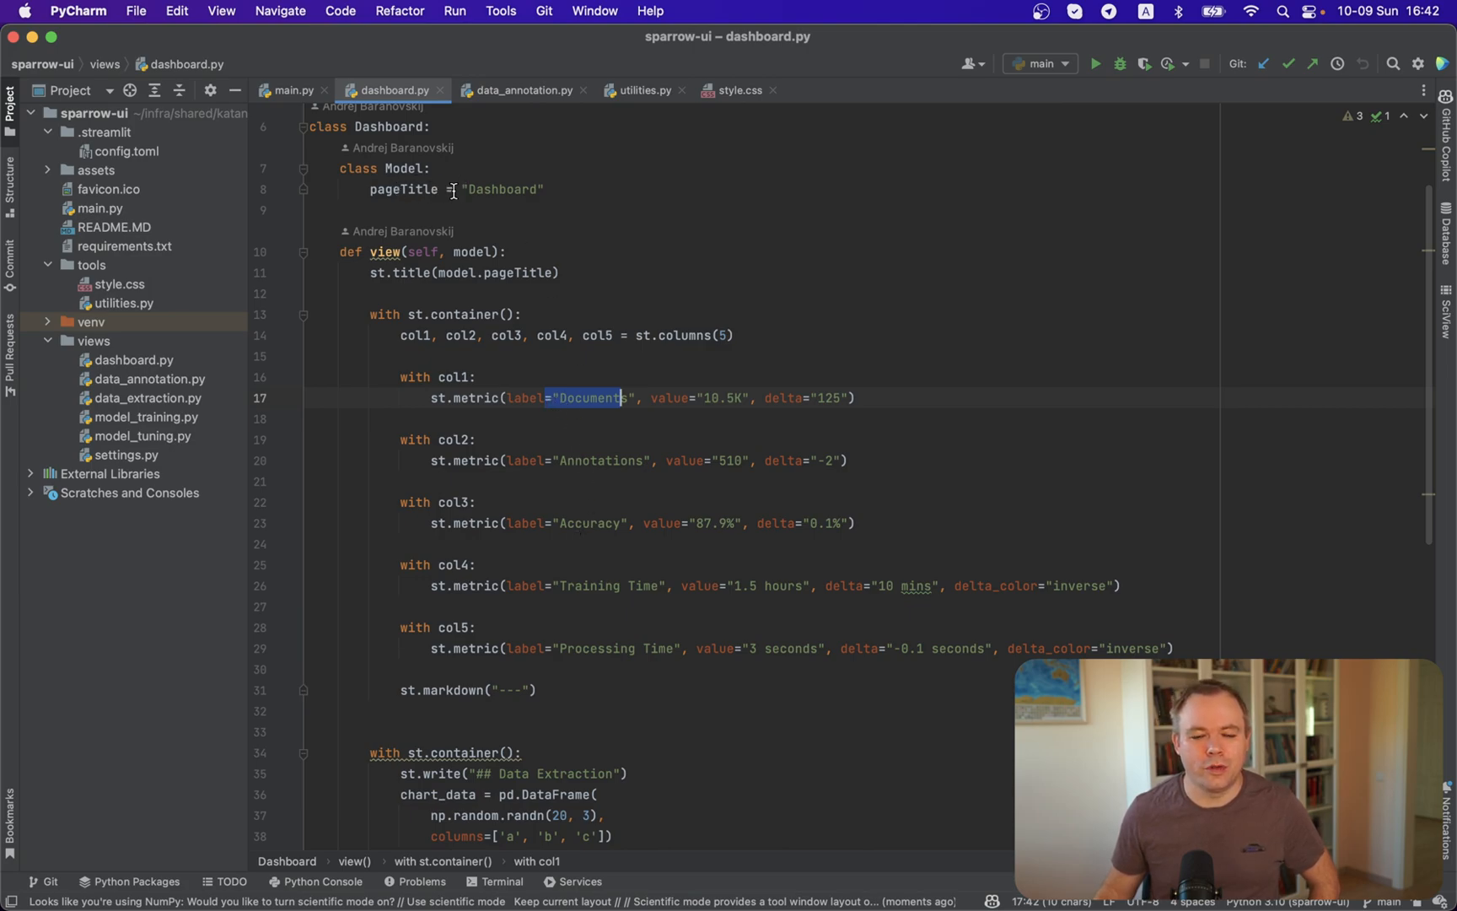
pyautogui.moveTo(517, 283)
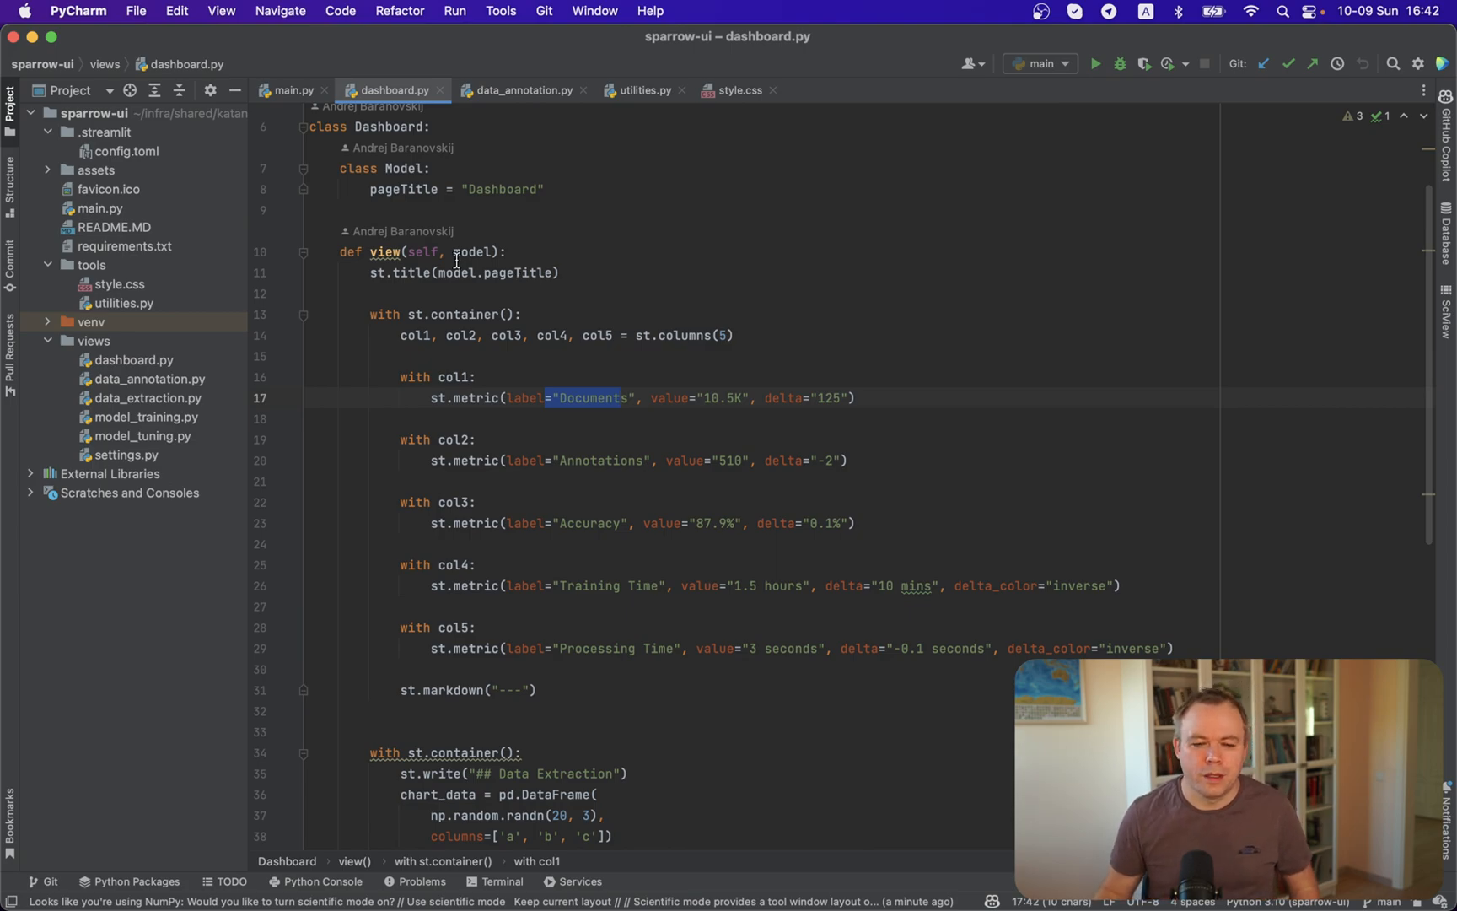
pyautogui.moveTo(386, 207)
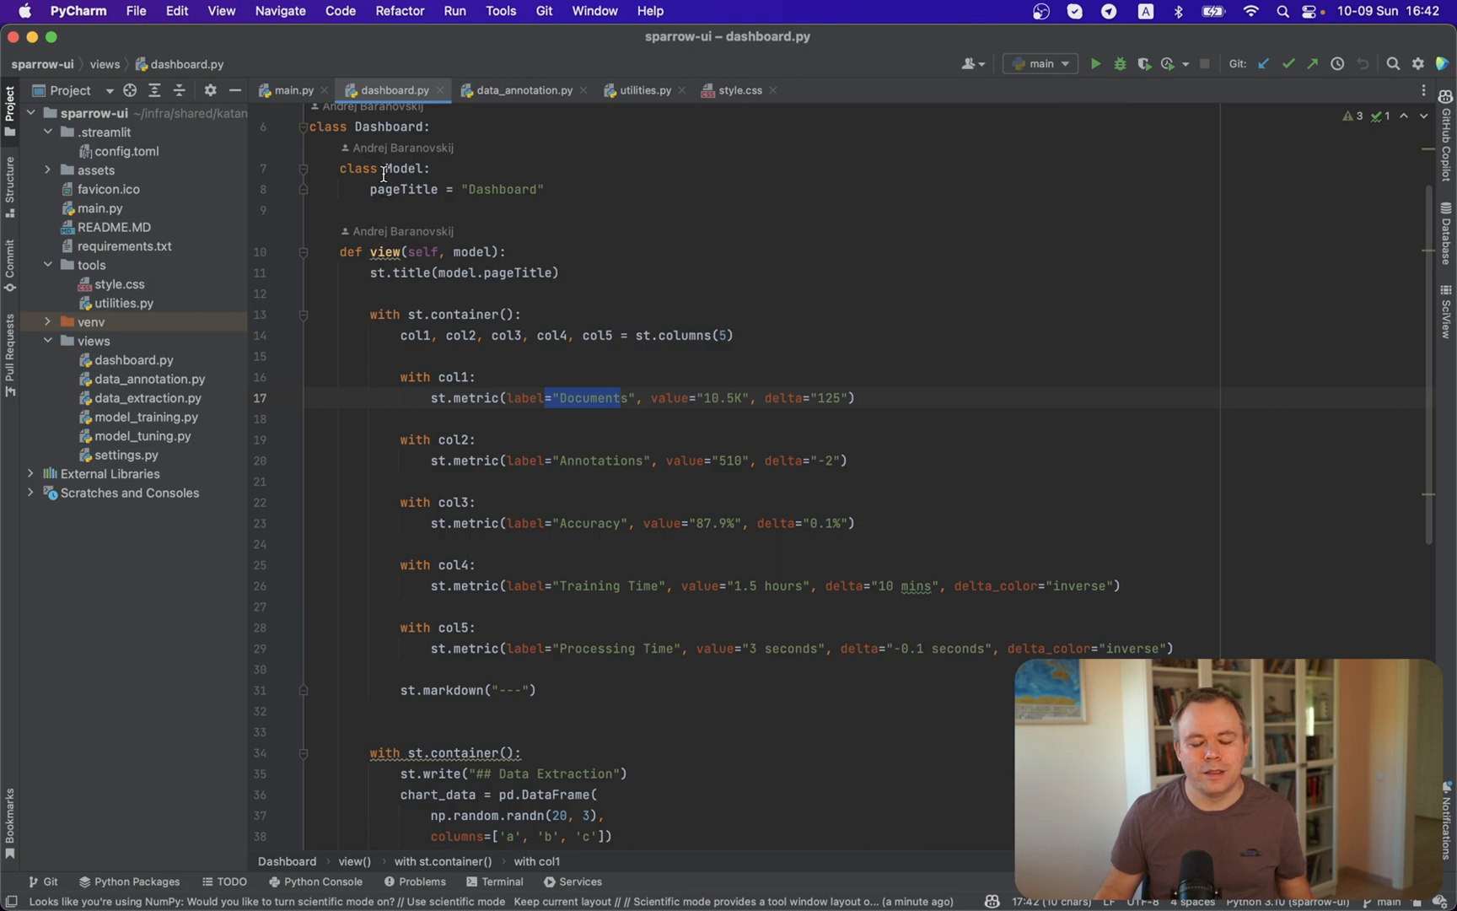
# Switch to data_annotation.py with its minimal DataAnnotation class setting the page title
pyautogui.click(518, 89)
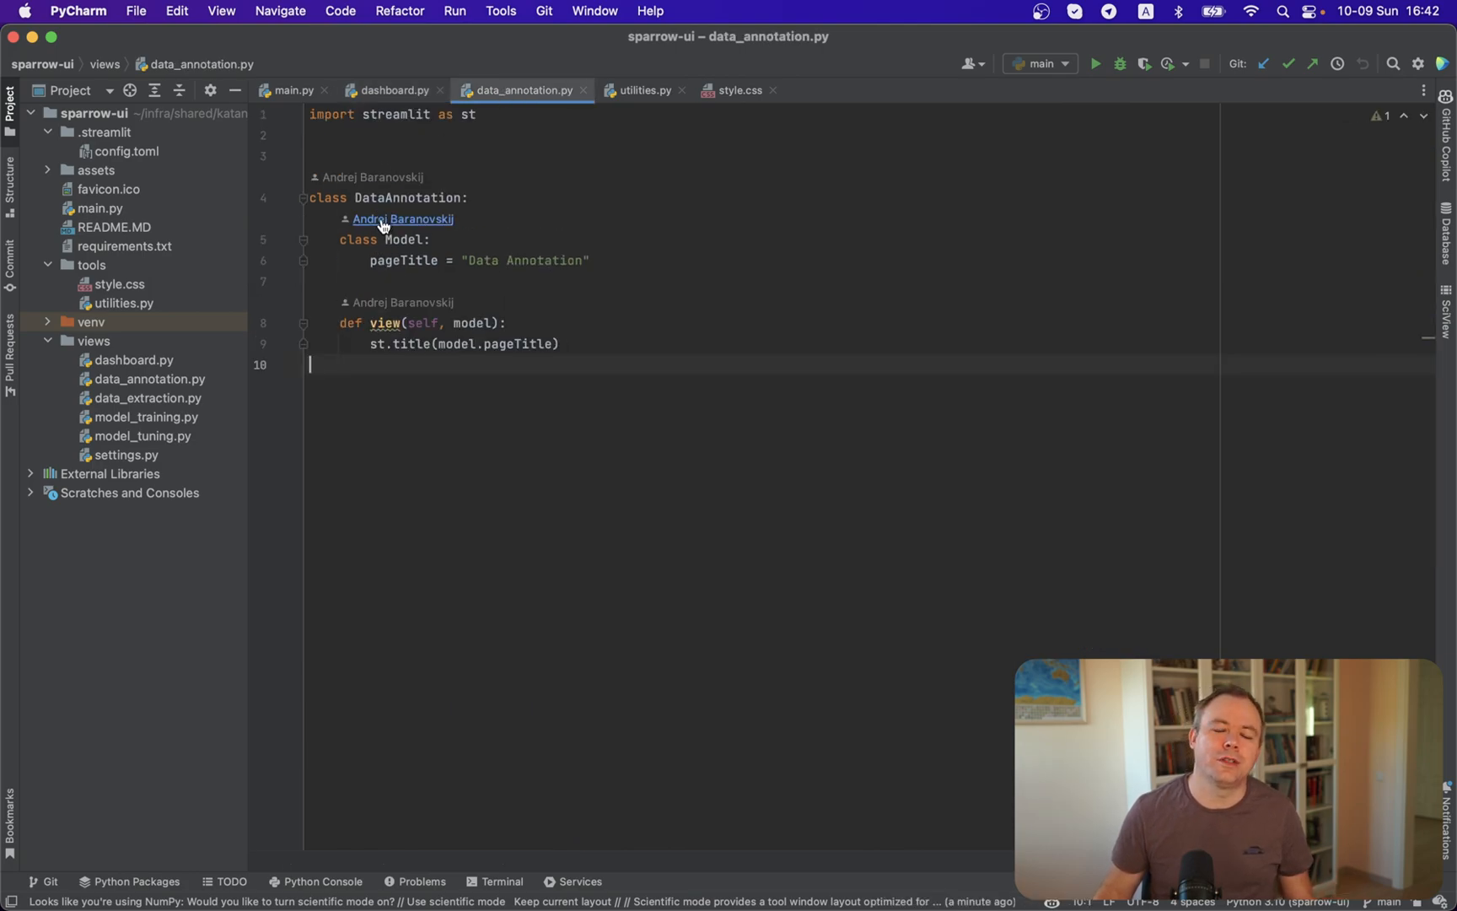
pyautogui.moveTo(403, 217)
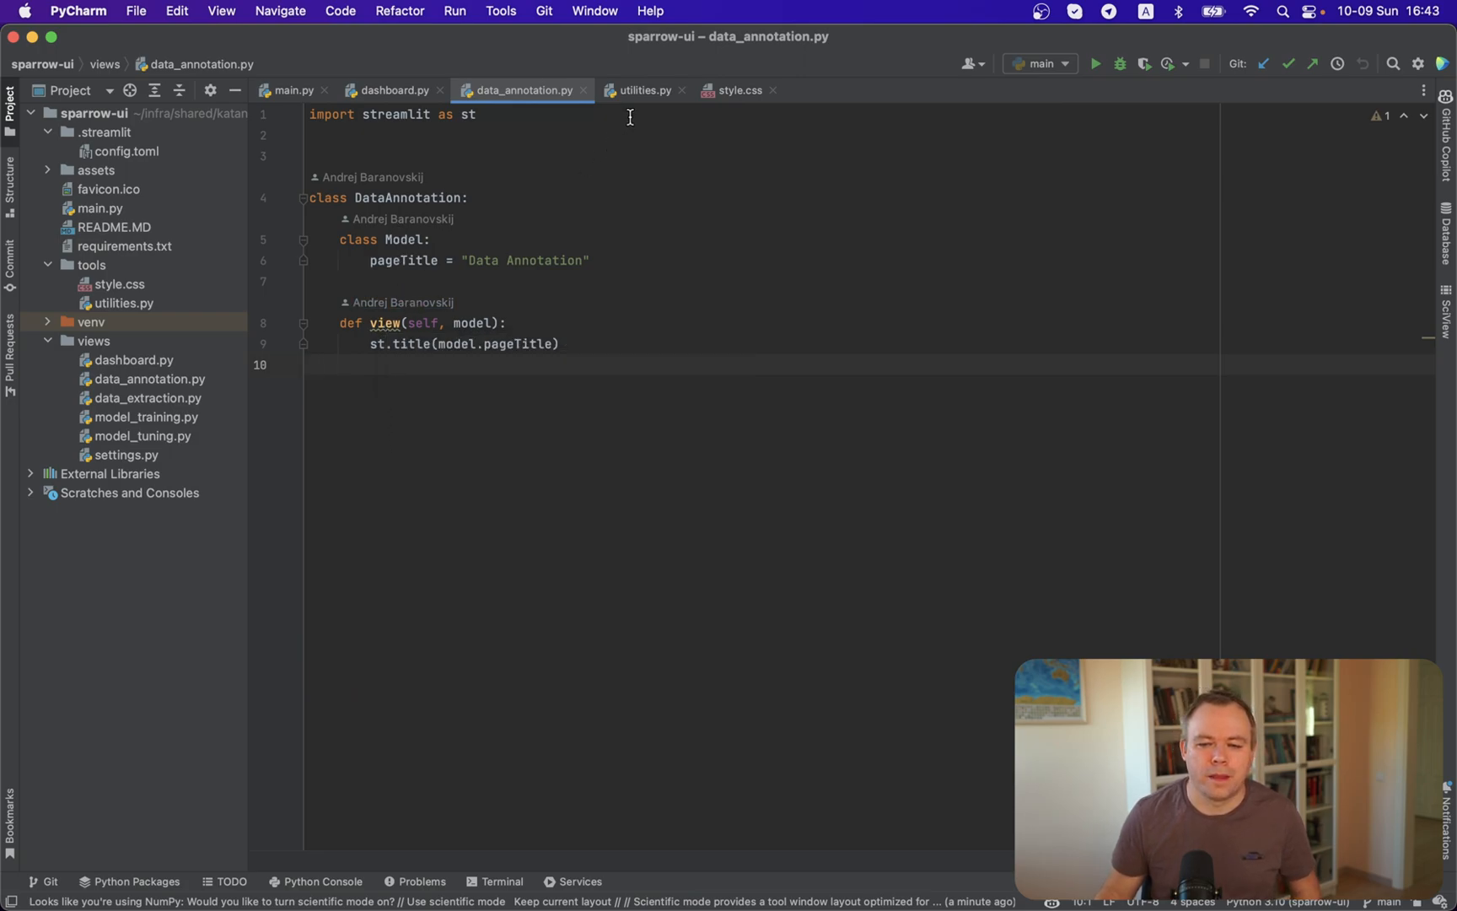
# Switch to utilities.py showing load_css injecting tools/style.css as HTML markdown
pyautogui.click(643, 90)
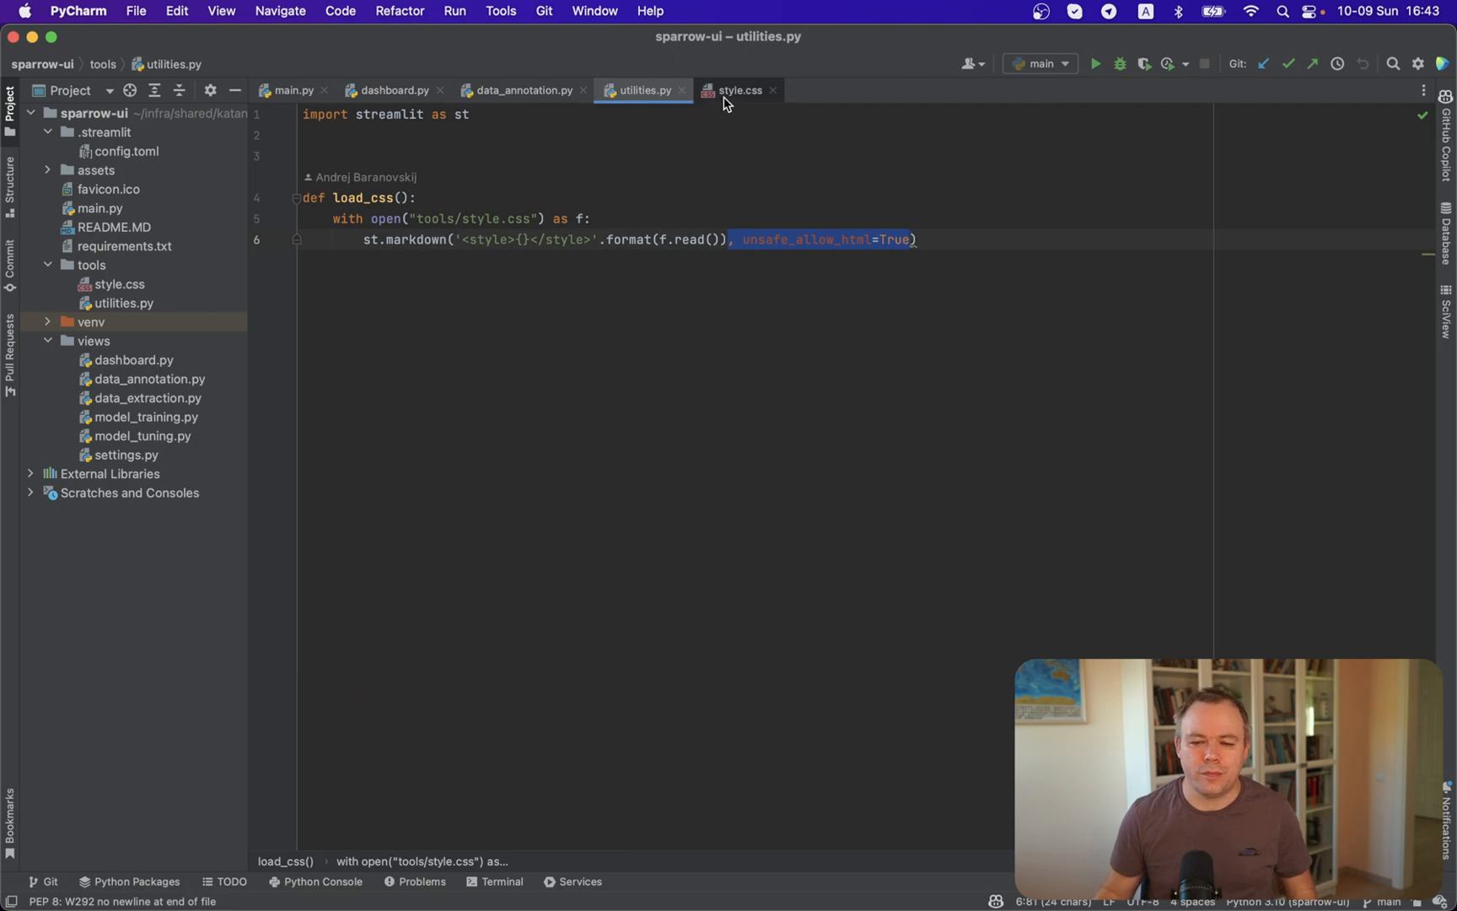
# Review style.css: highlight the menu container offset rule, then the metric and hidden menu/footer rules
pyautogui.click(740, 90)
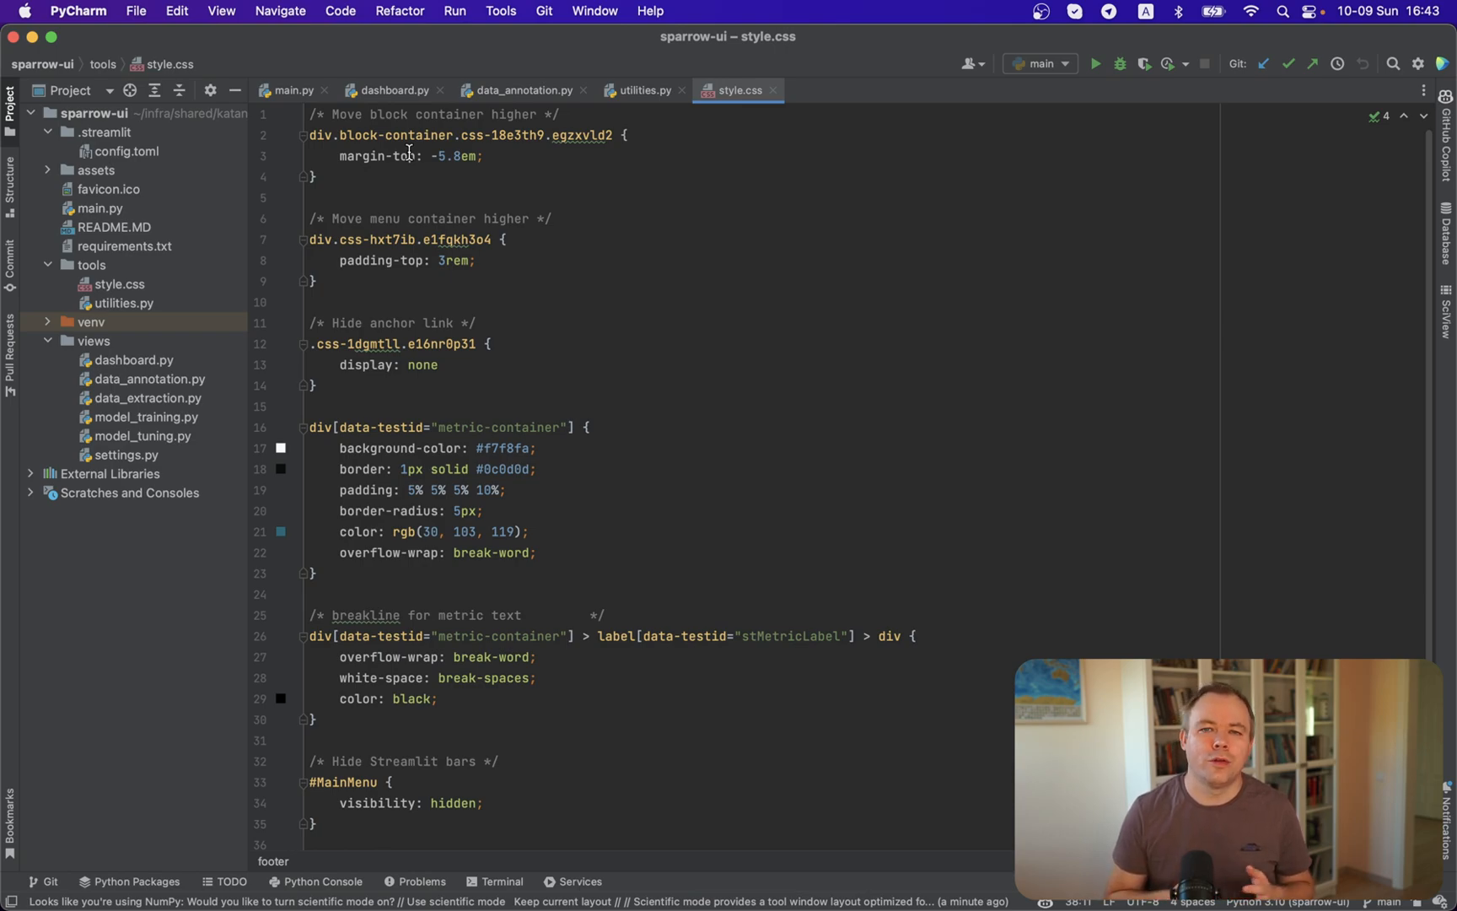
pyautogui.moveTo(316, 240); pyautogui.dragTo(474, 259)
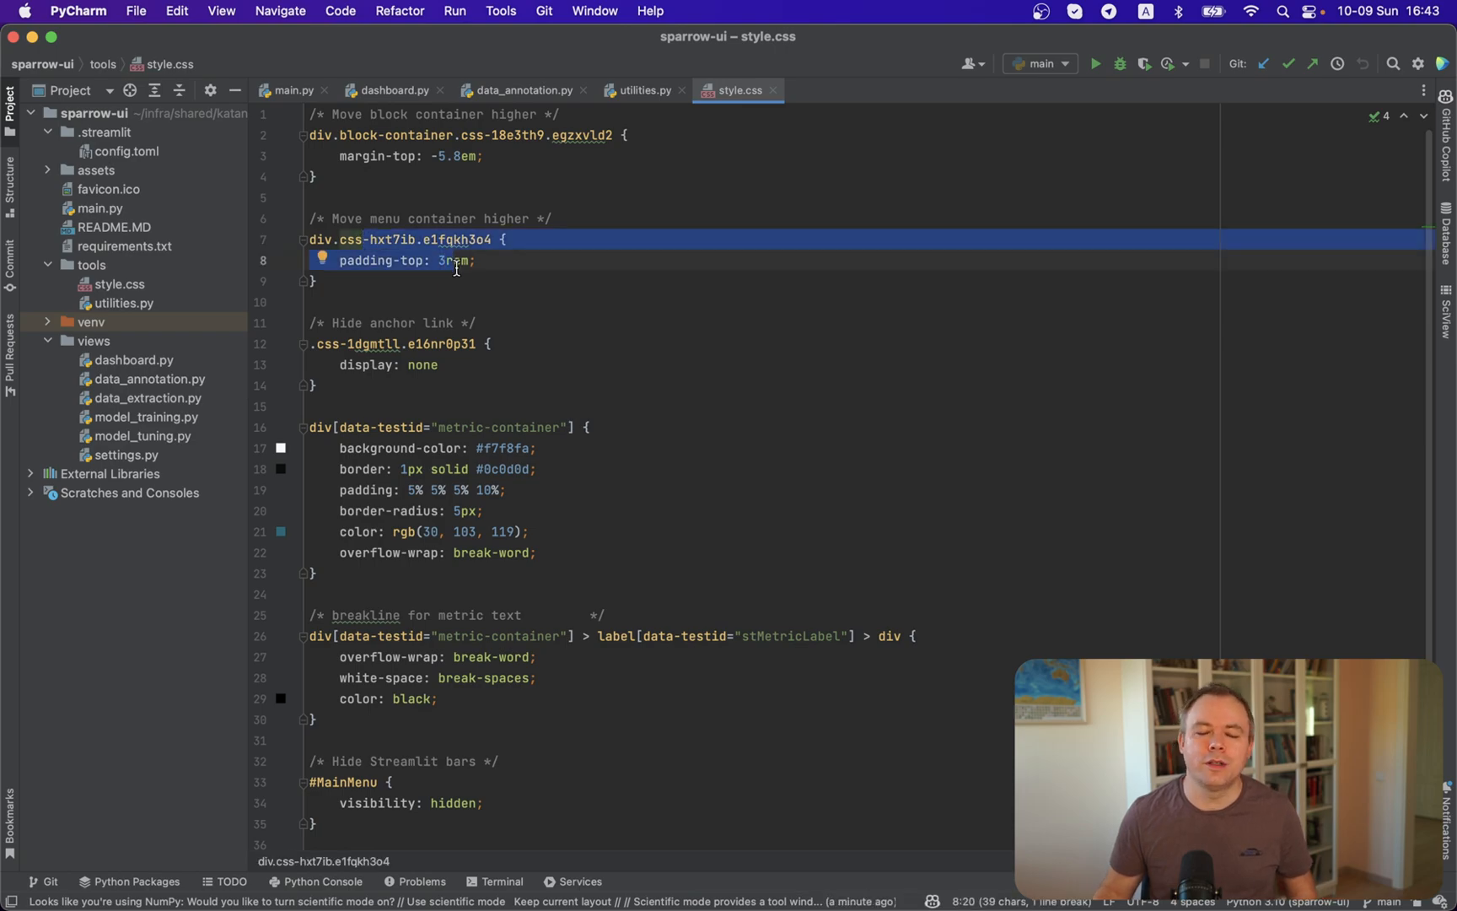
pyautogui.moveTo(430, 337)
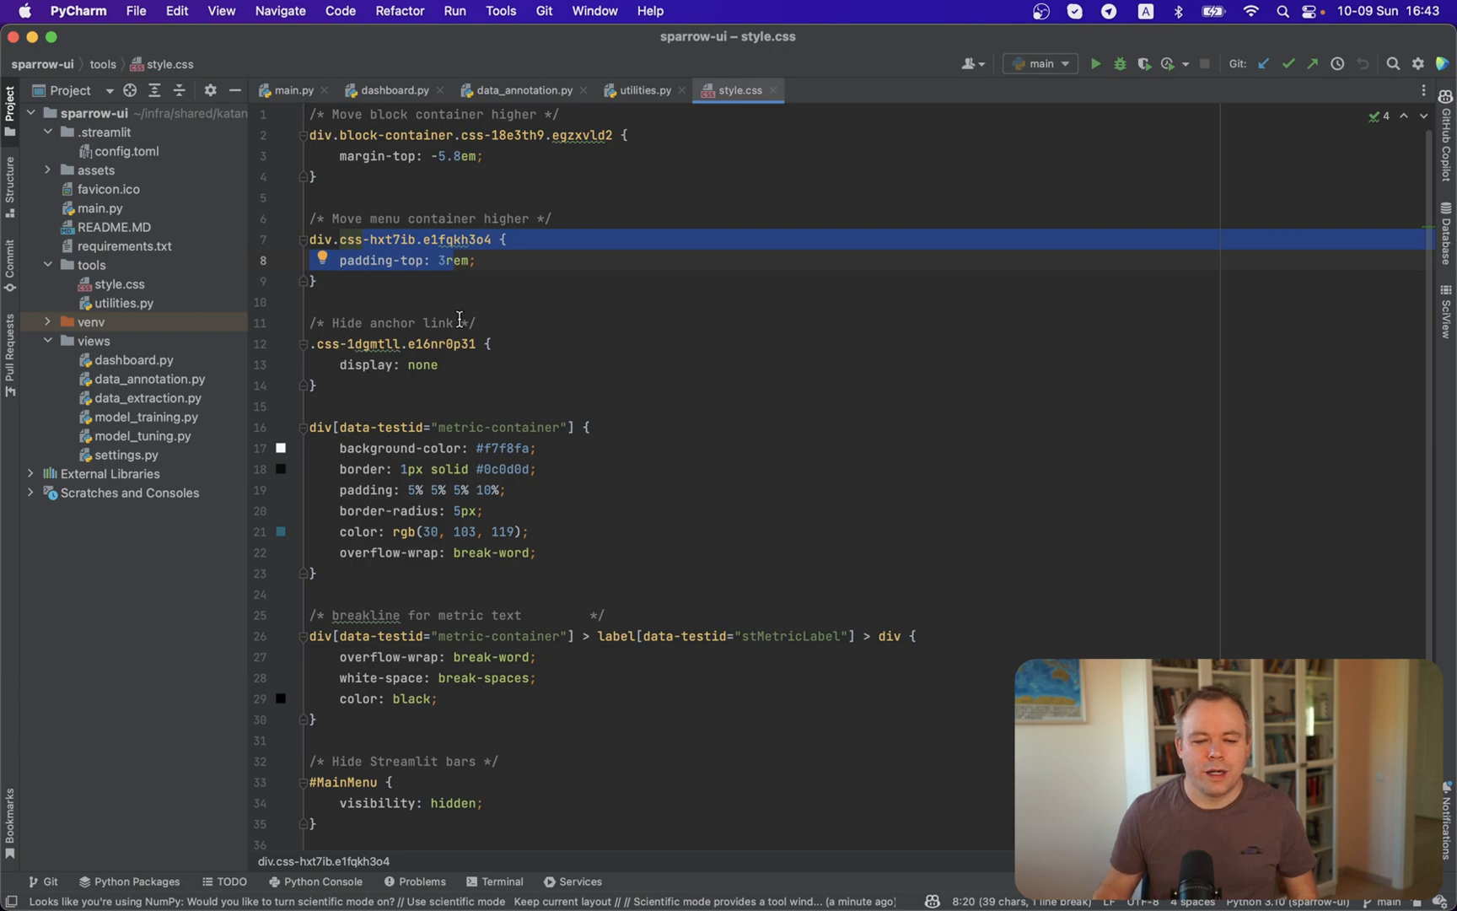
pyautogui.moveTo(418, 334)
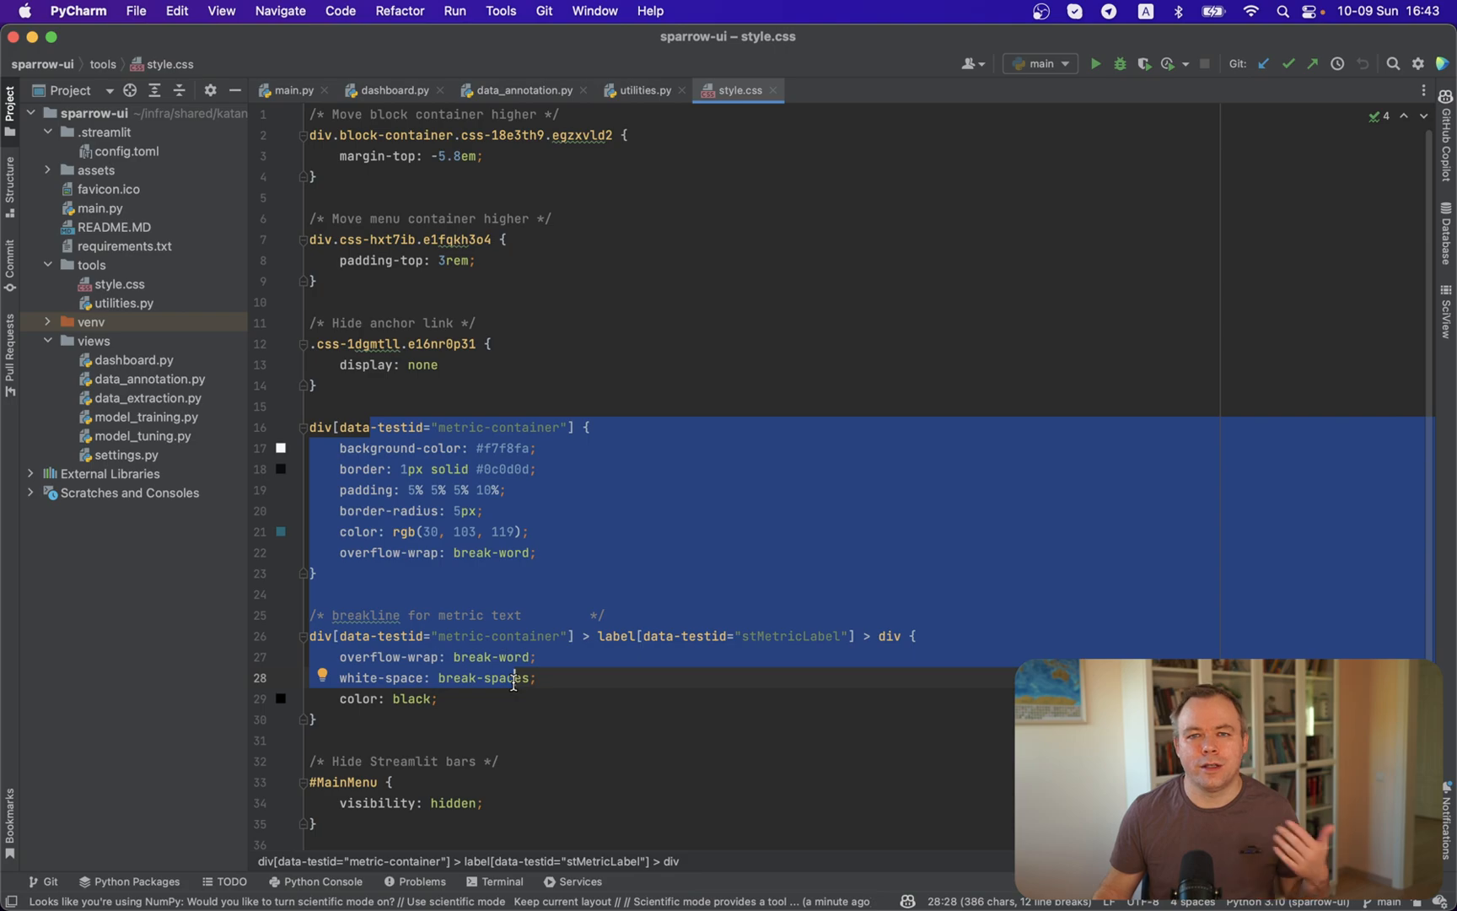
pyautogui.scroll(-3)
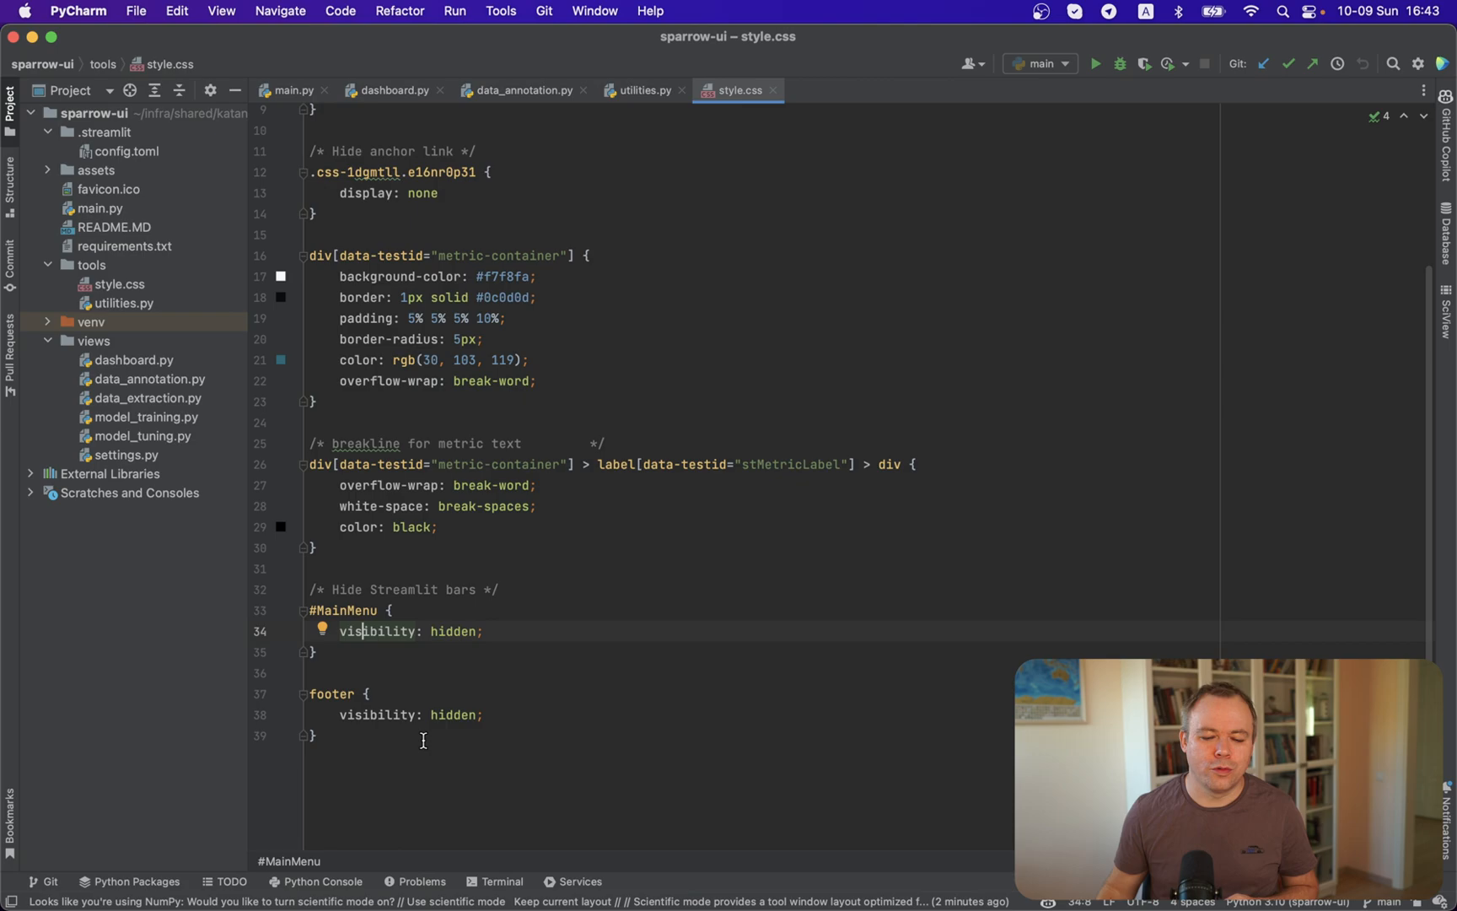
pyautogui.moveTo(378, 153)
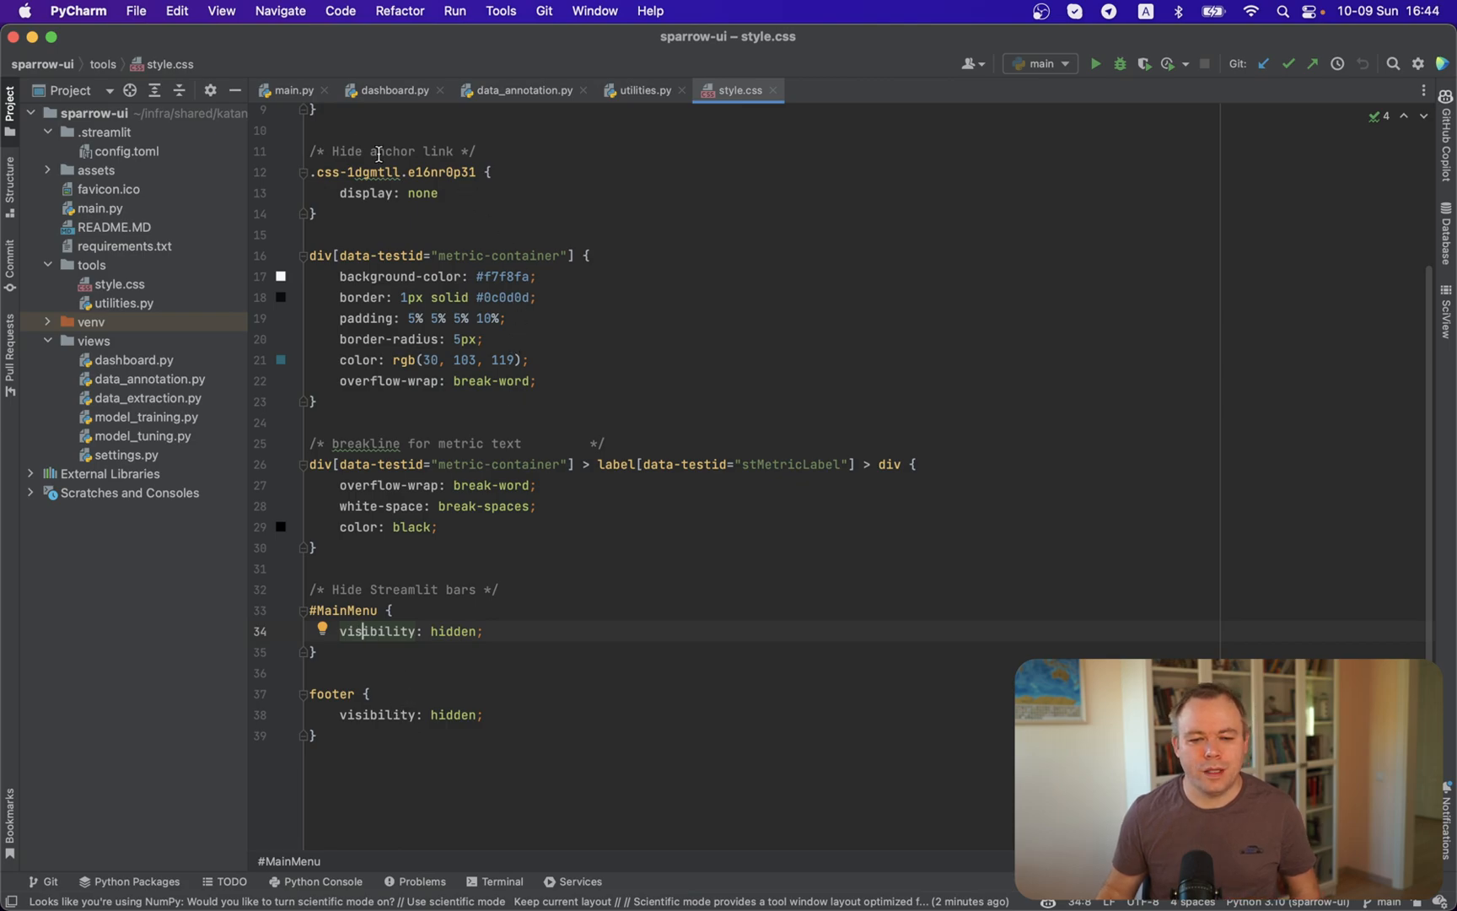
# Back in dashboard.py, scroll to the Data Extraction chart and Model Training and Data Annotation containers
pyautogui.click(395, 89)
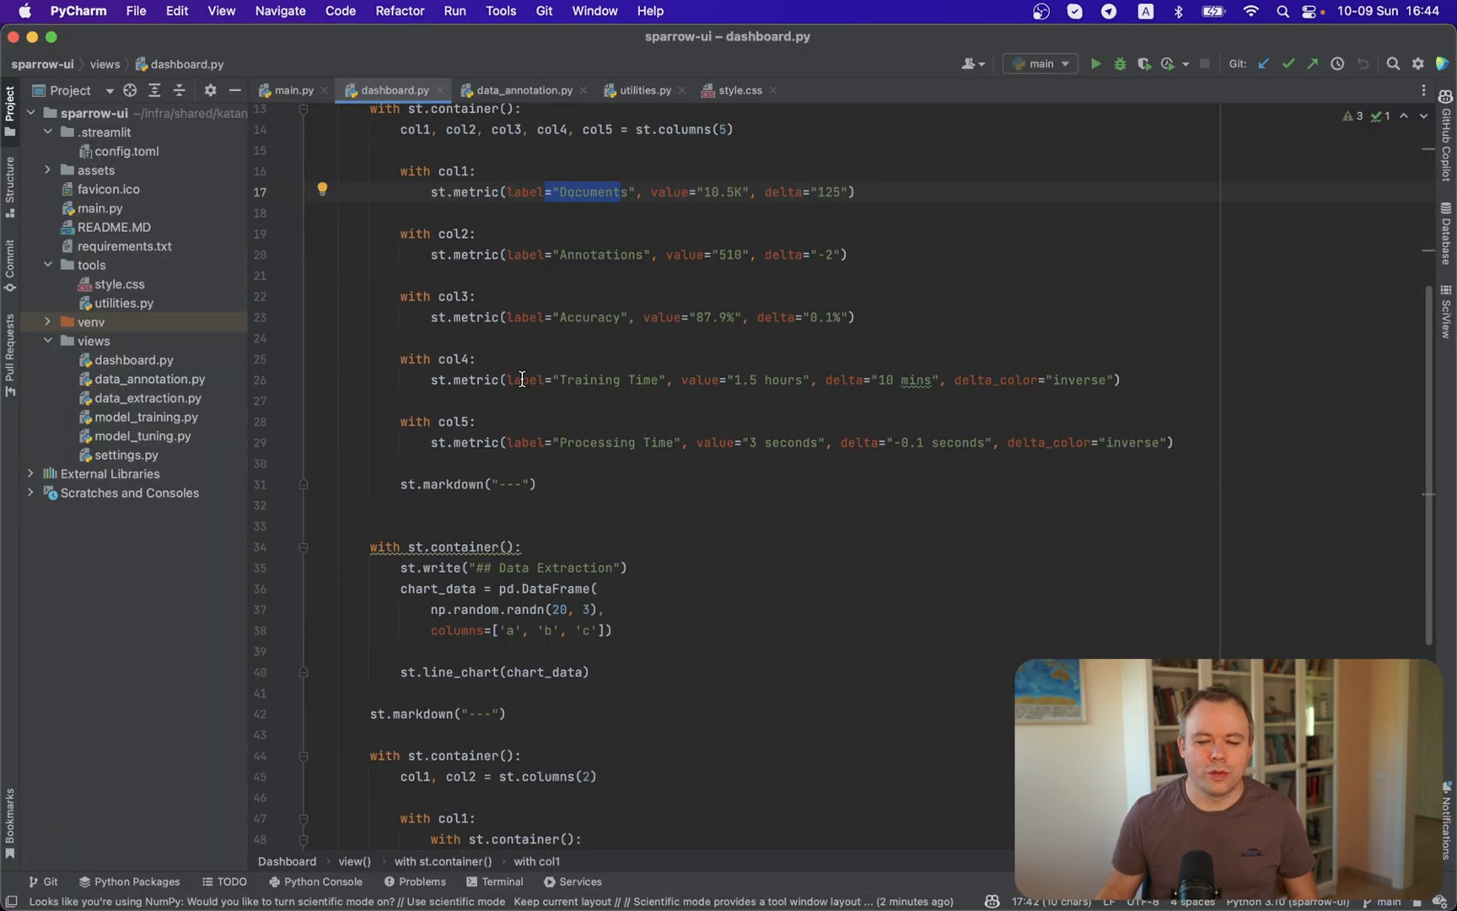
pyautogui.scroll(-3)
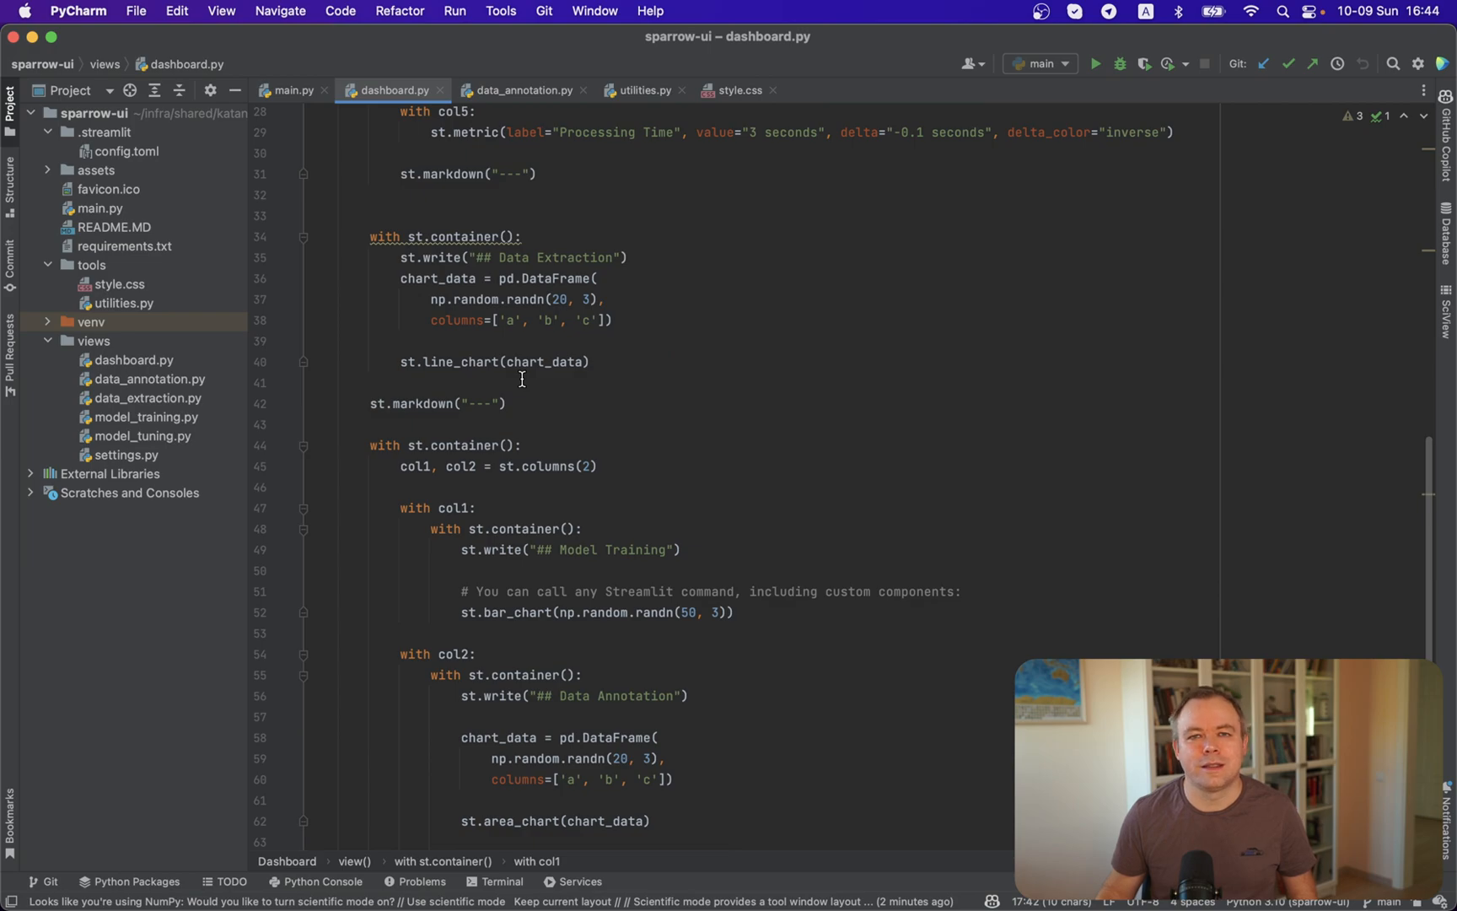
pyautogui.scroll(-3)
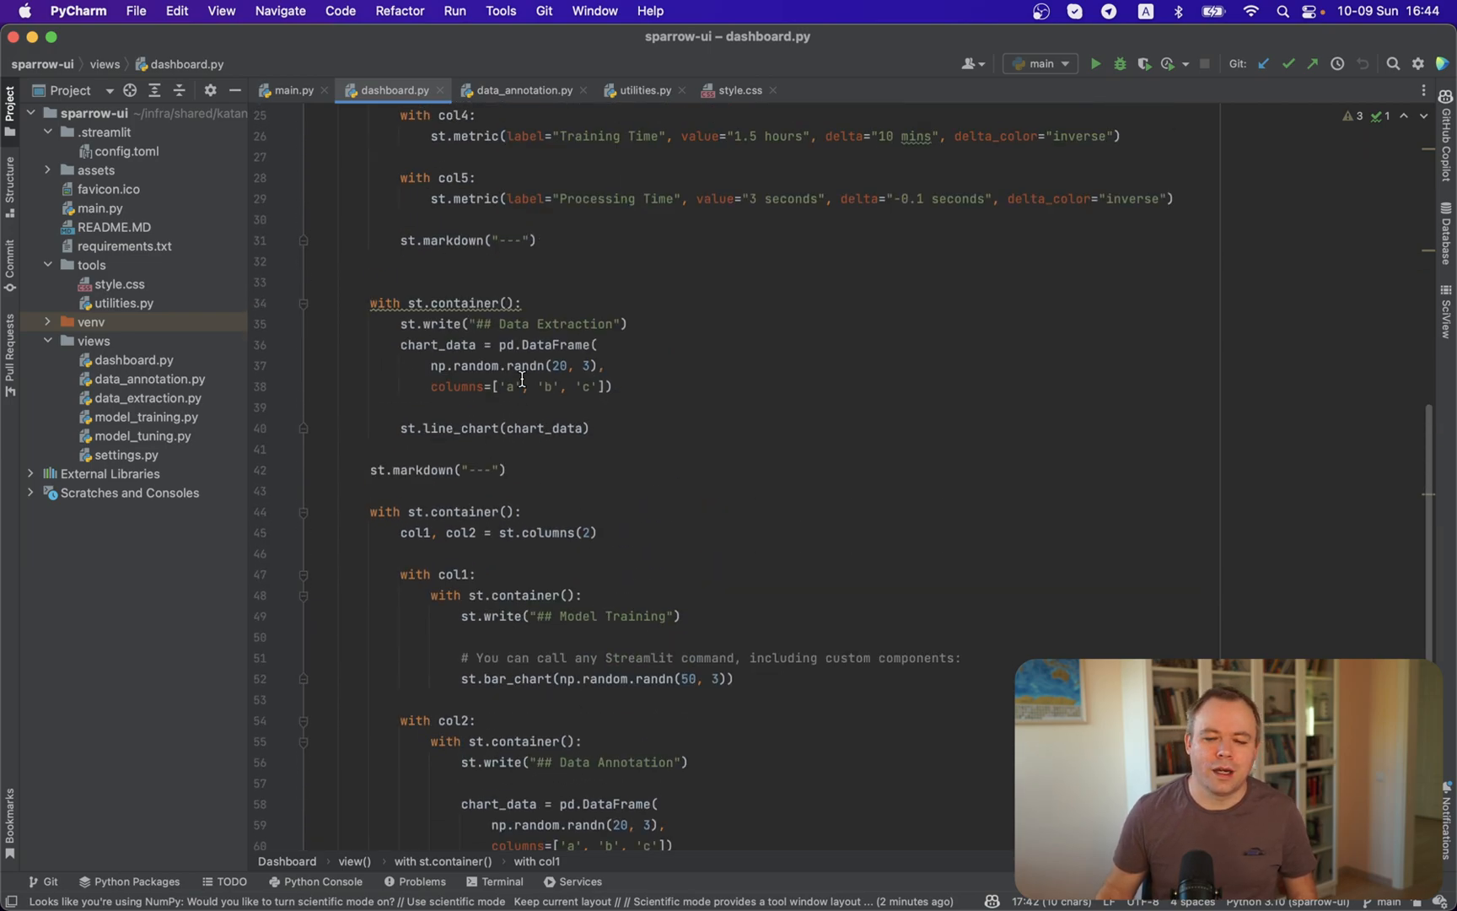